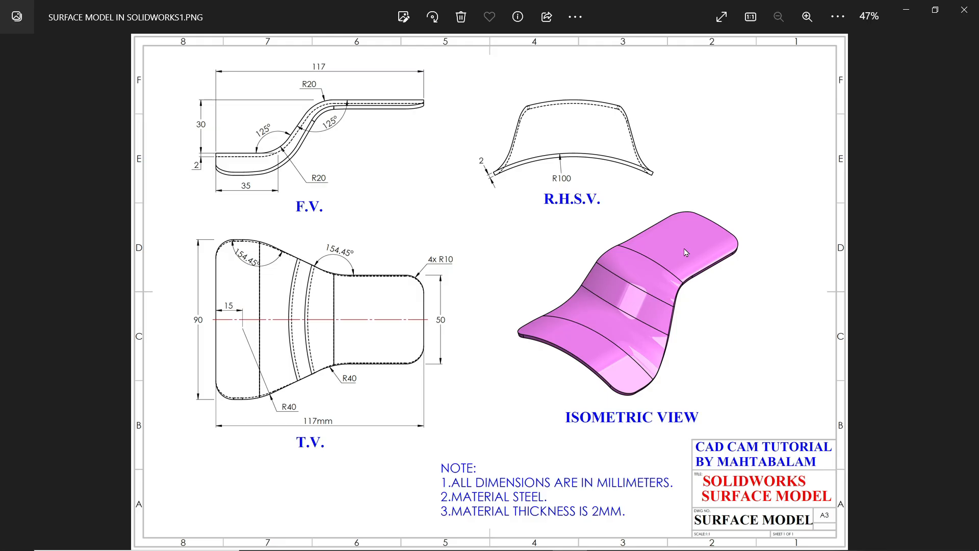
mouse_move(698, 358)
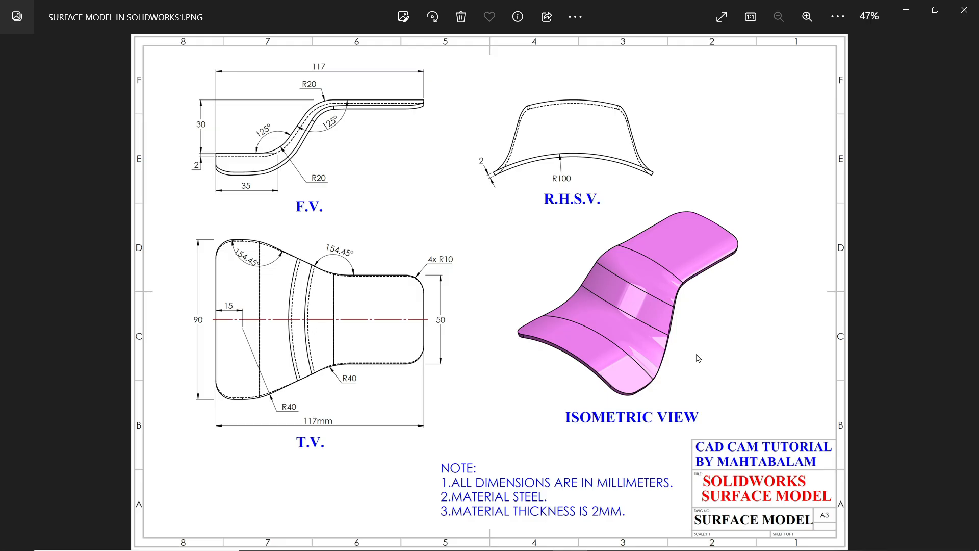
mouse_move(628, 493)
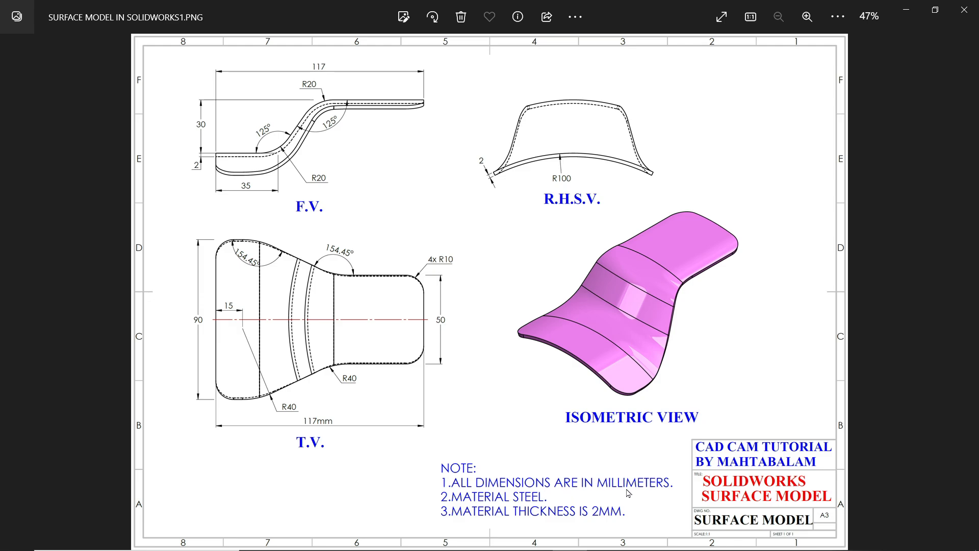
mouse_move(528, 512)
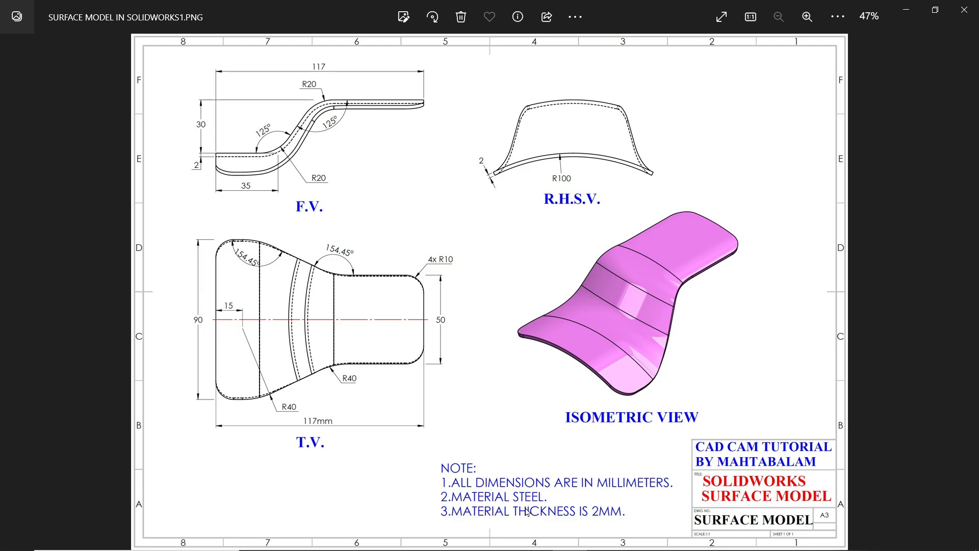
mouse_move(586, 459)
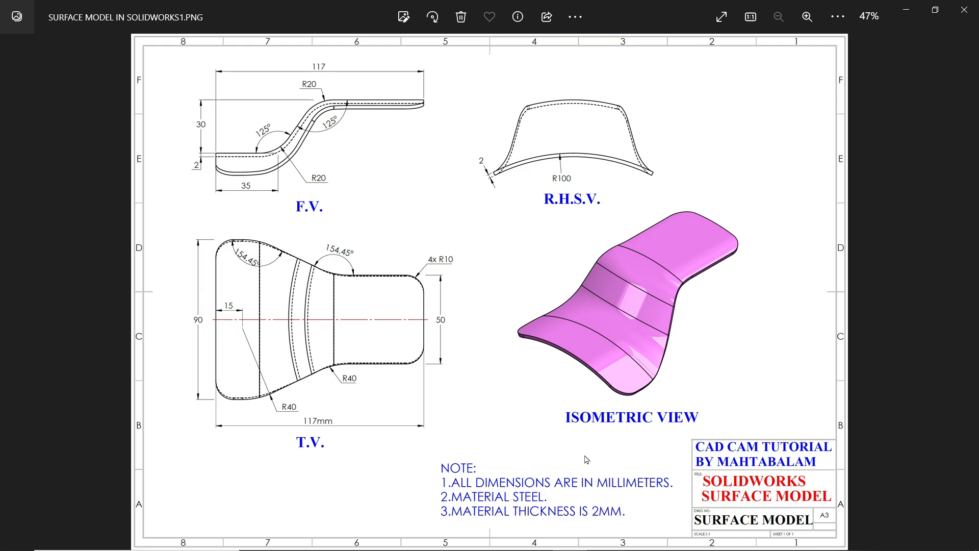
mouse_move(384, 301)
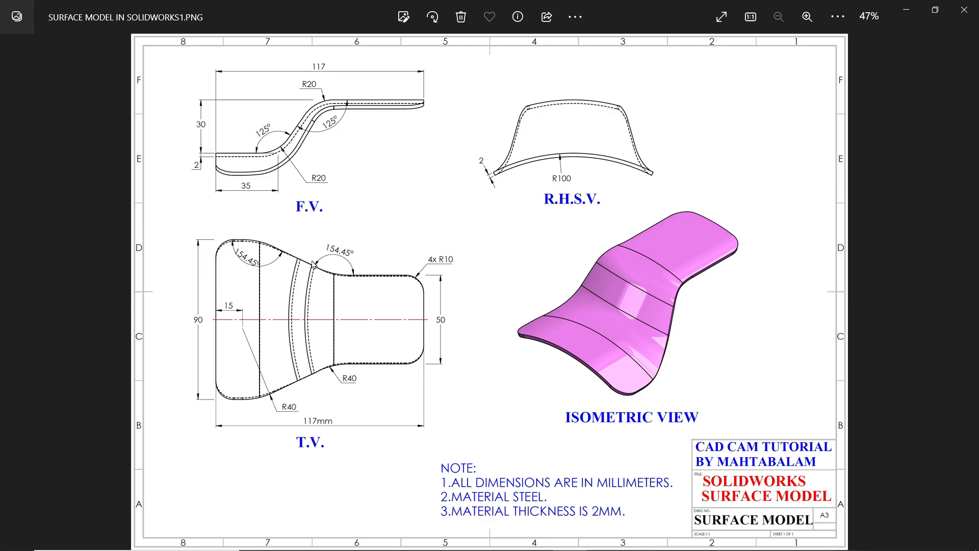
Enlarge the reference drawing to read the part's shape and dimensions.
click(806, 17)
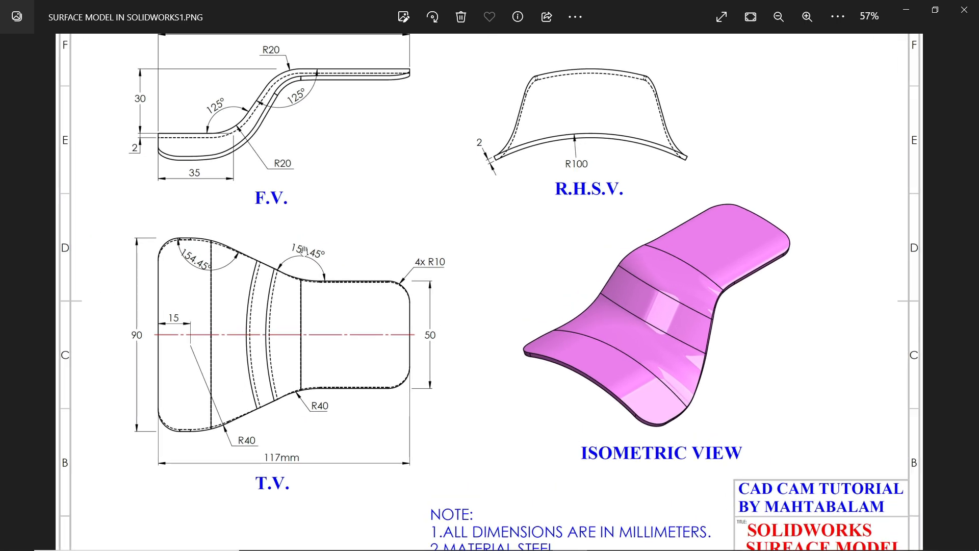
click(806, 17)
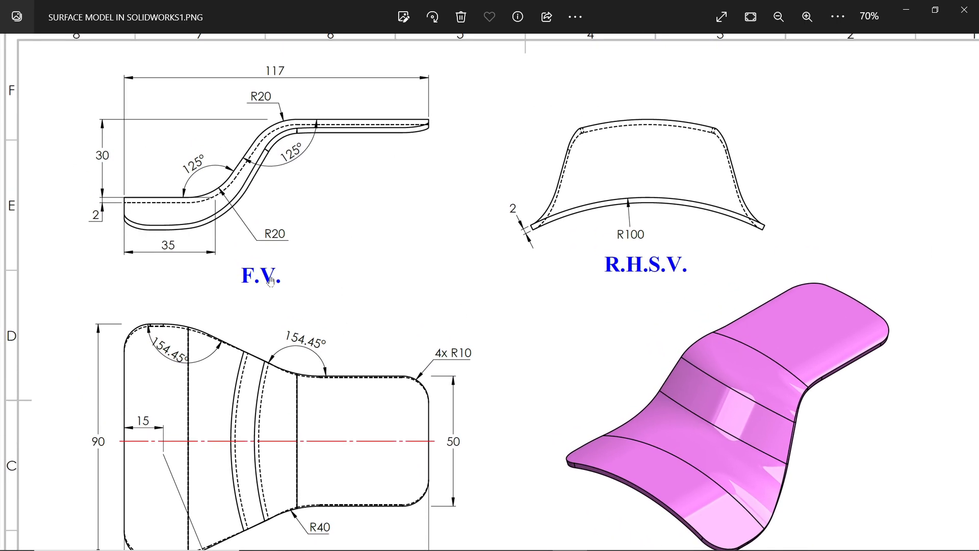
mouse_move(299, 77)
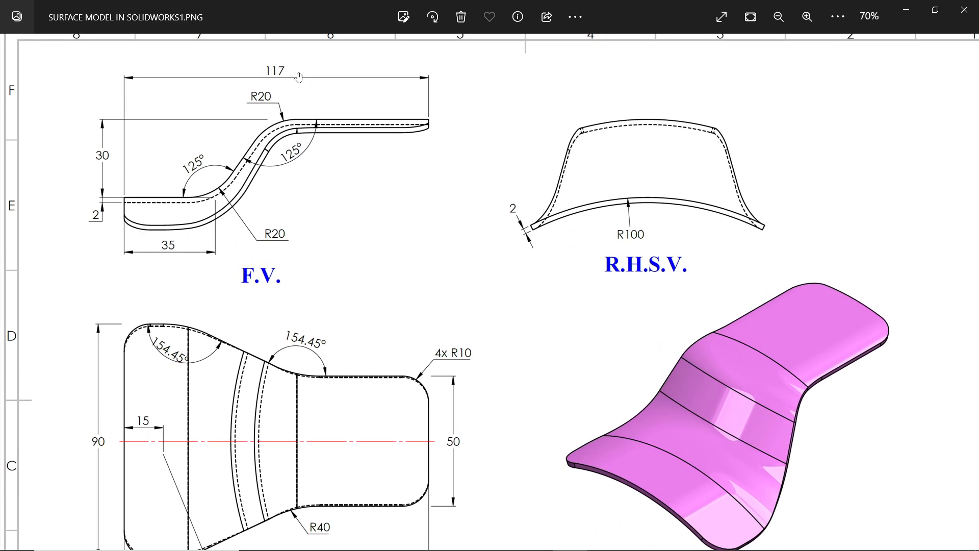
mouse_move(223, 194)
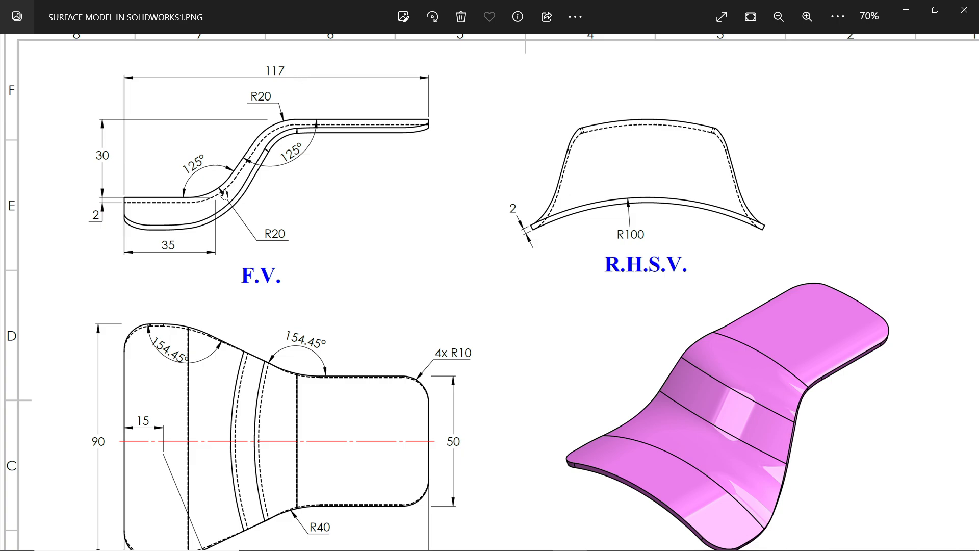
mouse_move(262, 232)
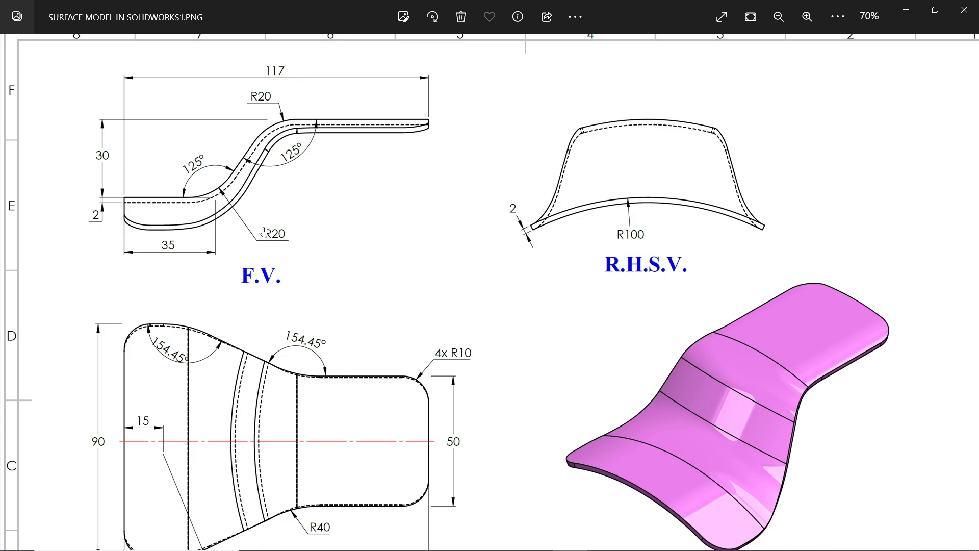
mouse_move(211, 209)
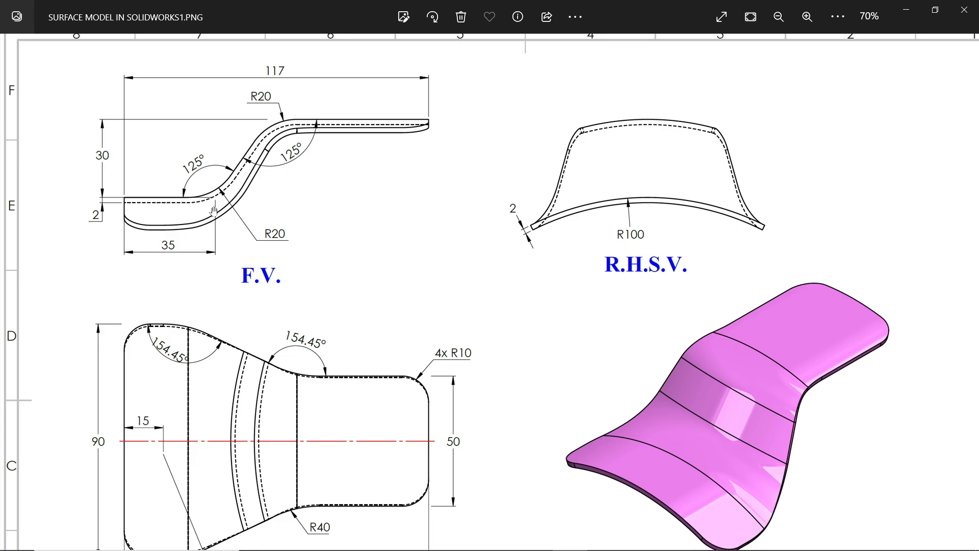
mouse_move(118, 170)
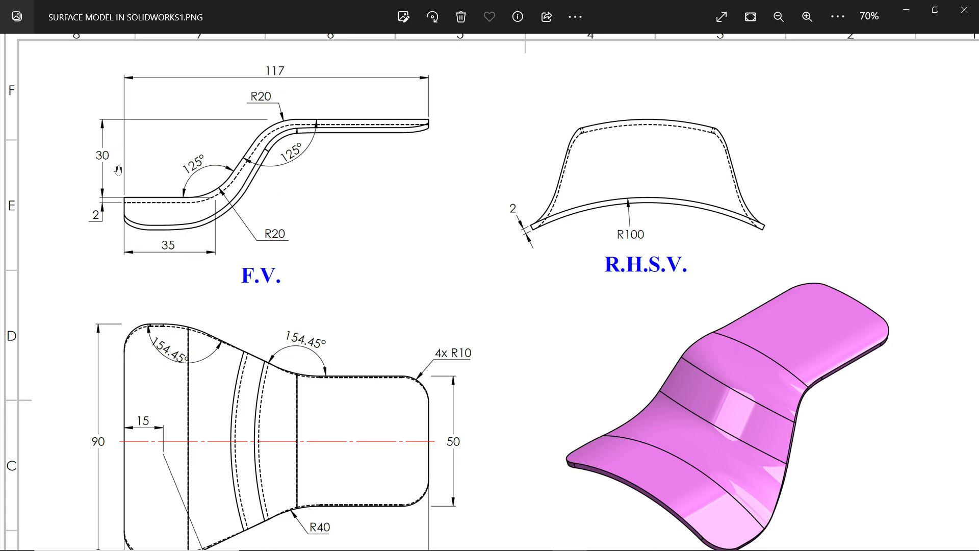
mouse_move(110, 208)
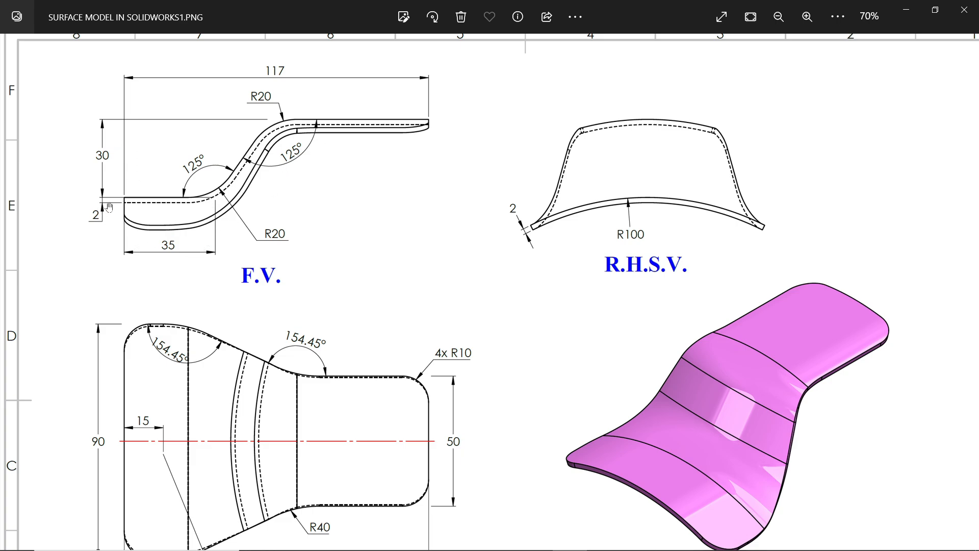
mouse_move(548, 231)
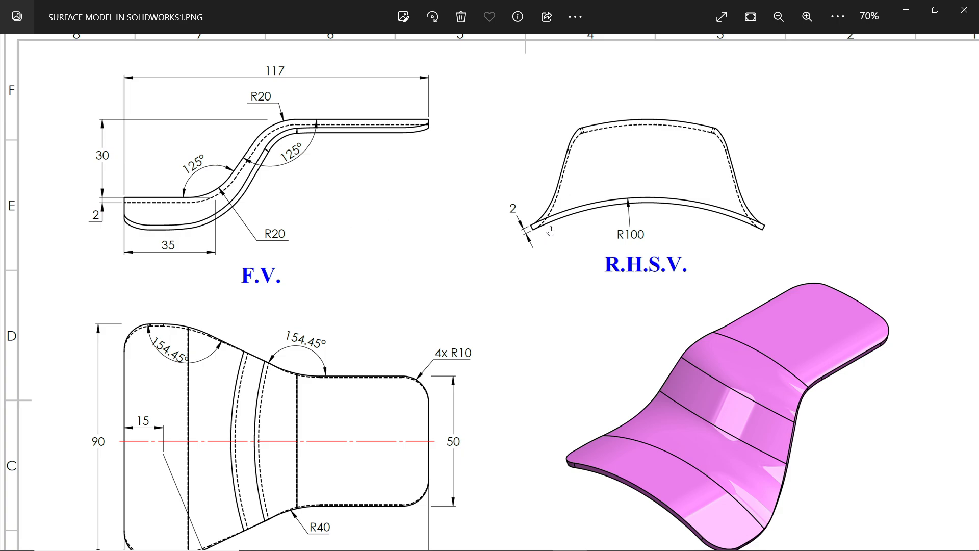
mouse_move(524, 237)
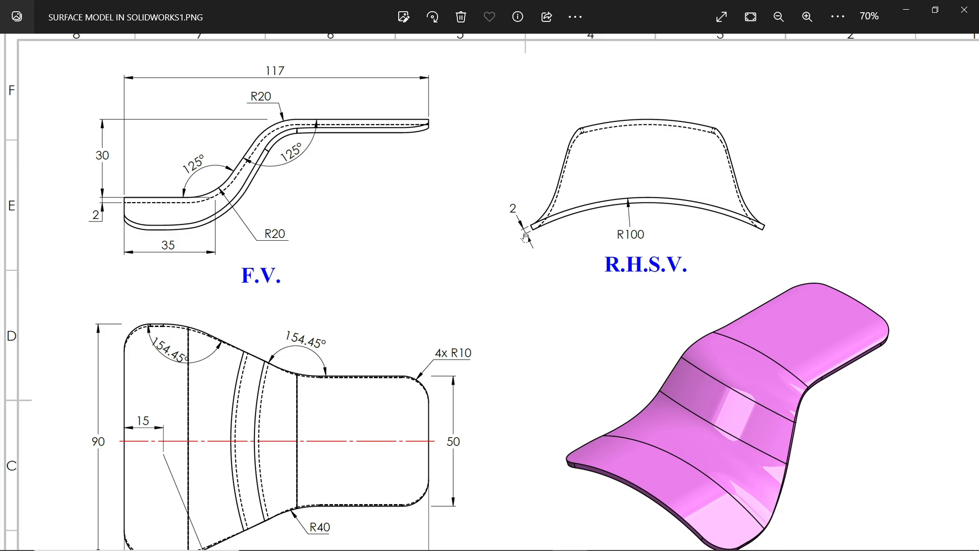
mouse_move(613, 212)
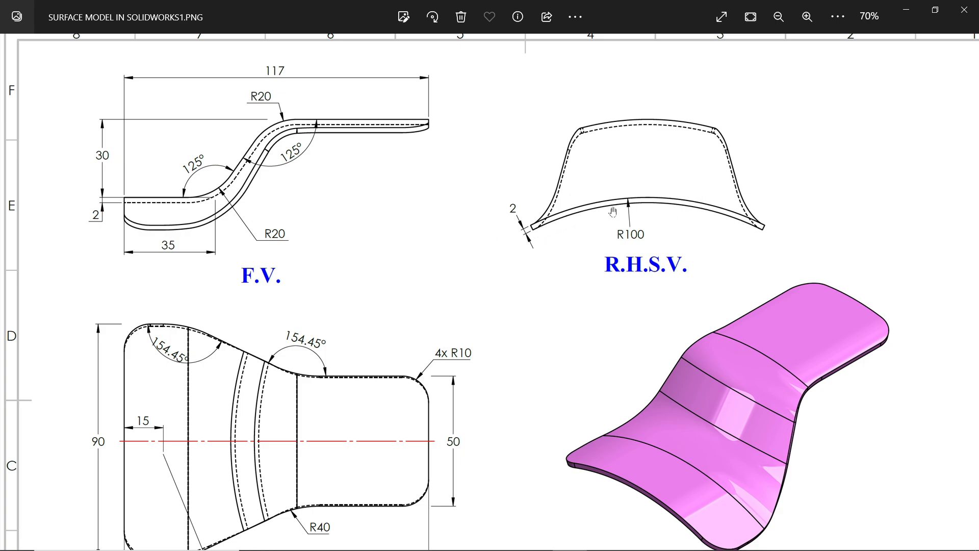
mouse_move(517, 220)
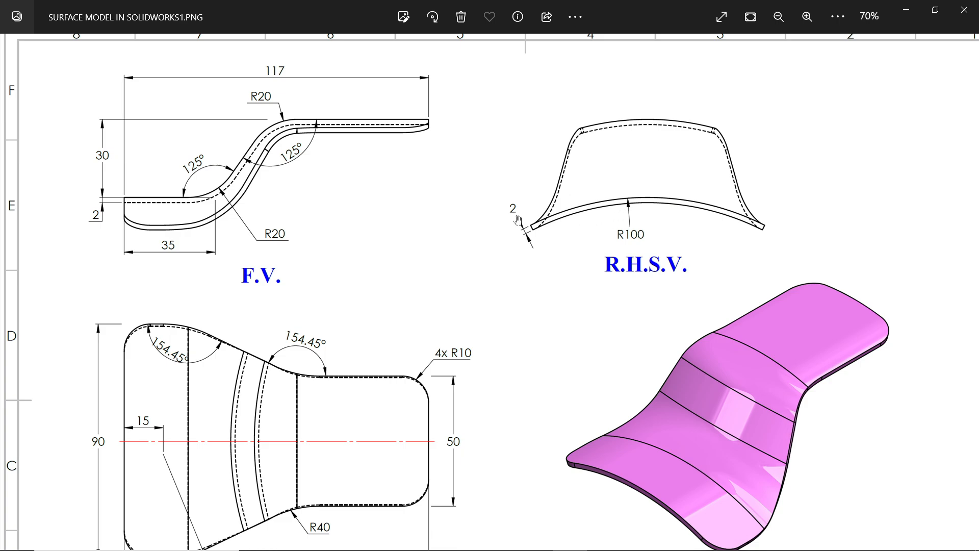
mouse_move(511, 248)
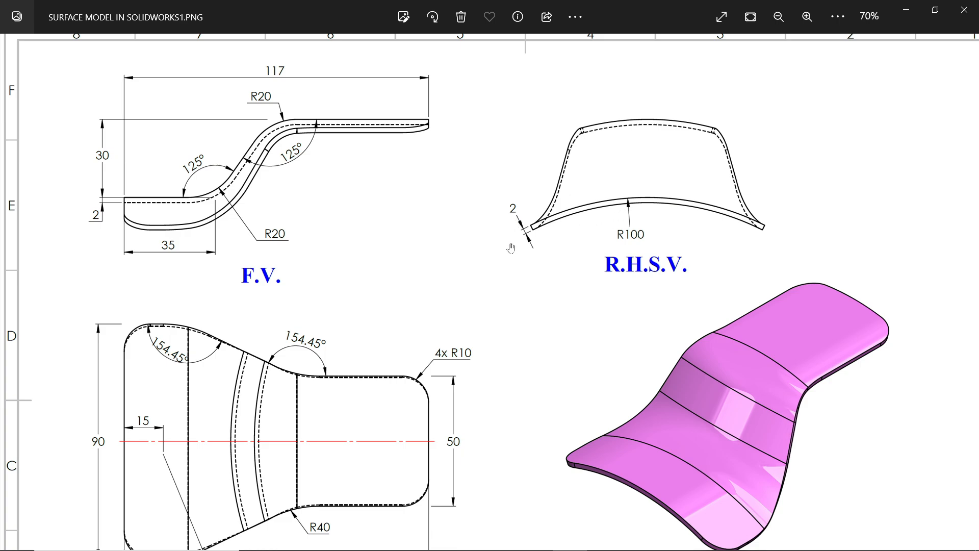
mouse_move(542, 250)
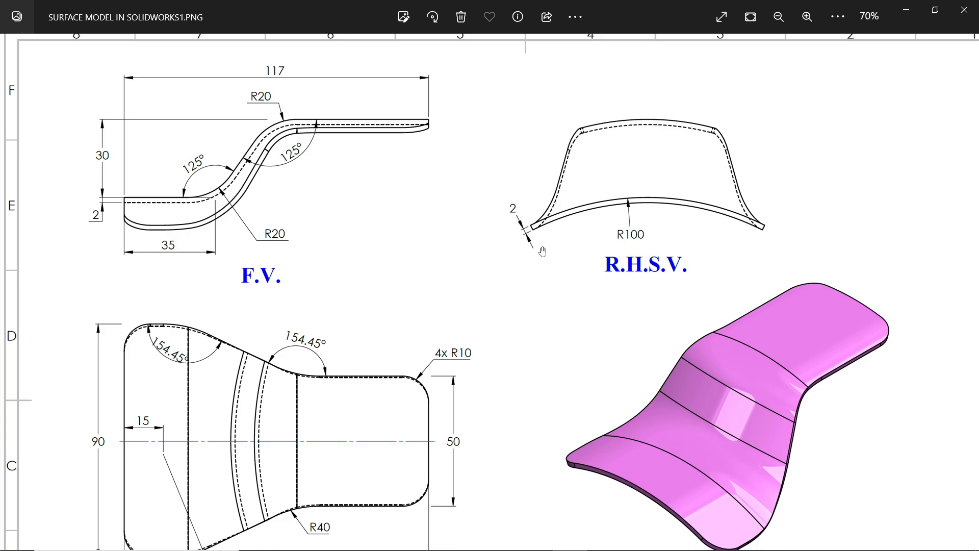
mouse_move(432, 182)
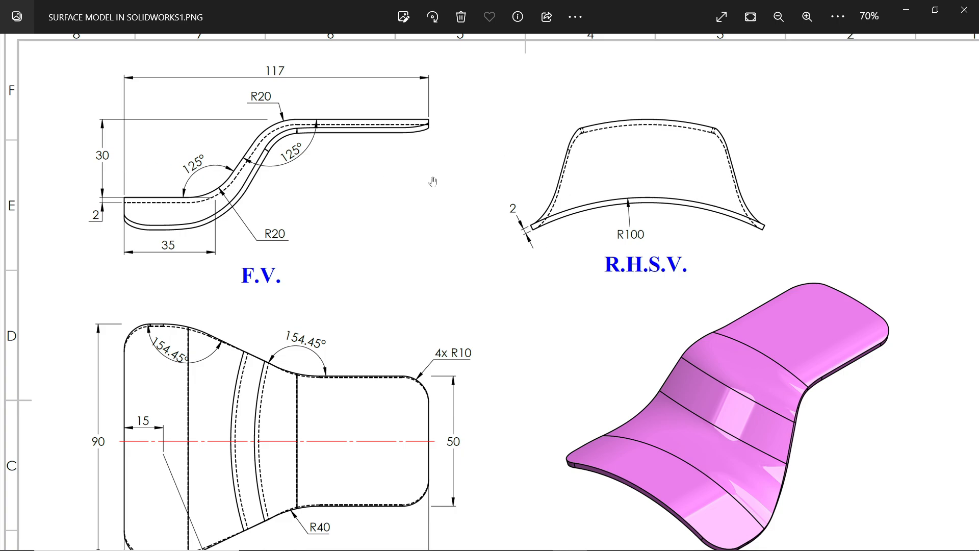
scroll(down, 3)
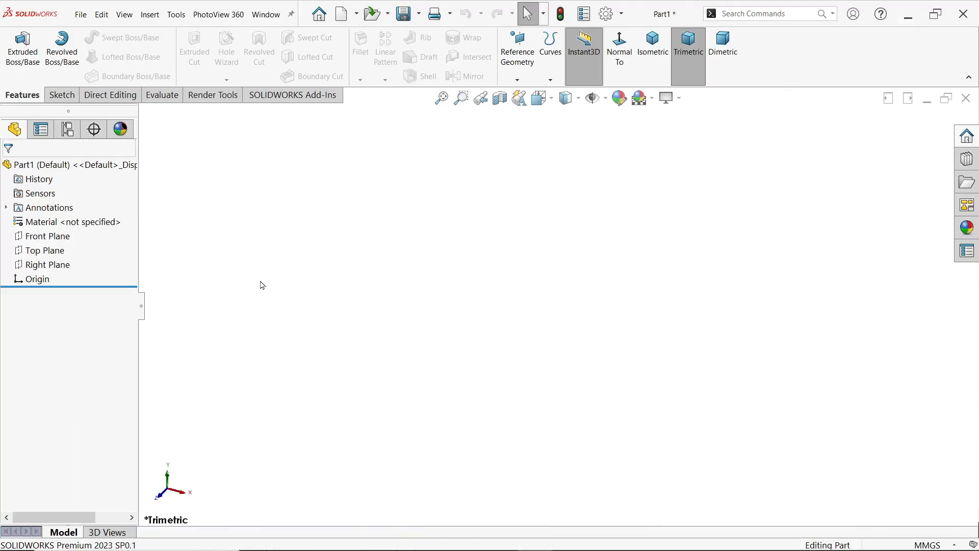
mouse_move(474, 223)
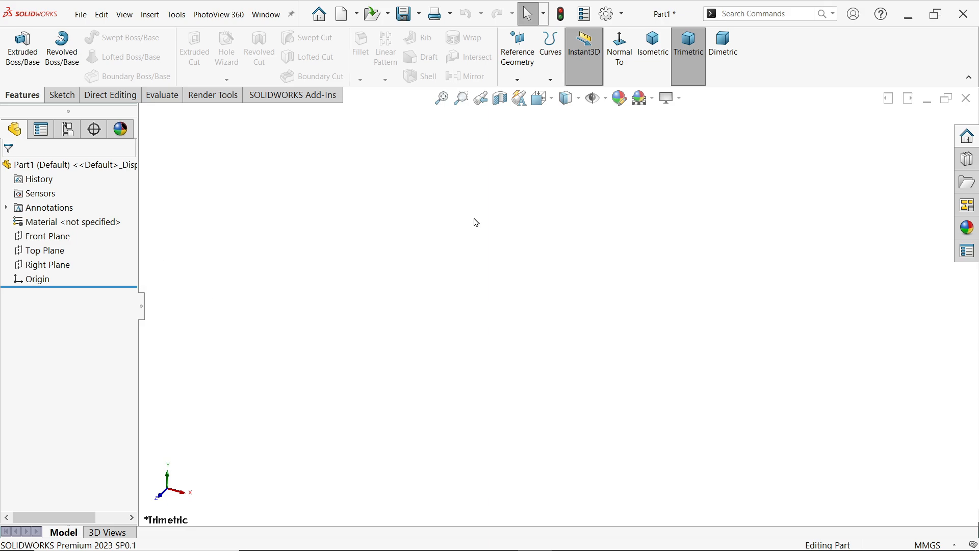
On the Right Plane, draw a low horizontal, slanted and high horizontal line.
click(48, 237)
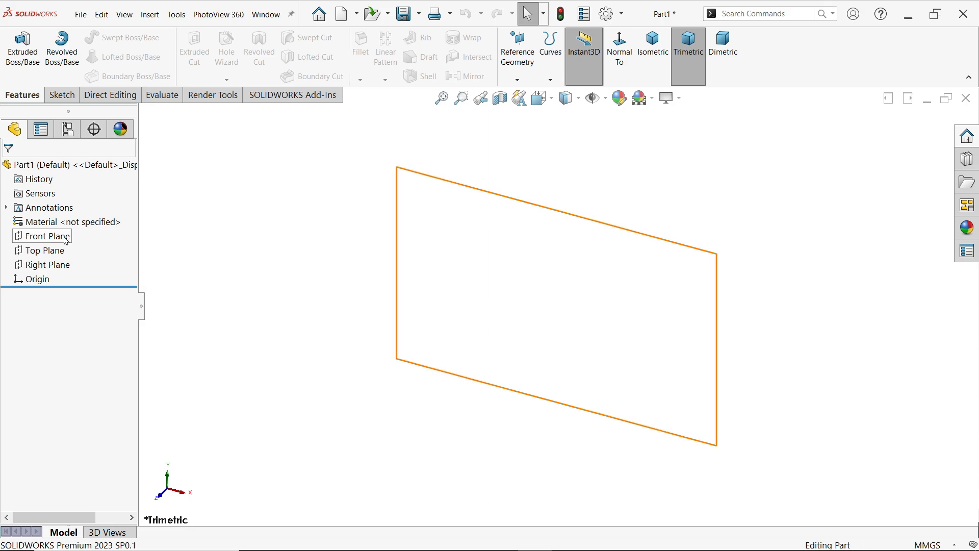
click(48, 264)
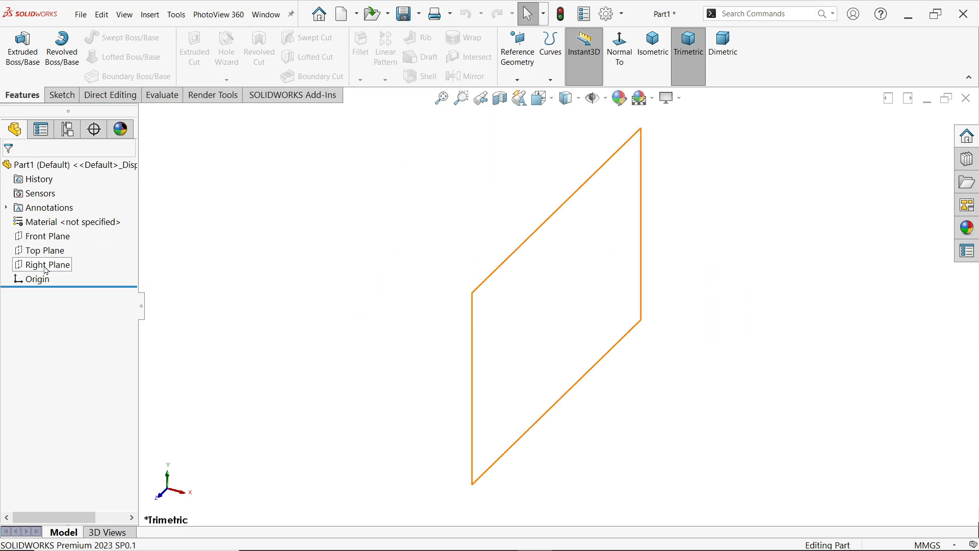
click(48, 264)
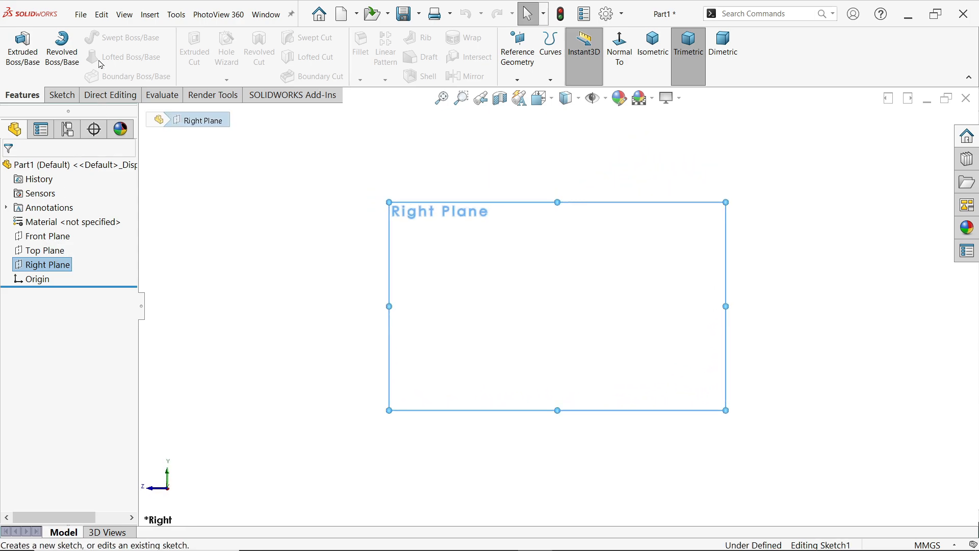
click(81, 37)
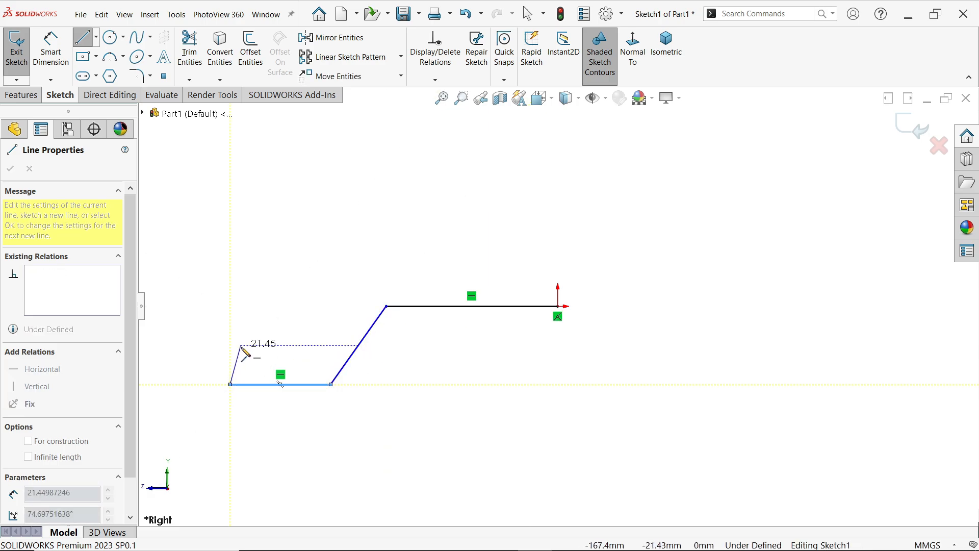
Dimension the profile: 117 mm driven overall width, 30 mm height, 35 mm lower line.
click(51, 51)
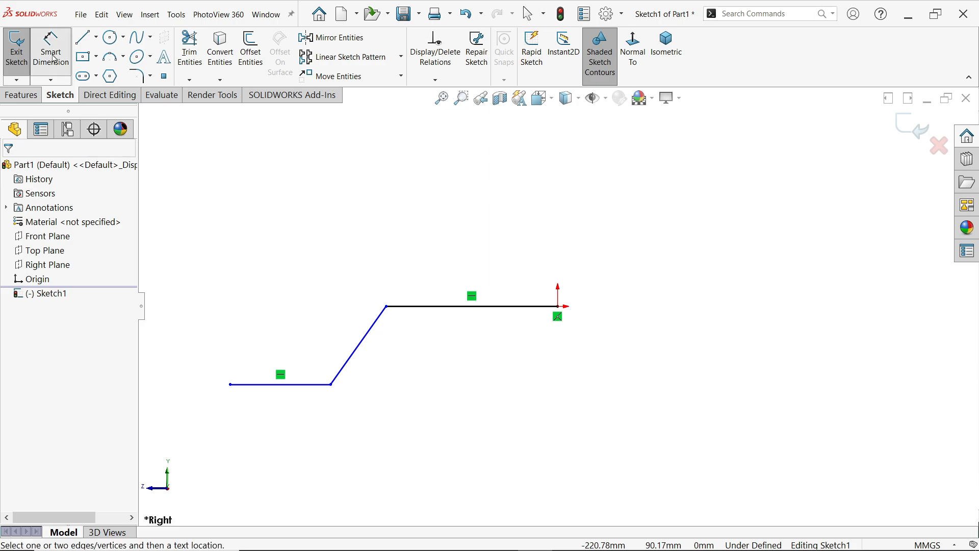
click(247, 390)
text(117)
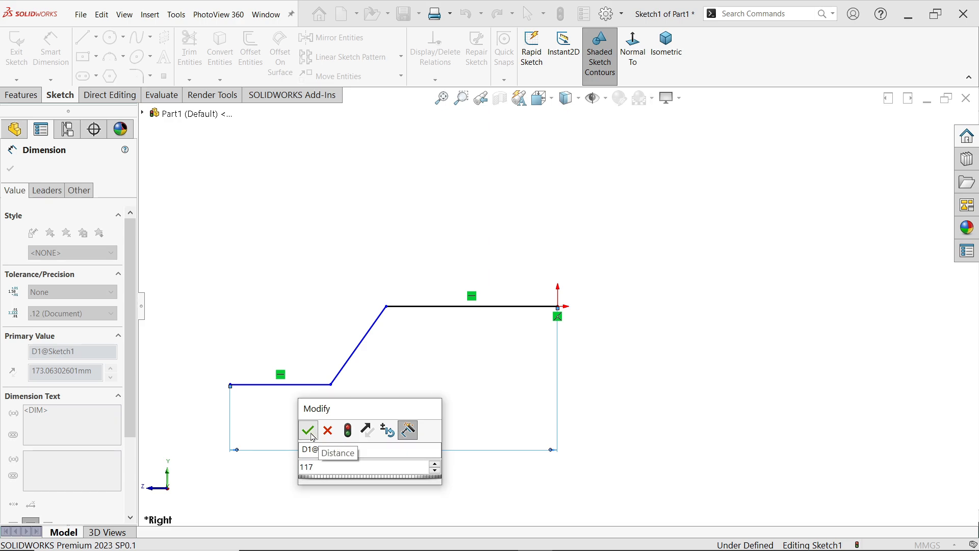
click(308, 431)
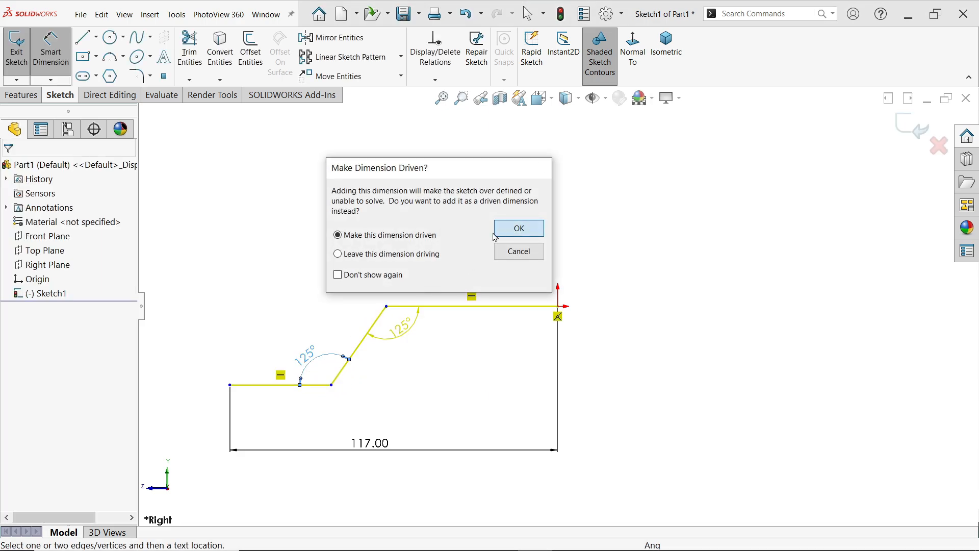
click(518, 228)
text(30)
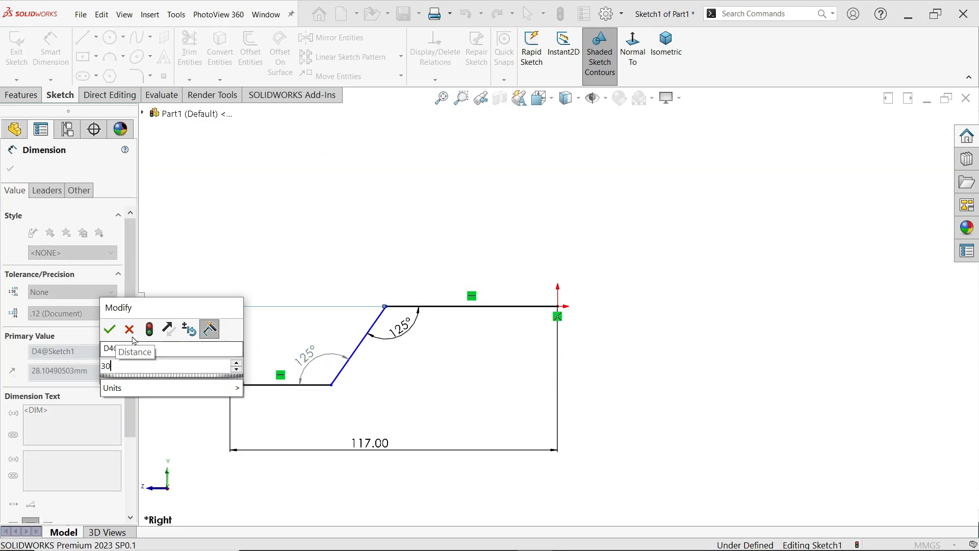
click(109, 328)
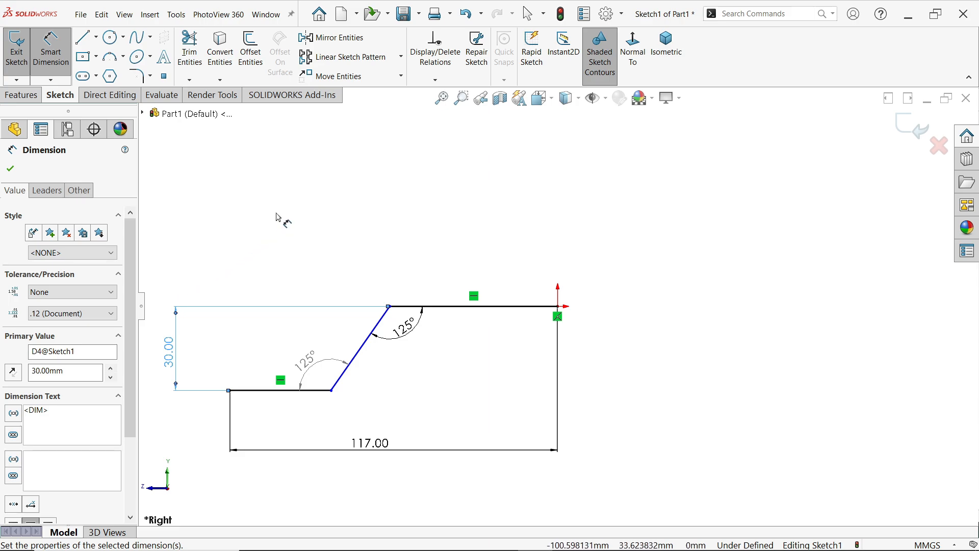
click(9, 169)
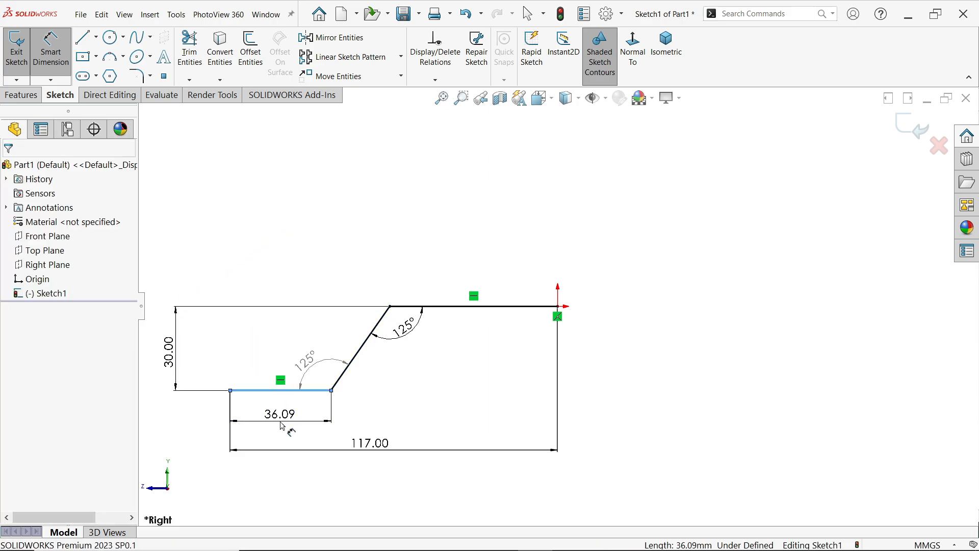
click(280, 414)
text(35)
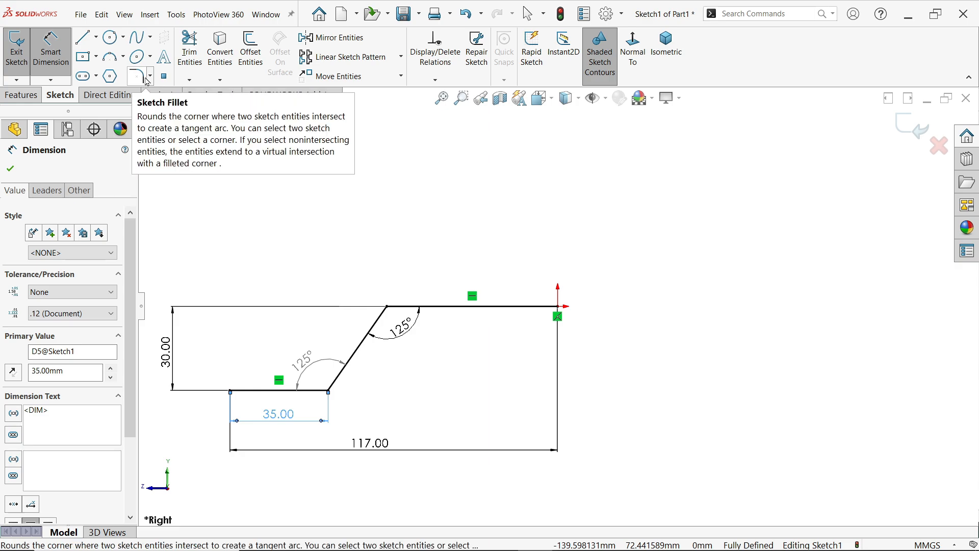
Round both profile bends with 20 mm sketch fillets and view isometrically.
click(136, 76)
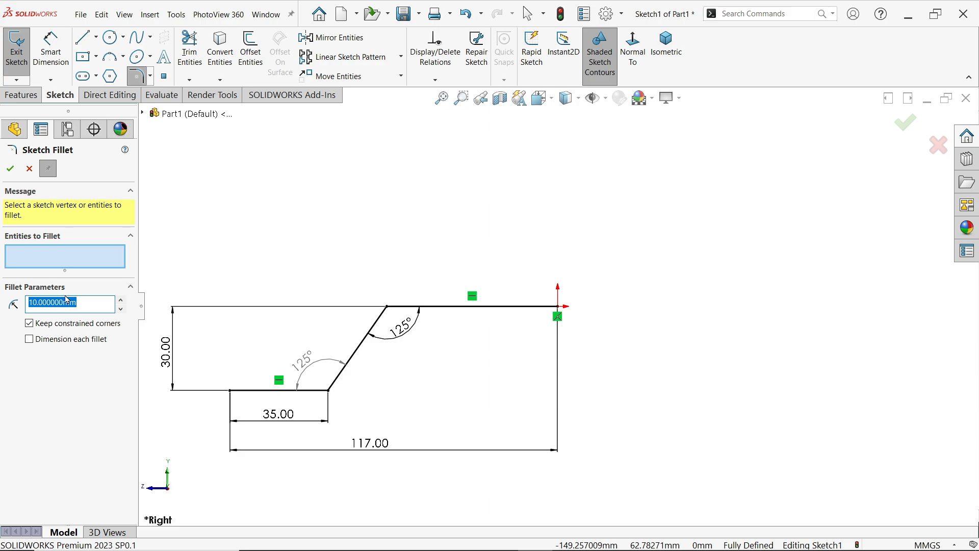
text(20)
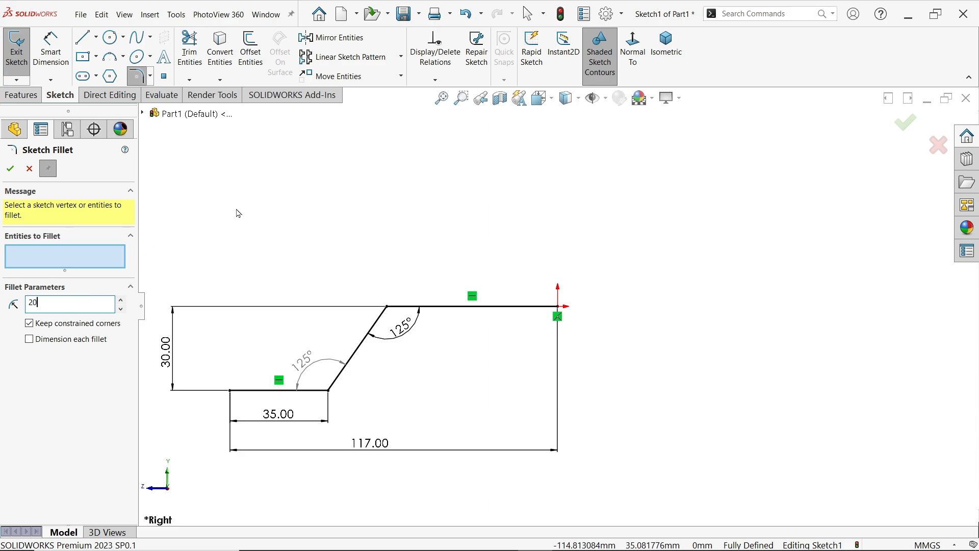
click(329, 392)
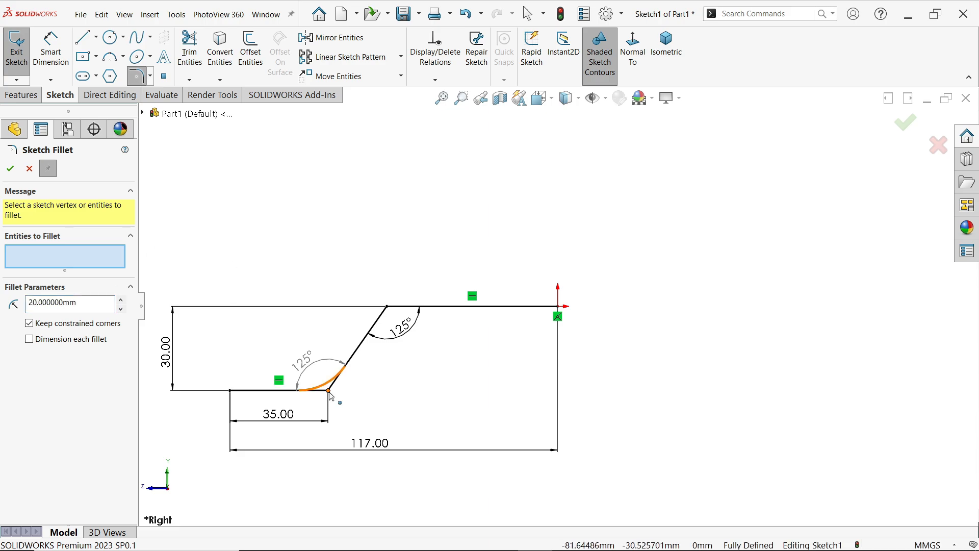
click(387, 311)
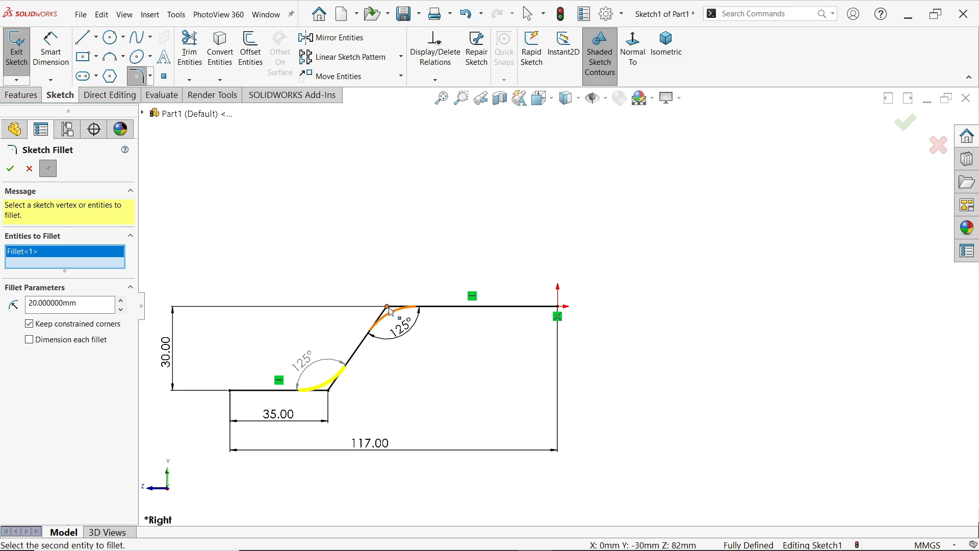
click(389, 311)
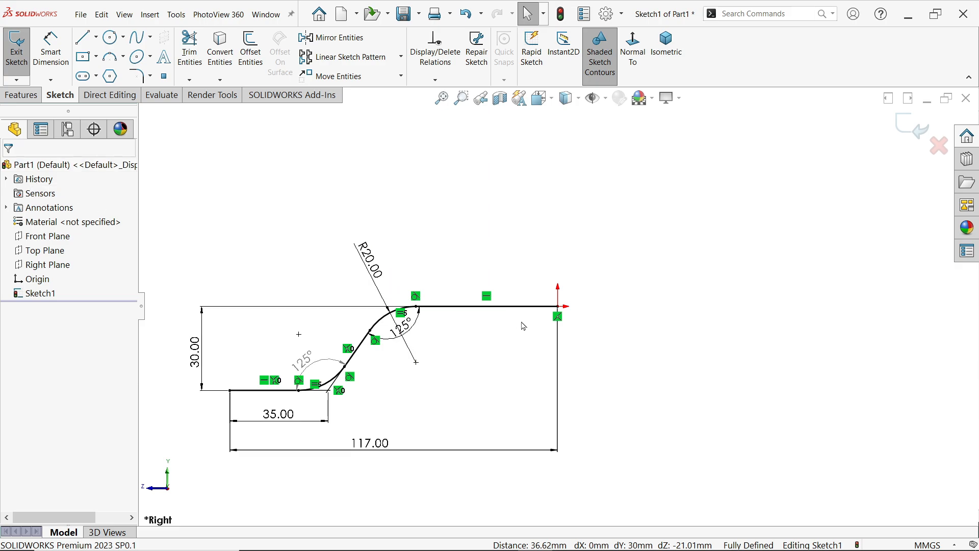
mouse_move(779, 200)
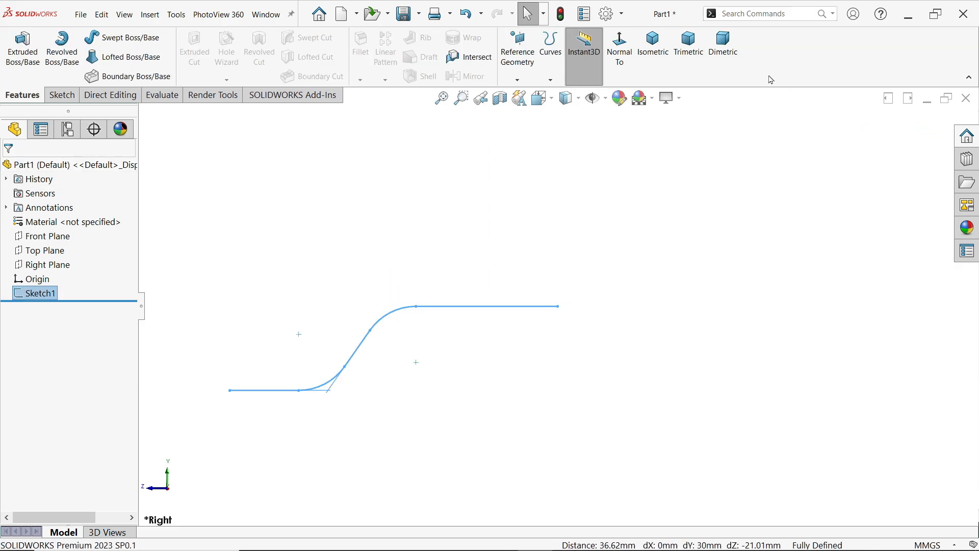
click(651, 44)
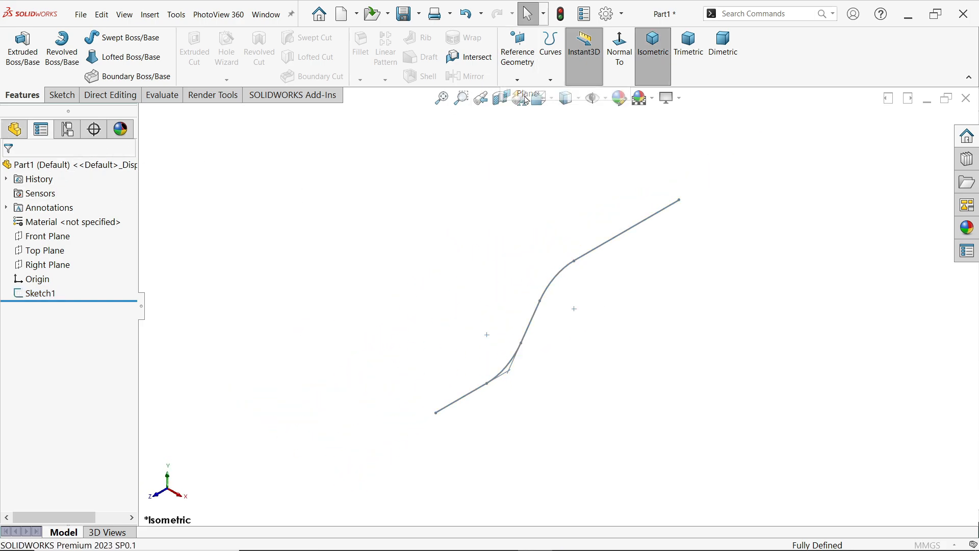
Create Plane1 offset 30 mm from the Top Plane, with the offset flipped.
click(526, 97)
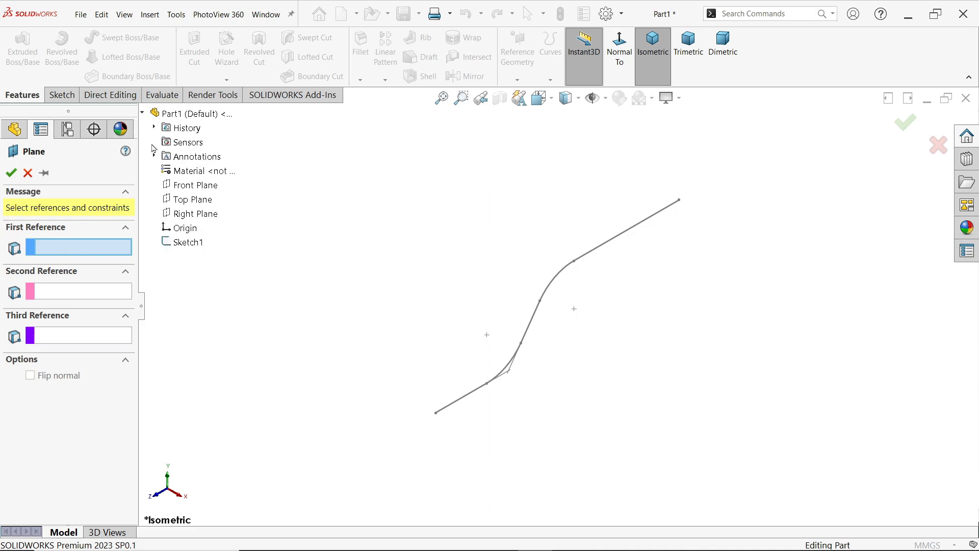
click(193, 198)
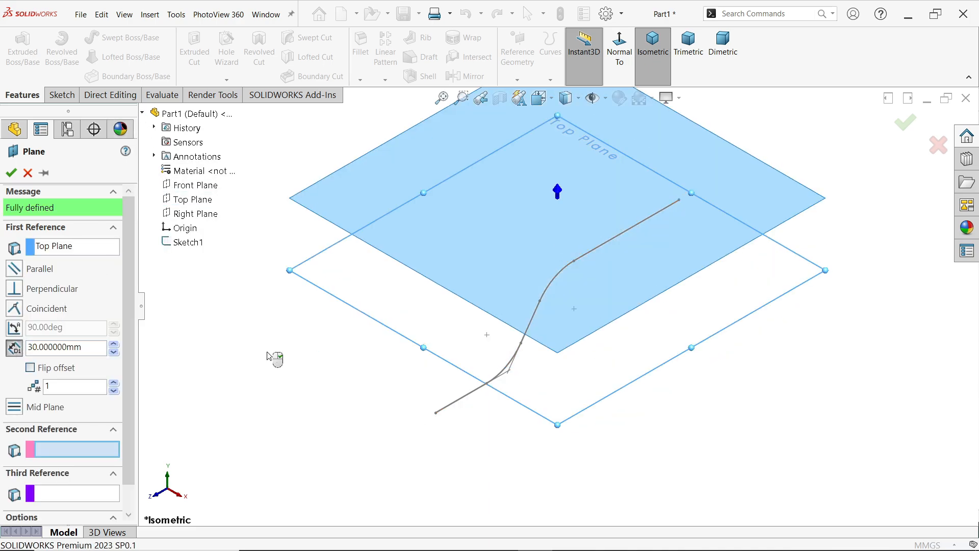
click(30, 367)
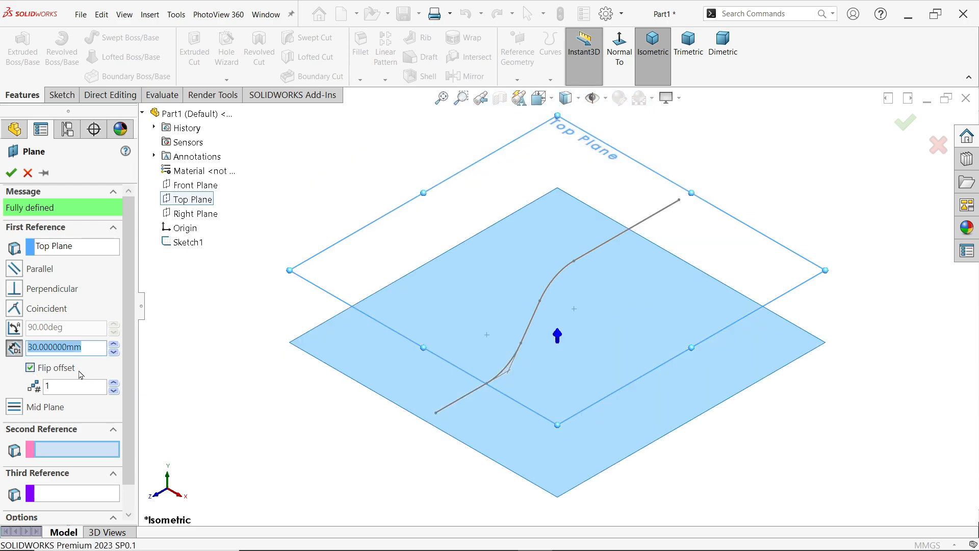
mouse_move(746, 351)
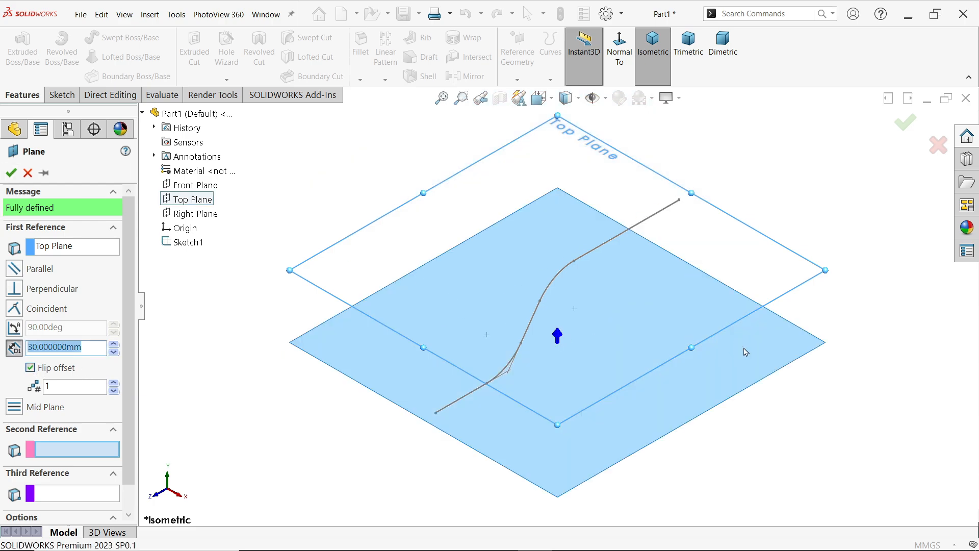
mouse_move(732, 368)
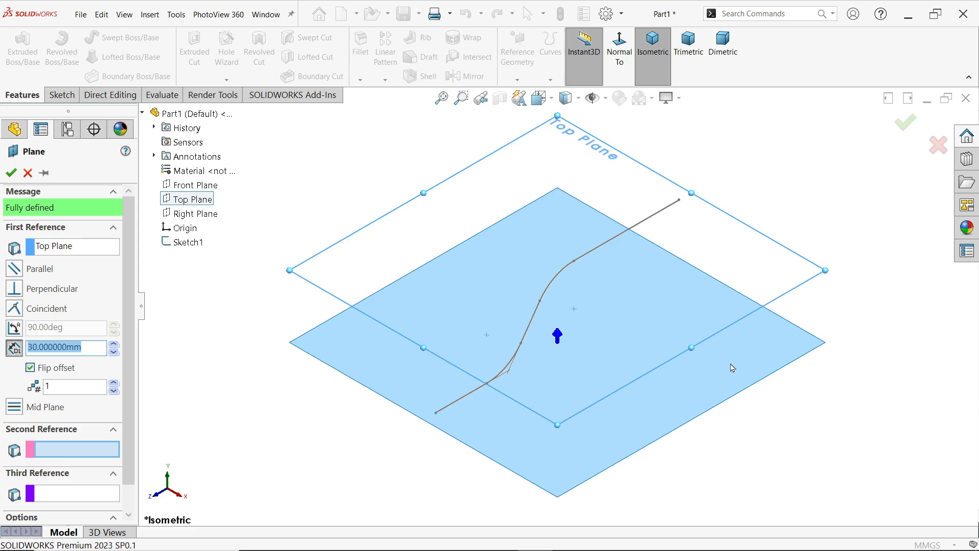
click(10, 173)
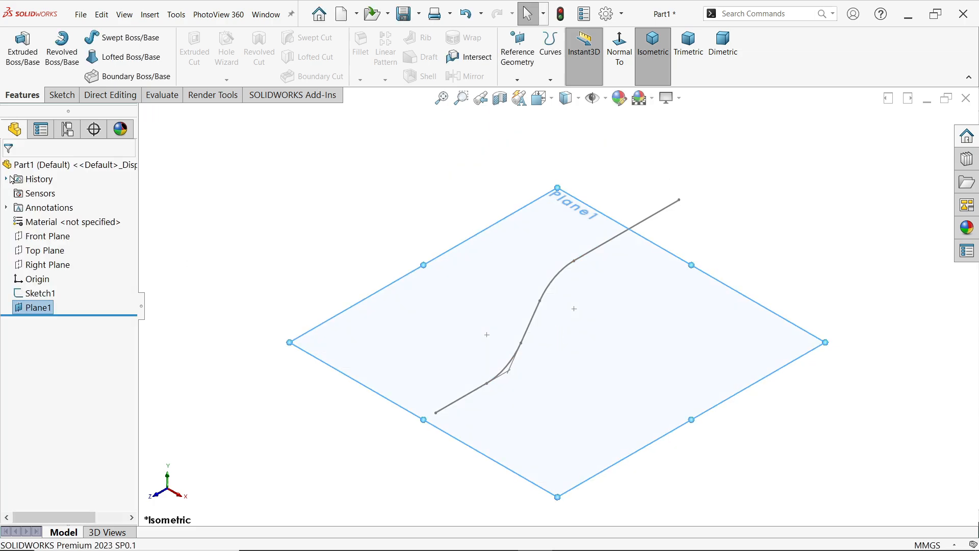
Create Plane2 perpendicular to the lower profile line at its end point.
click(516, 47)
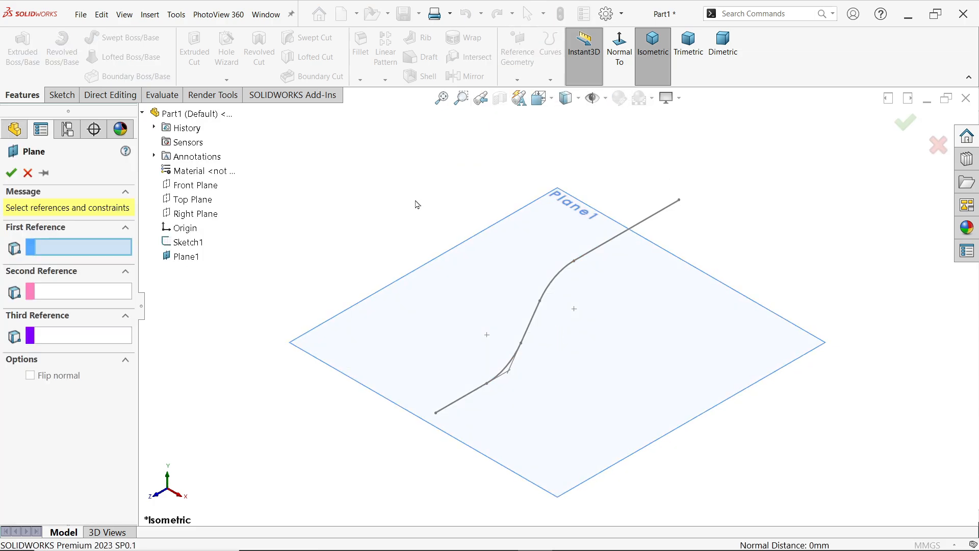
click(462, 396)
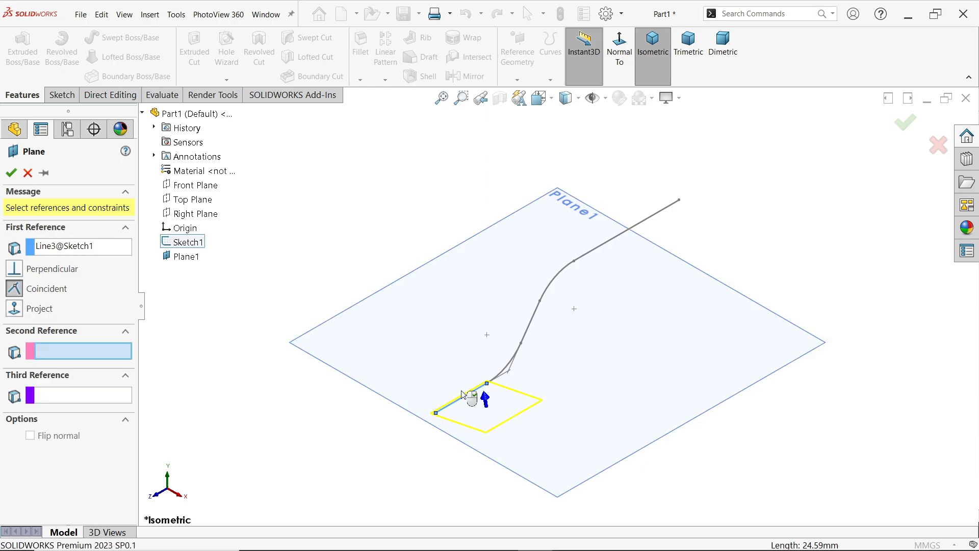
mouse_move(59, 351)
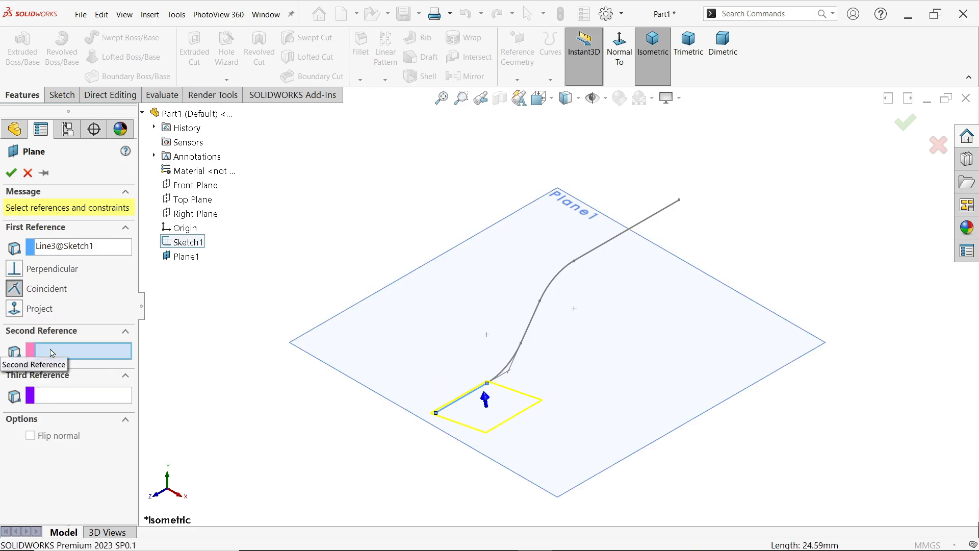
click(434, 412)
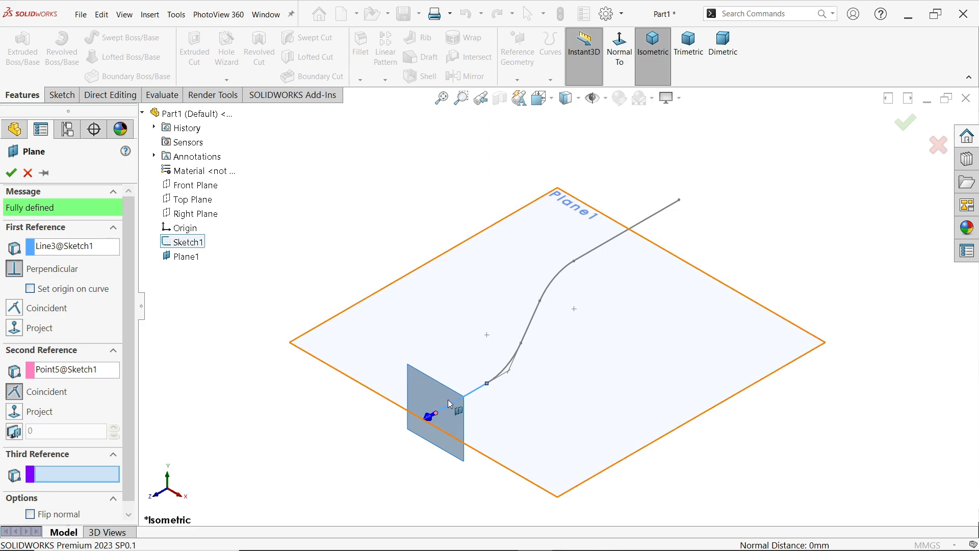
click(11, 172)
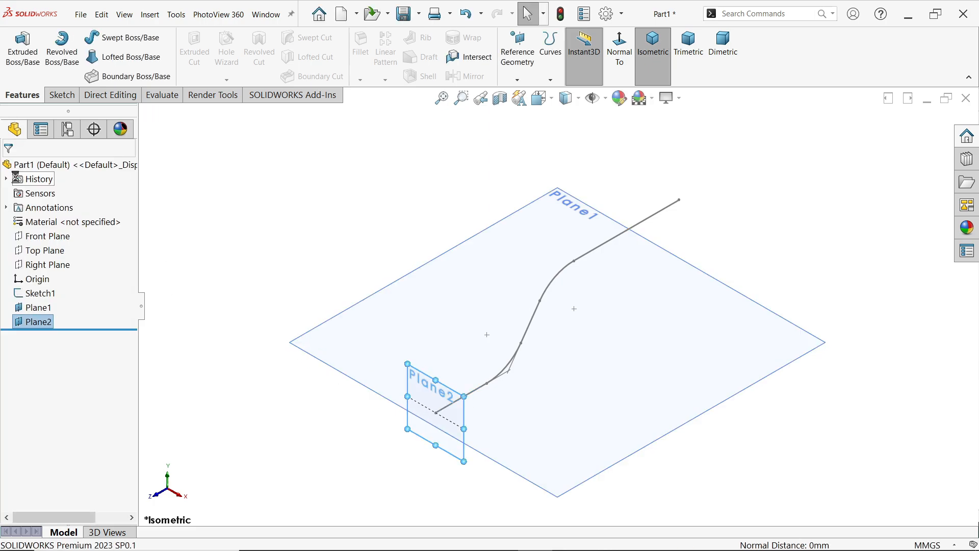
mouse_move(460, 256)
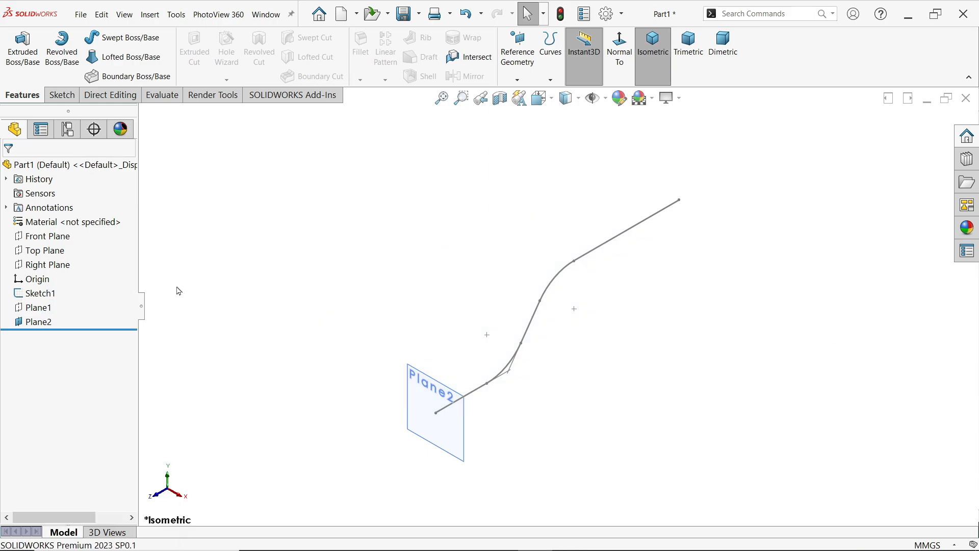
Sketch a 3-point arc on Plane2 and make its two endpoints horizontal.
click(434, 412)
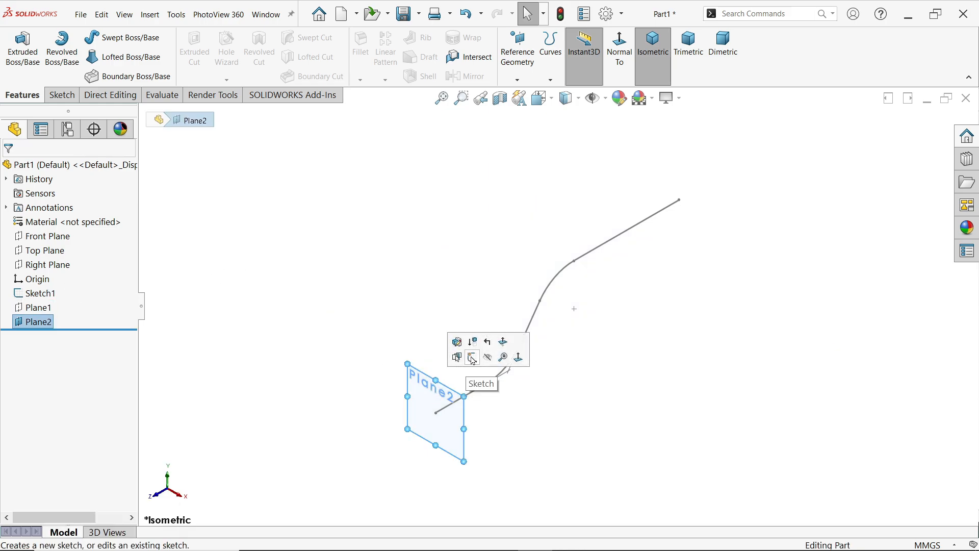
click(473, 357)
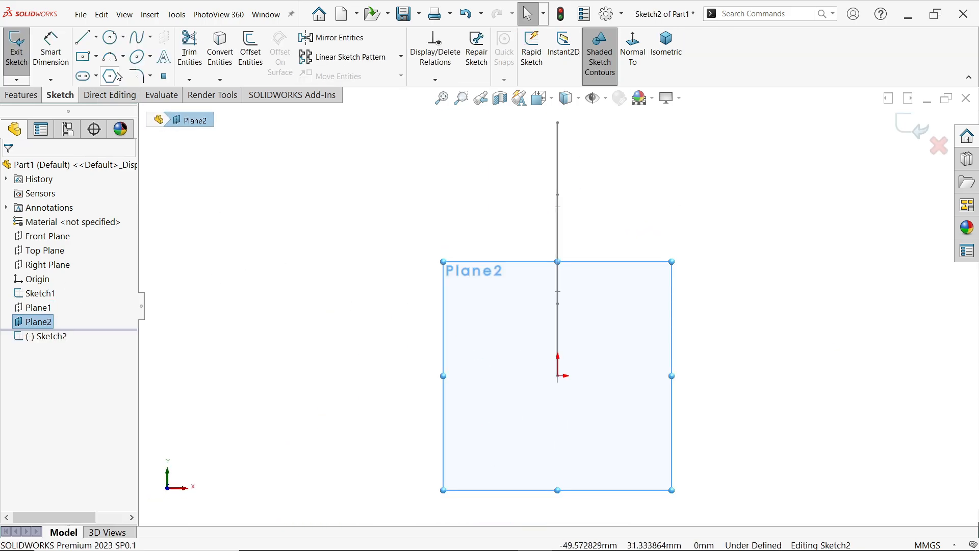
click(122, 56)
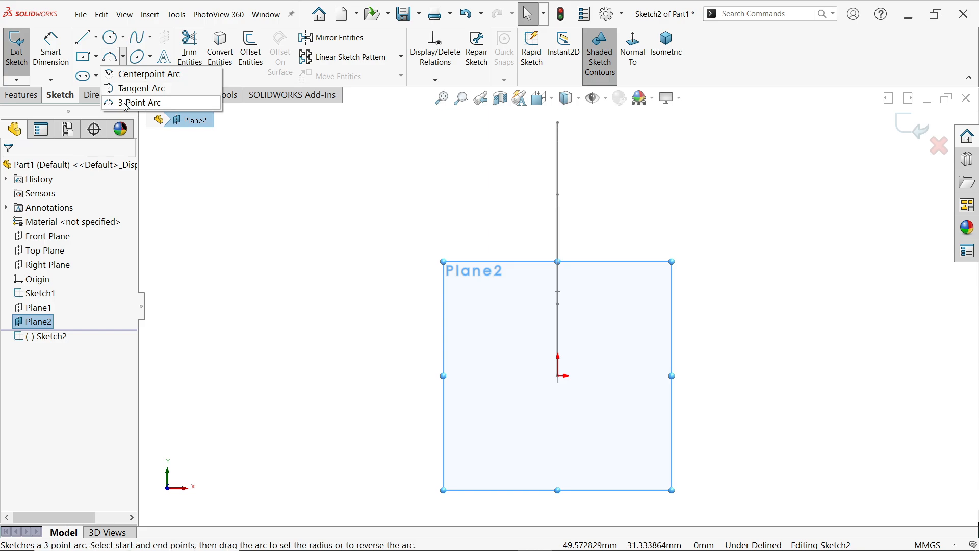
click(142, 103)
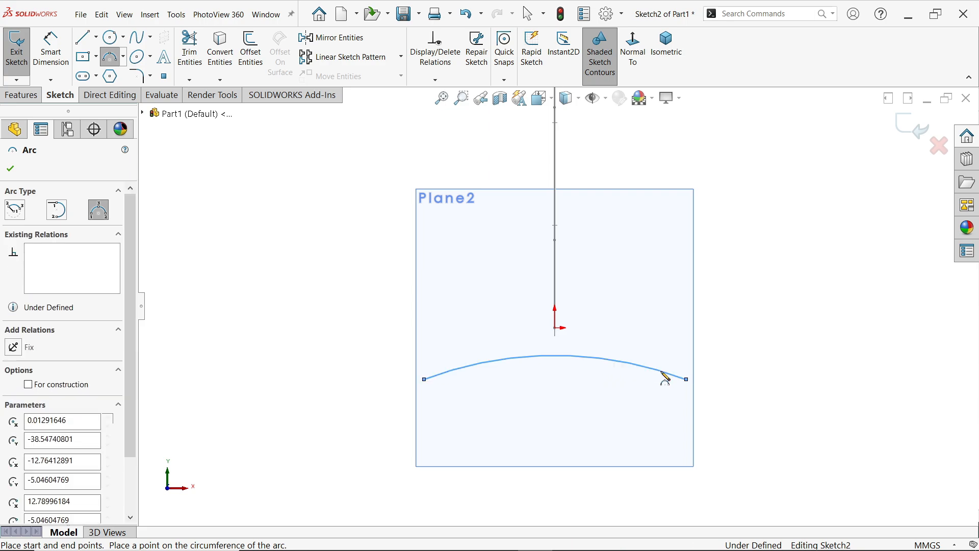
click(10, 167)
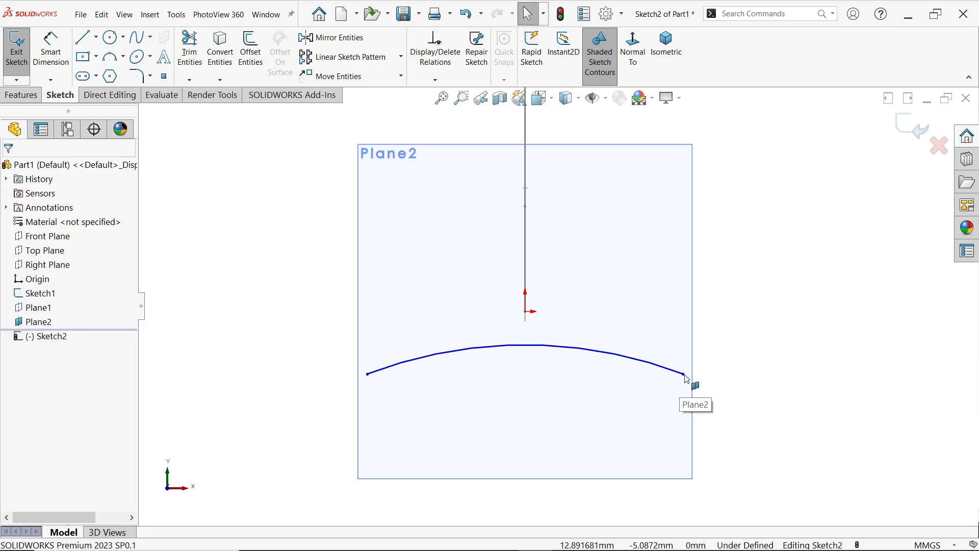
click(367, 374)
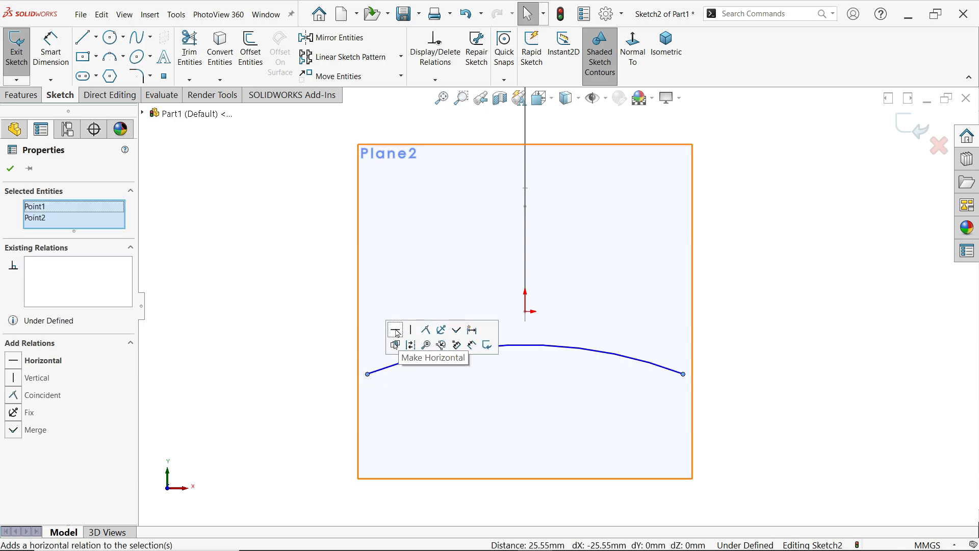
click(394, 330)
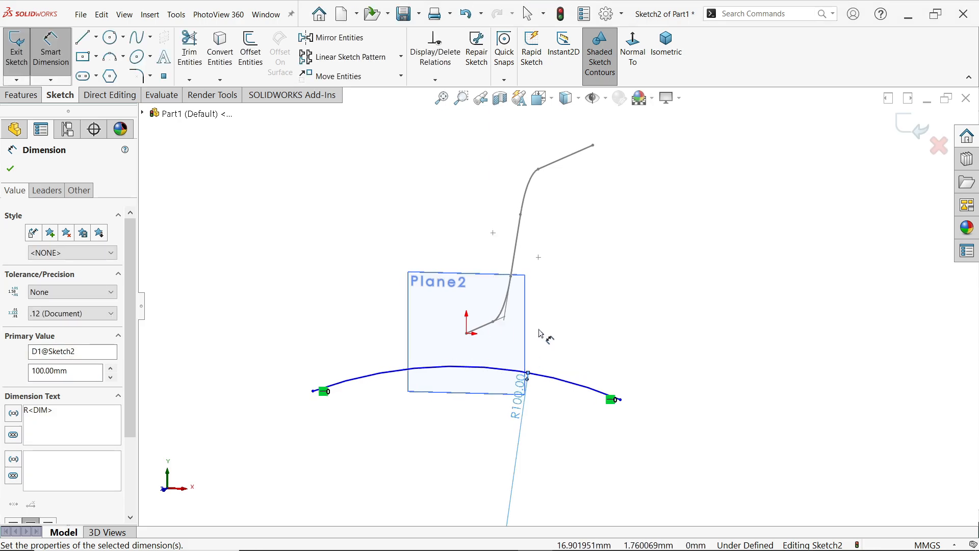
Keep the R100 arc radius and add a Midpoint relation centring the arc on the origin.
click(9, 169)
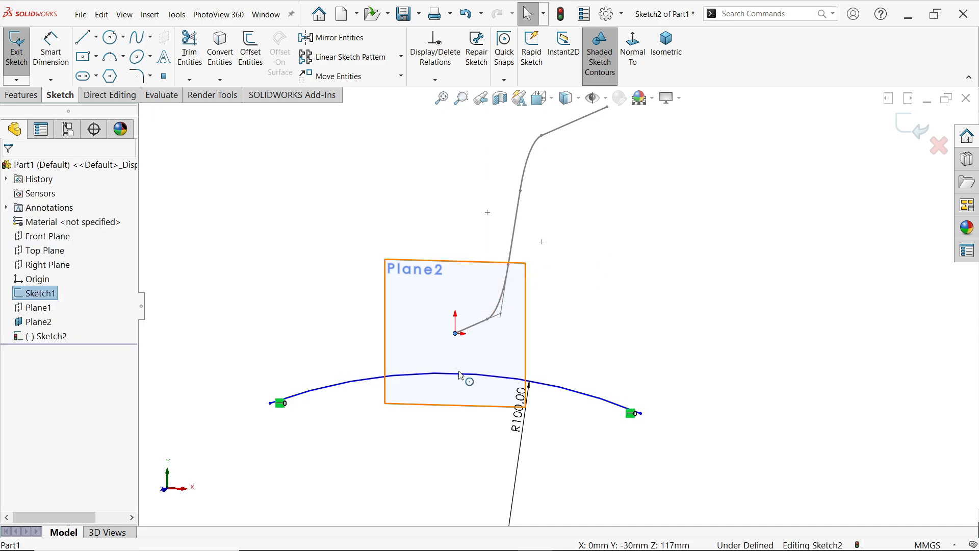
click(454, 382)
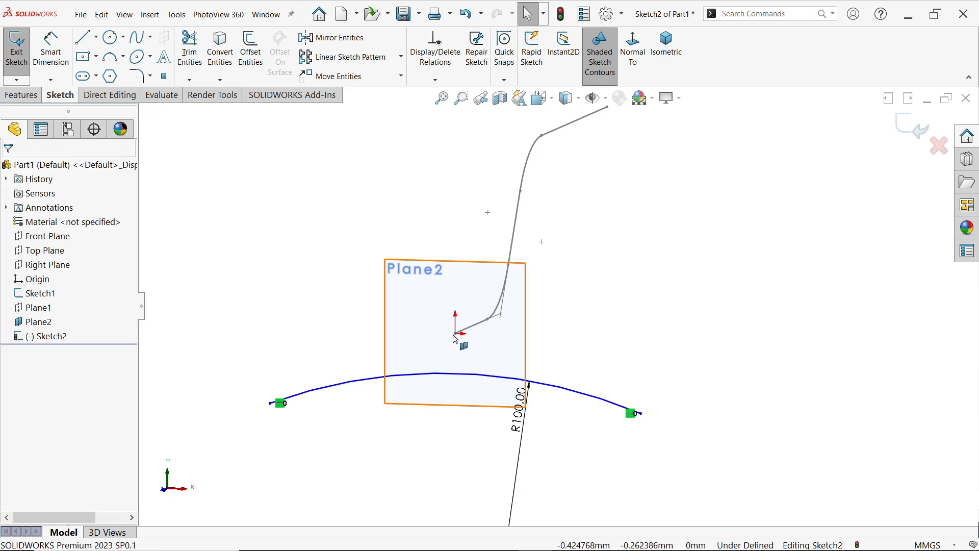
click(456, 336)
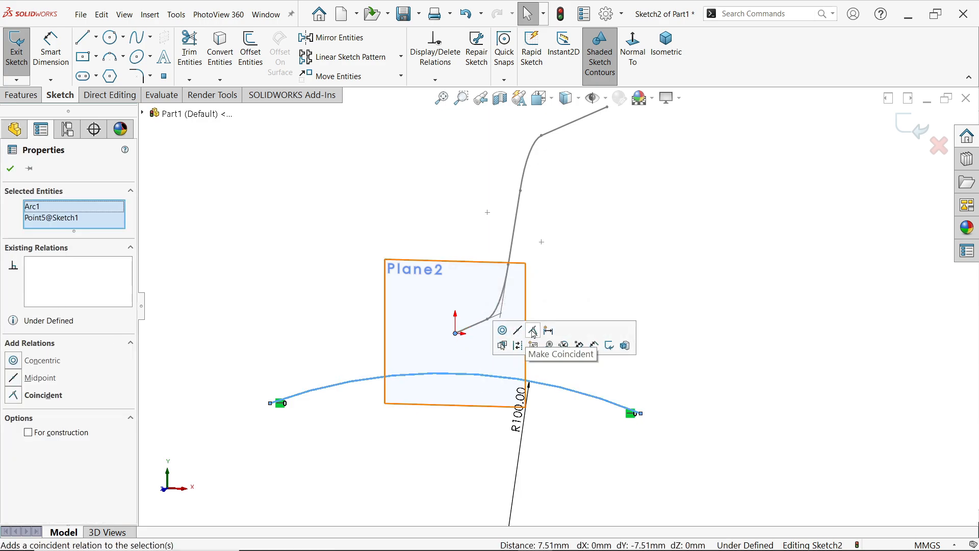
click(517, 331)
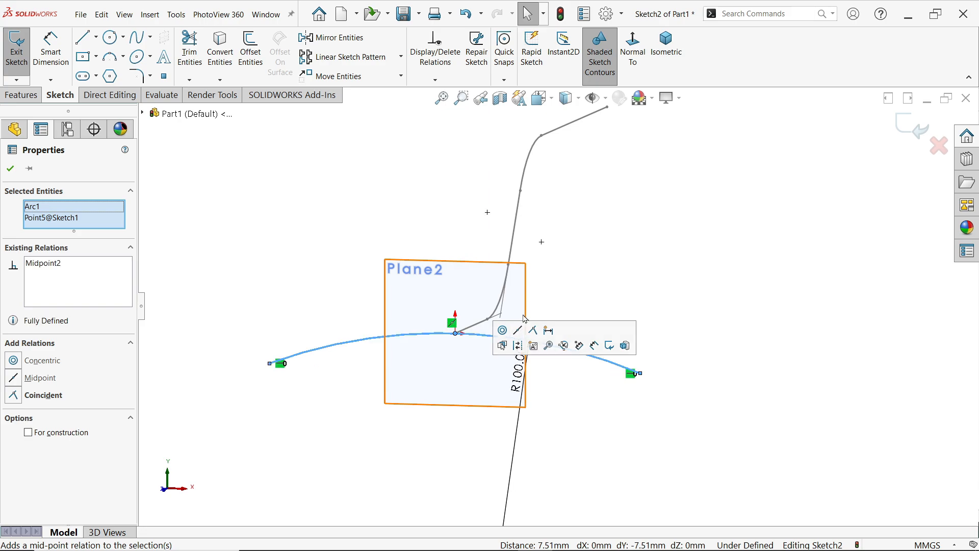
click(10, 167)
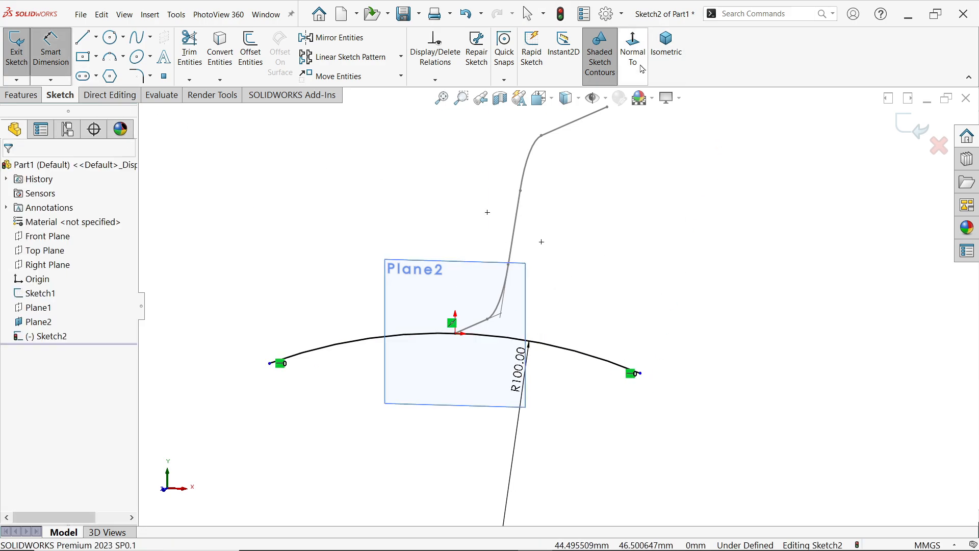
View normal to the sketch, set the arc's end-to-end width to 100 mm, and exit.
click(454, 323)
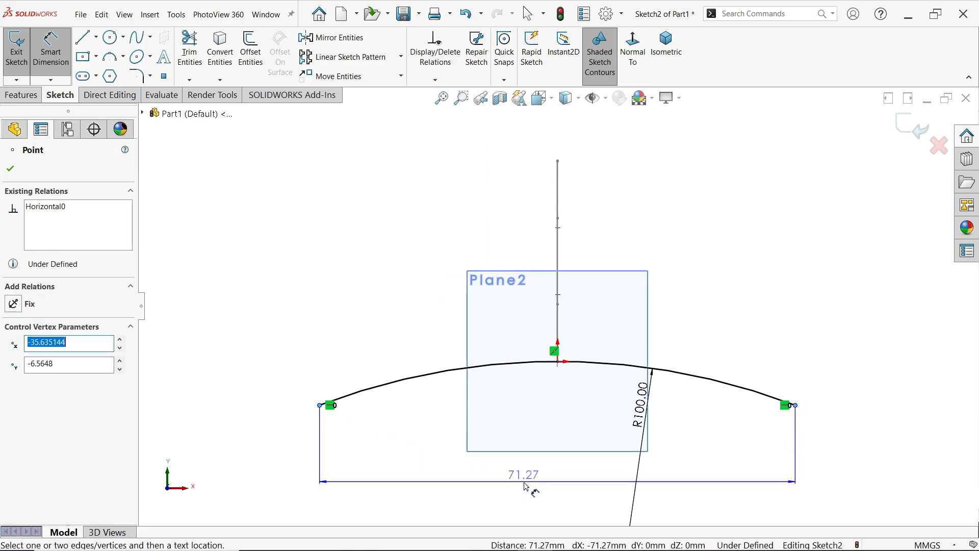
click(523, 481)
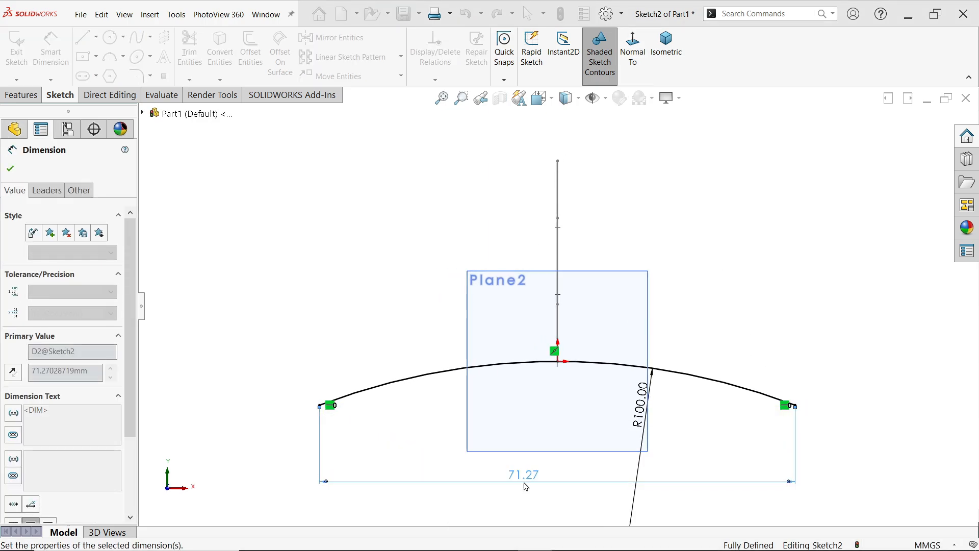
click(9, 168)
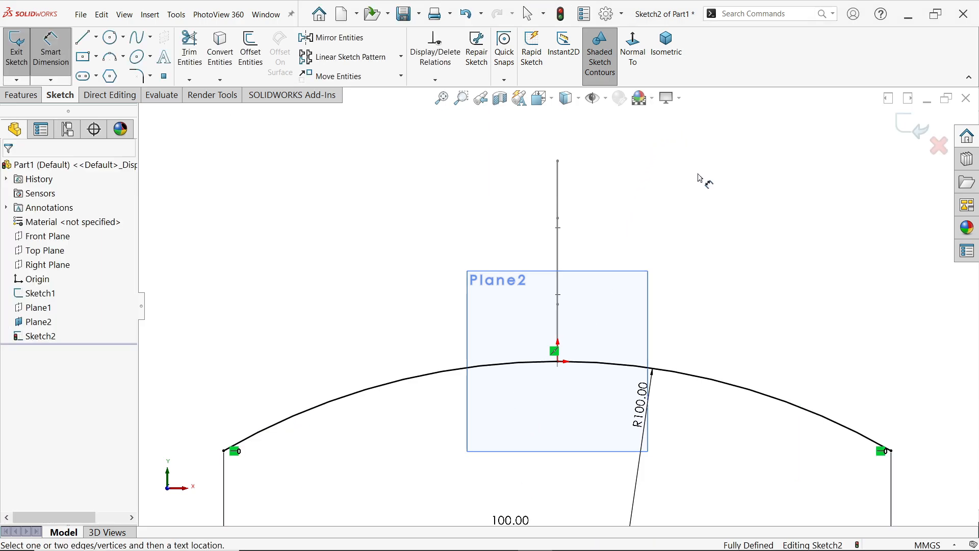
click(667, 47)
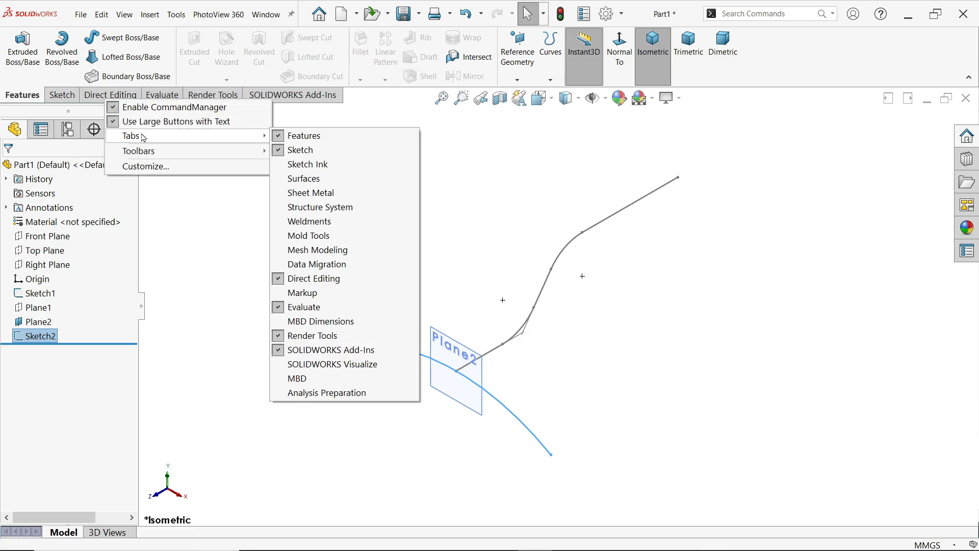
Enable the Surfaces tab in the CommandManager and launch Swept Surface.
click(303, 178)
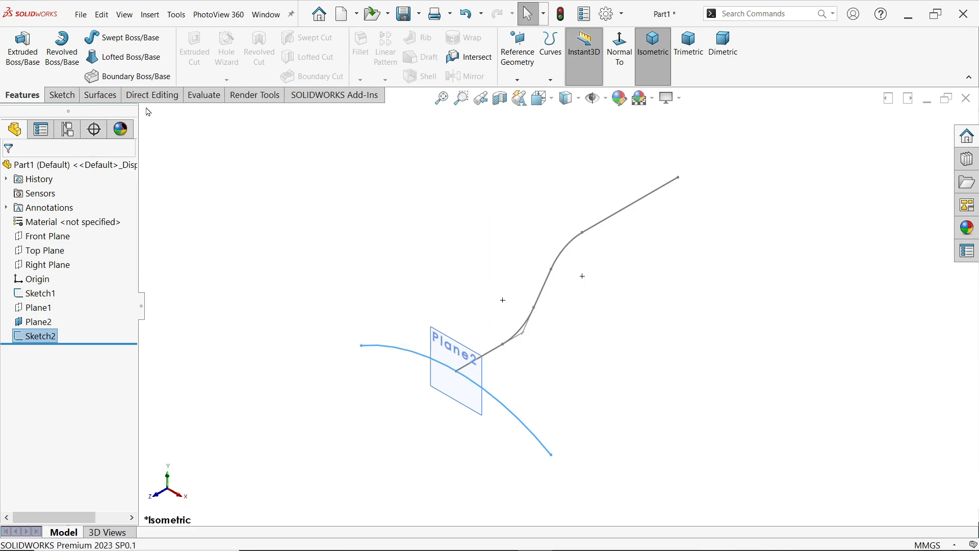
click(98, 95)
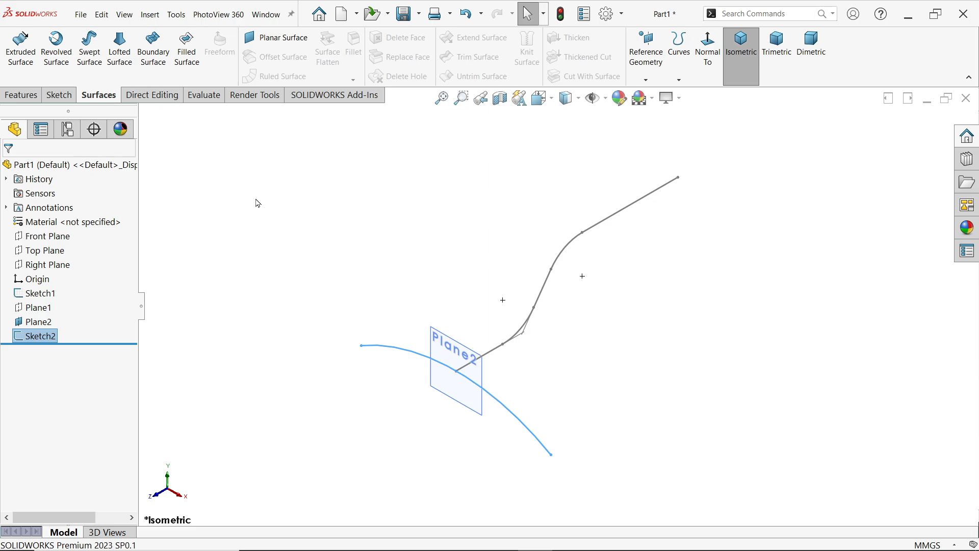
mouse_move(89, 47)
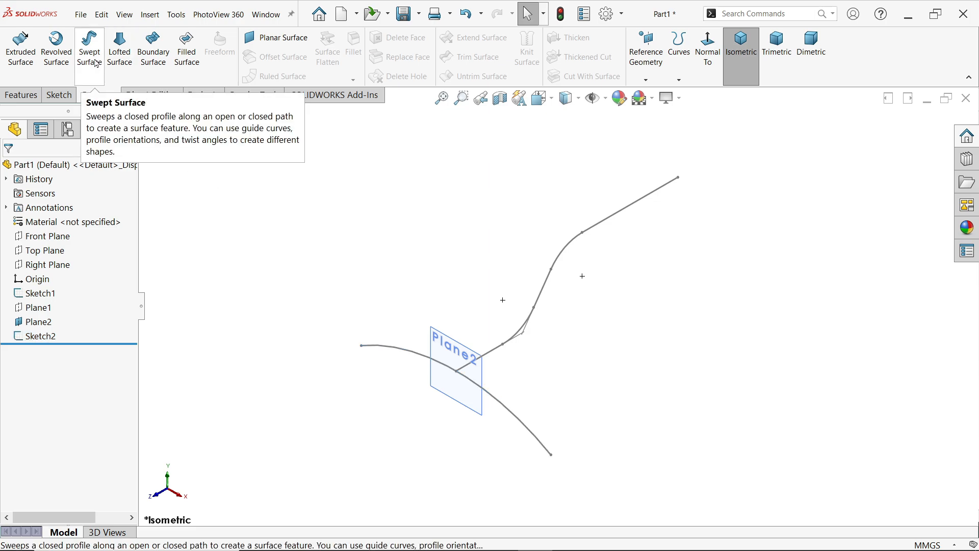
click(89, 48)
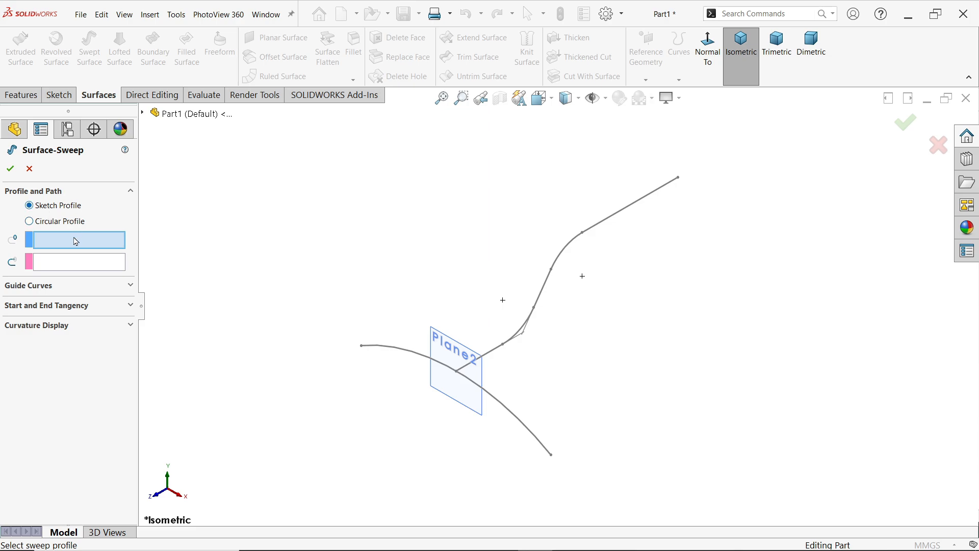
mouse_move(127, 251)
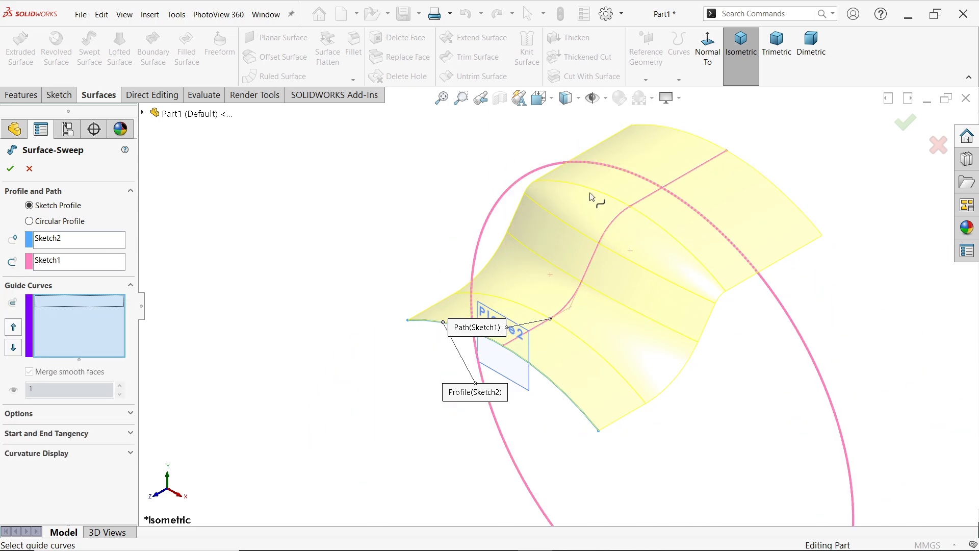
Create Surface-Sweep1 along the S-curve, check Plane1's position, and reopen the reference drawing.
click(9, 169)
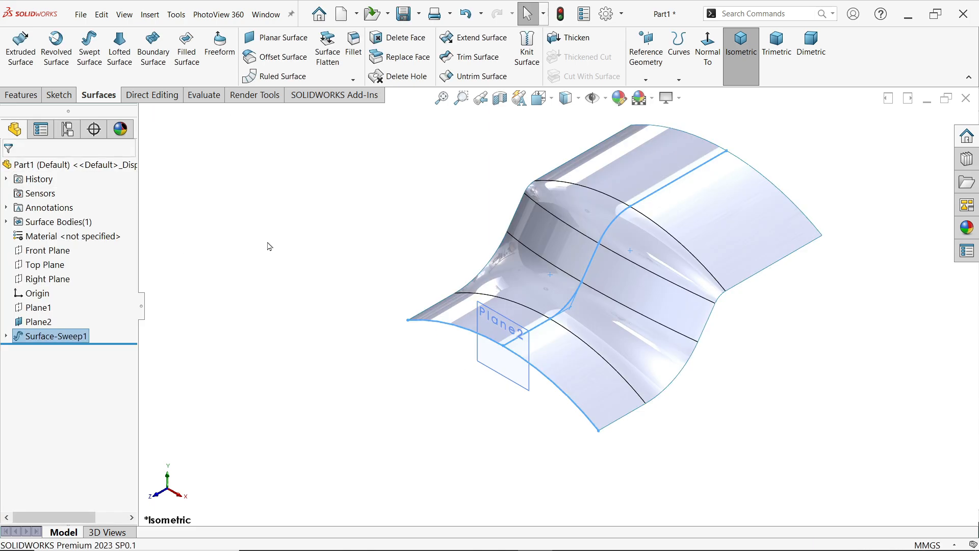
click(39, 306)
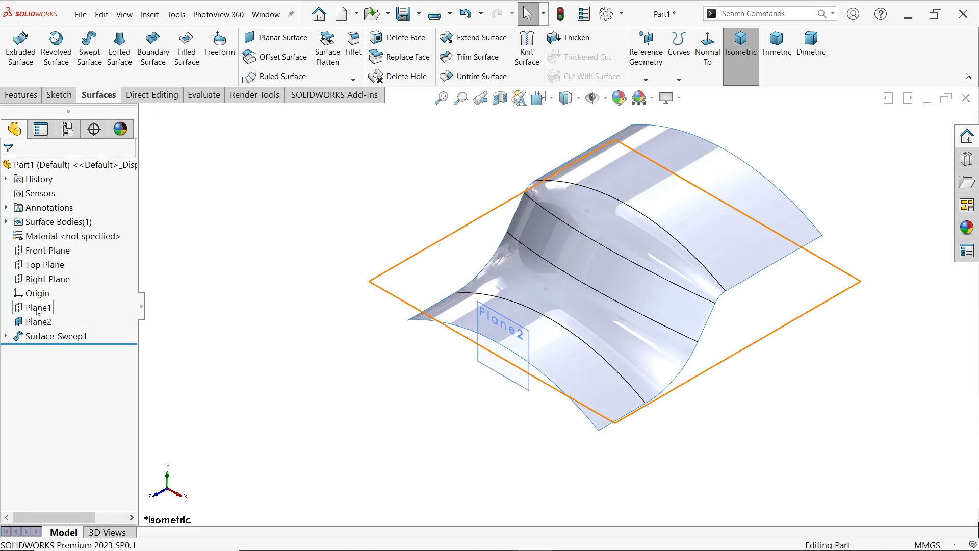
click(37, 321)
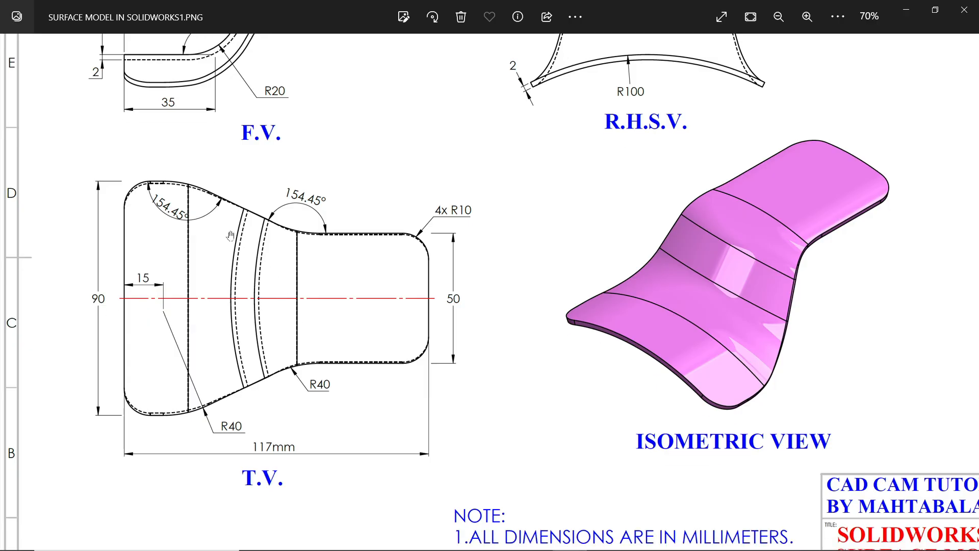
mouse_move(475, 308)
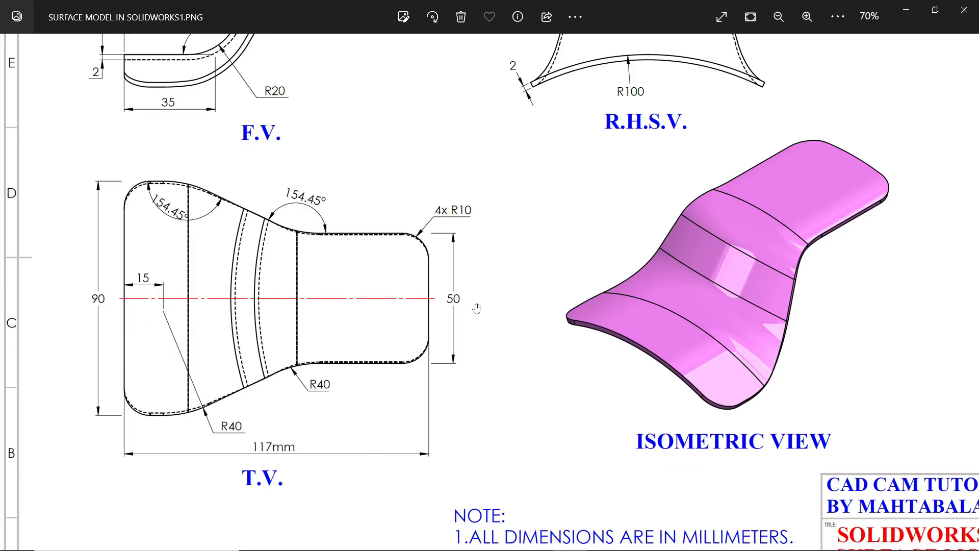
mouse_move(303, 397)
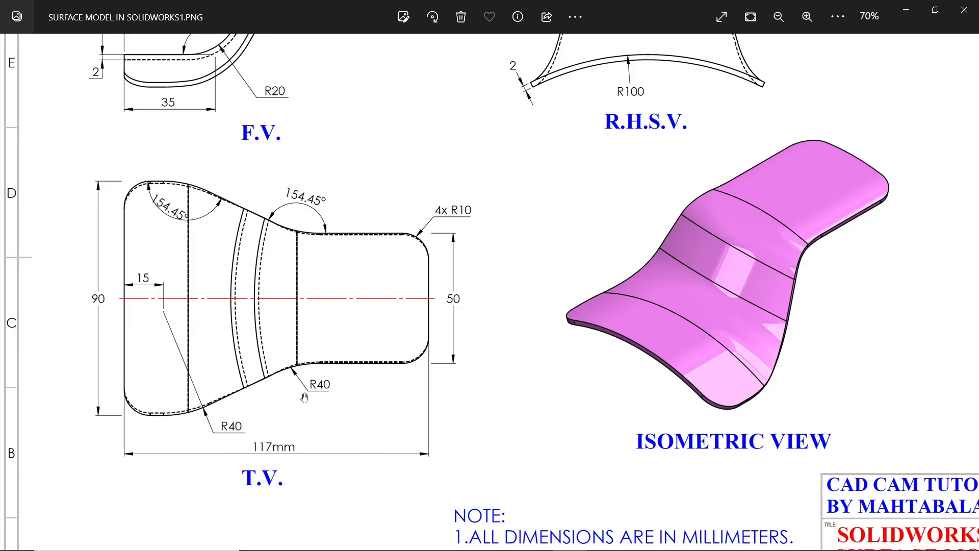
mouse_move(233, 424)
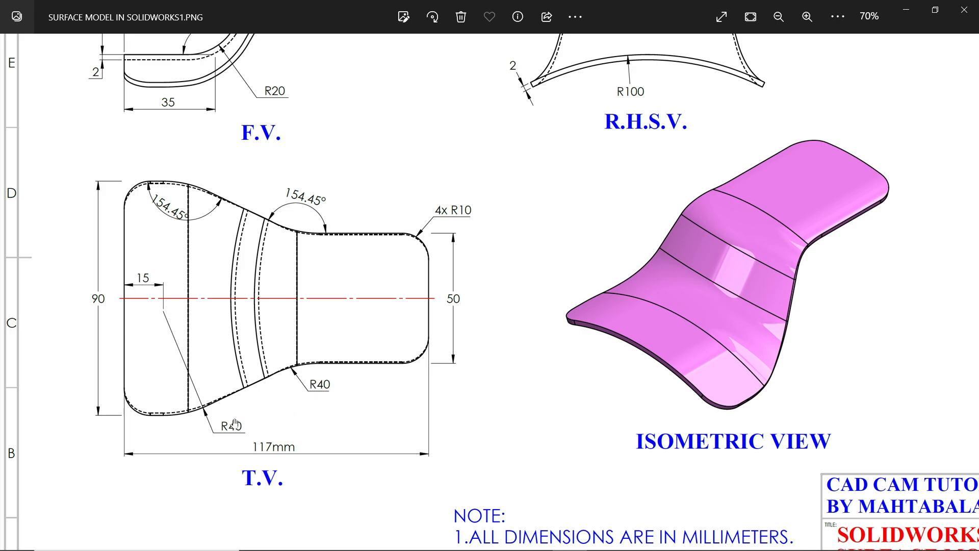
mouse_move(434, 237)
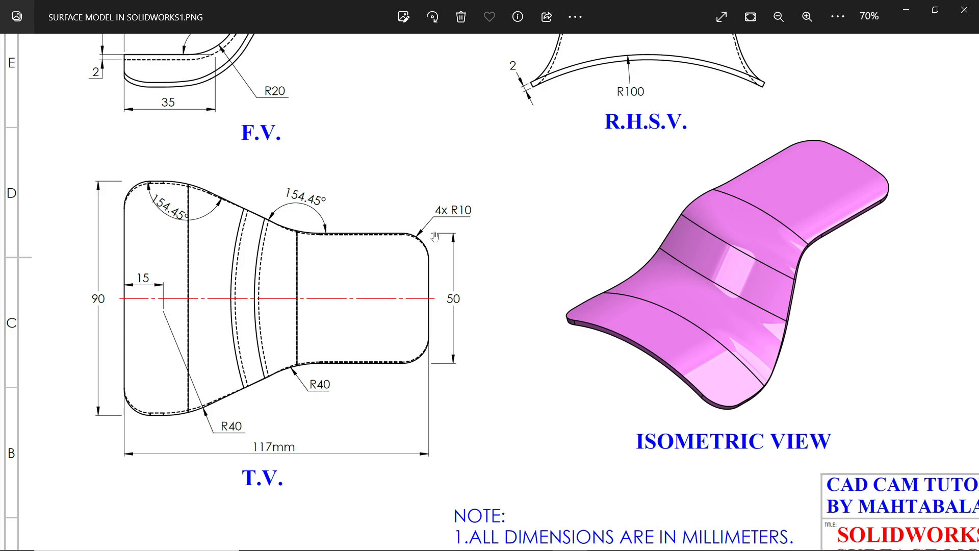
mouse_move(434, 311)
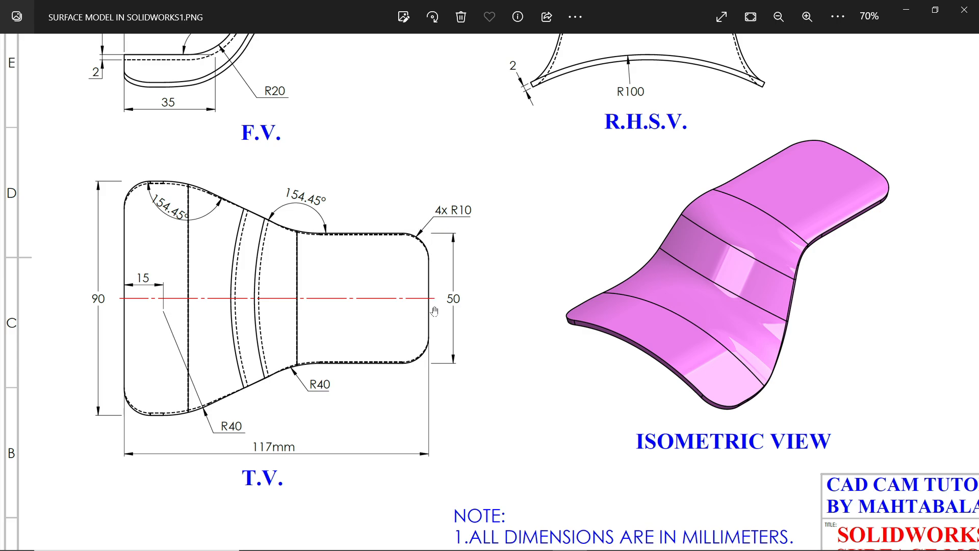
mouse_move(301, 209)
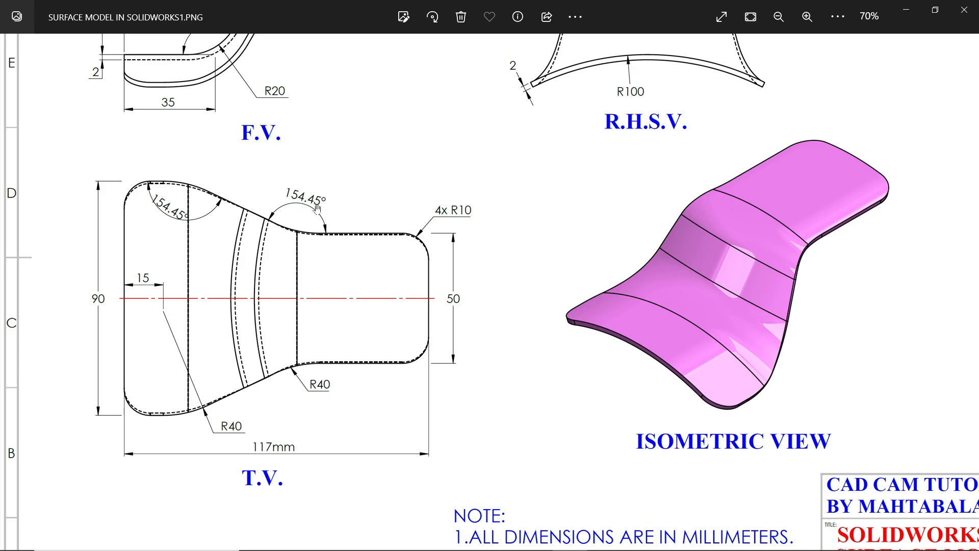
mouse_move(361, 258)
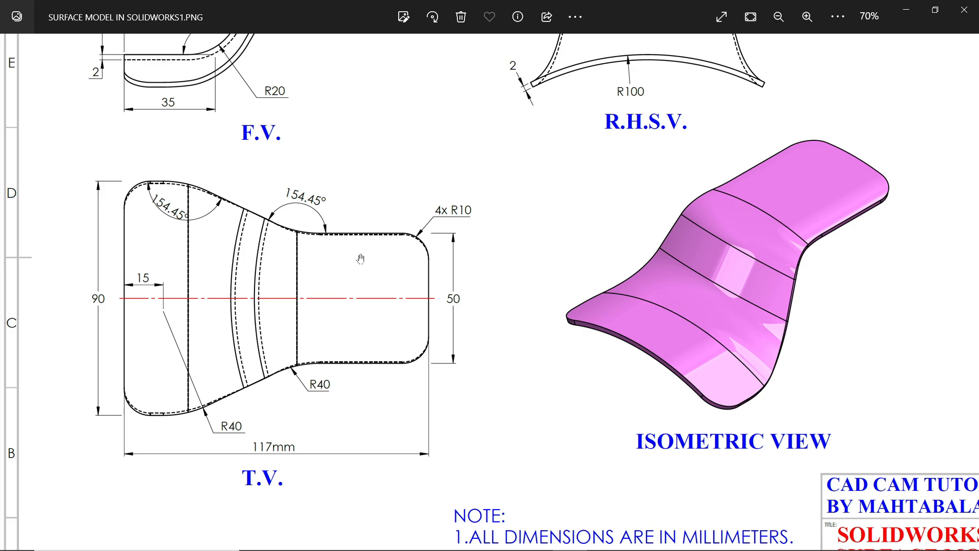
mouse_move(905, 12)
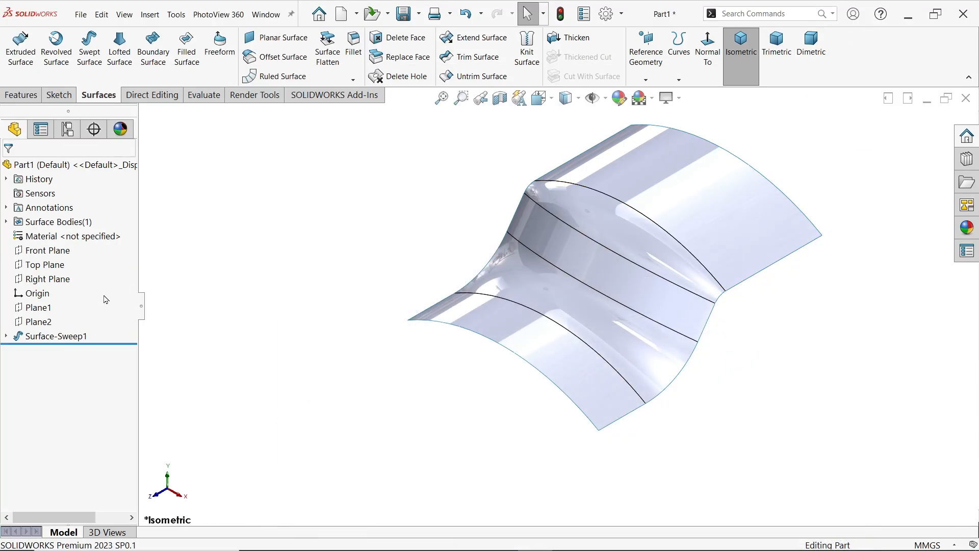
Sketch the stepped trim outline on Plane1 and centre its top edge on the origin.
click(38, 307)
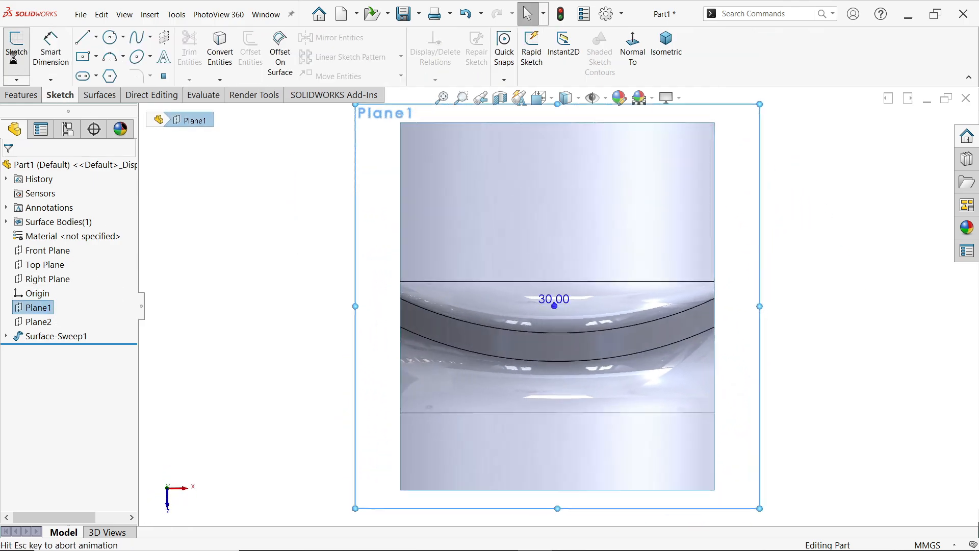
click(81, 36)
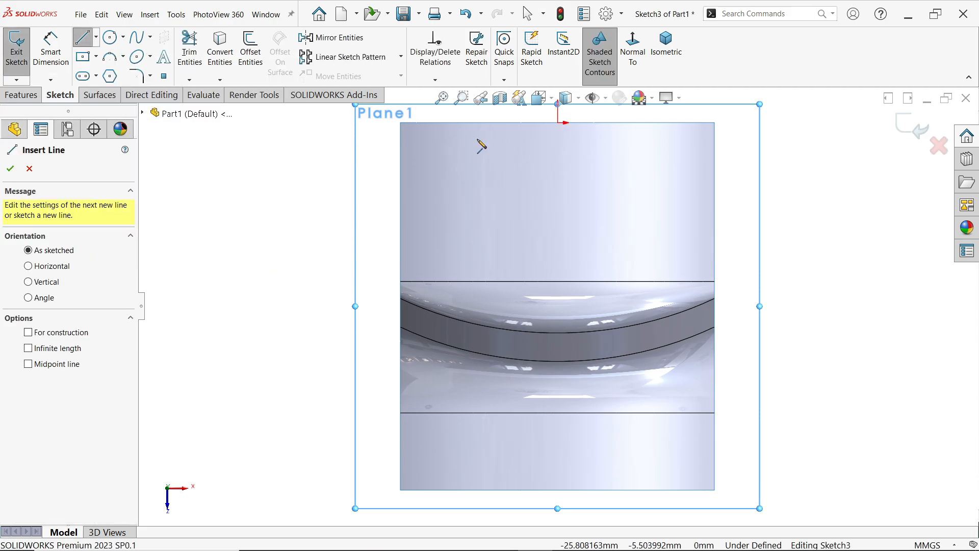
click(559, 122)
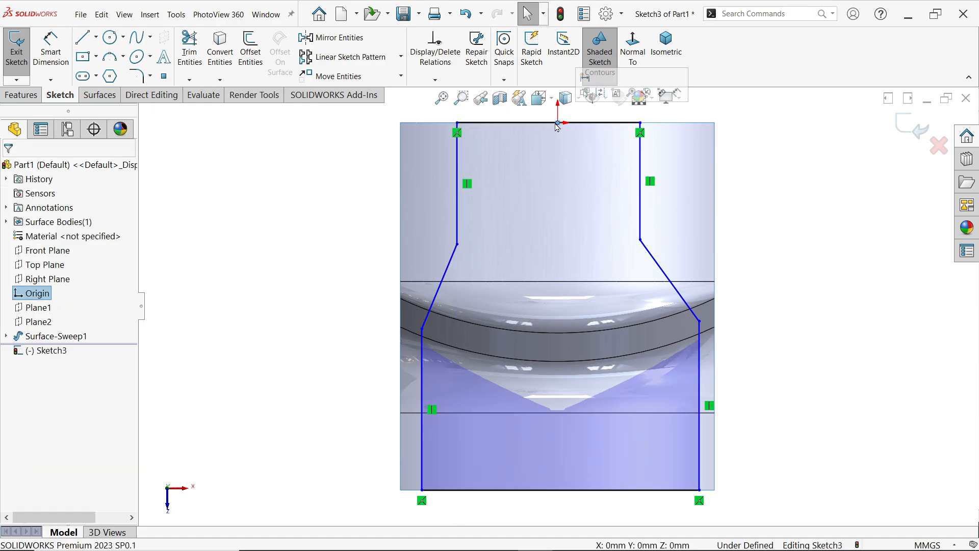
click(543, 123)
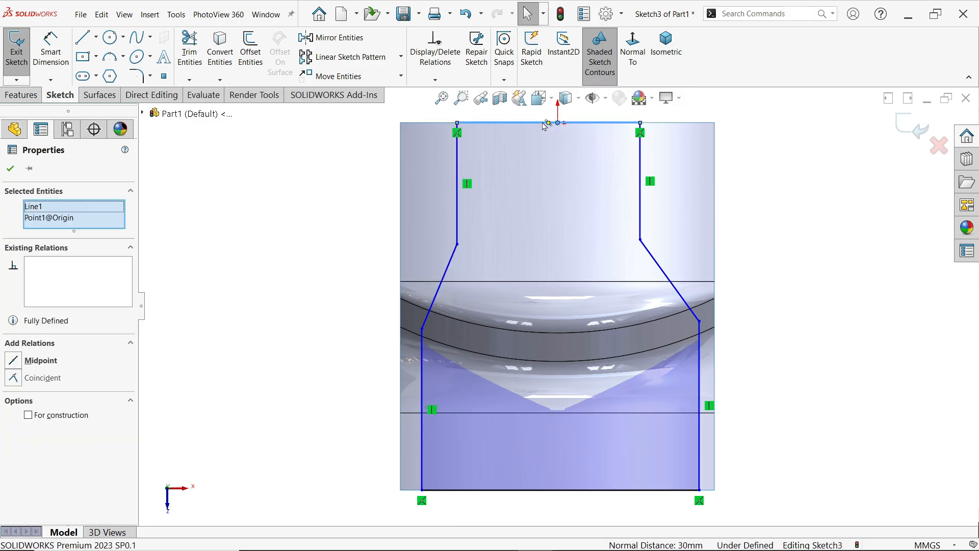
click(39, 361)
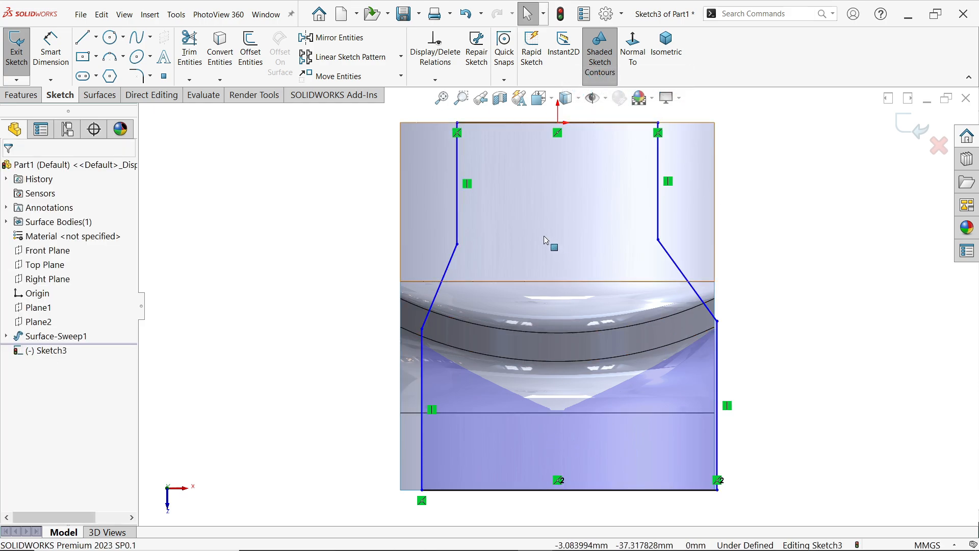
Draw a vertical centerline through the origin and make the two side bend points level.
click(98, 37)
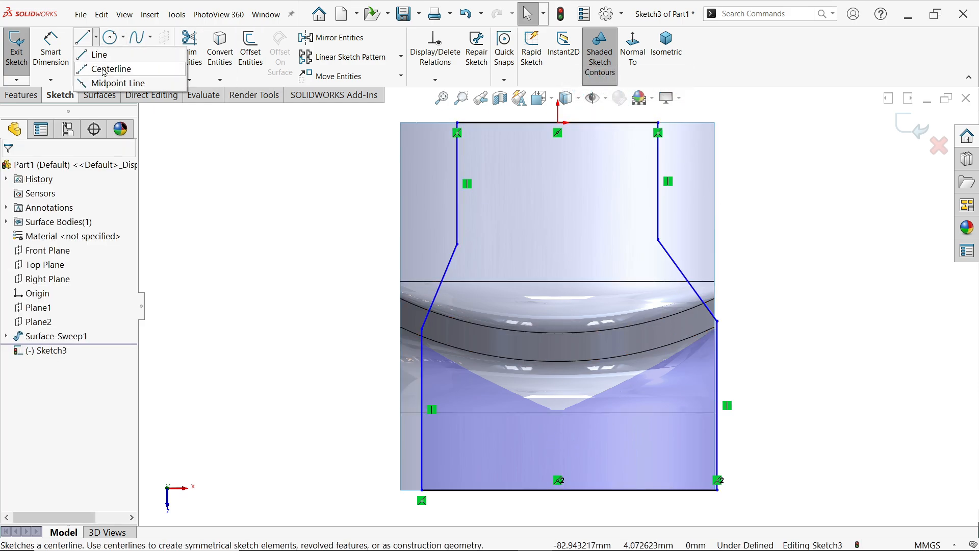
click(112, 69)
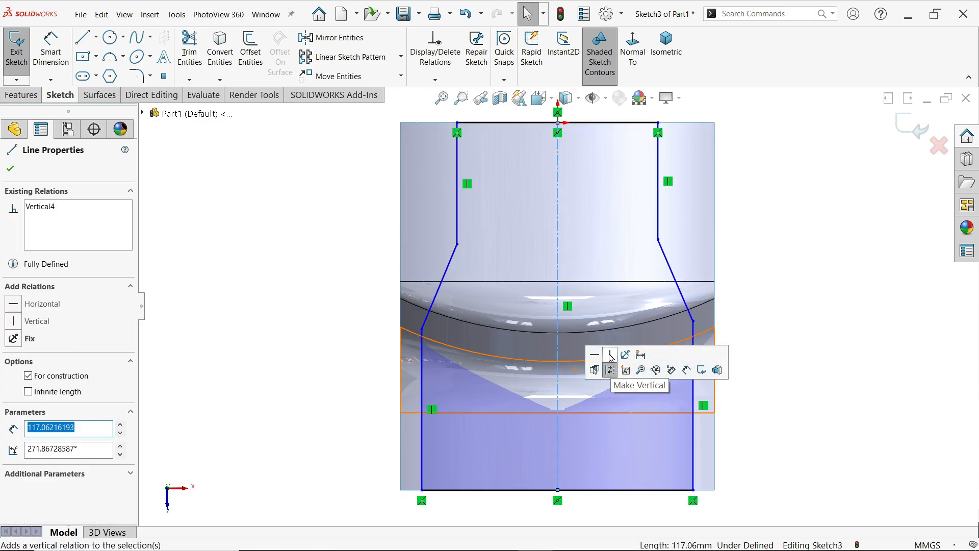
click(456, 244)
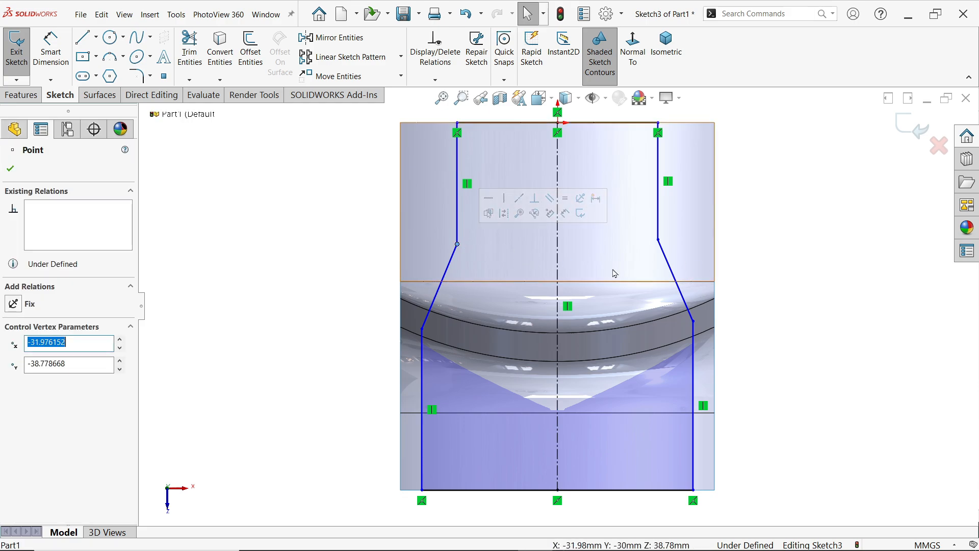
click(658, 240)
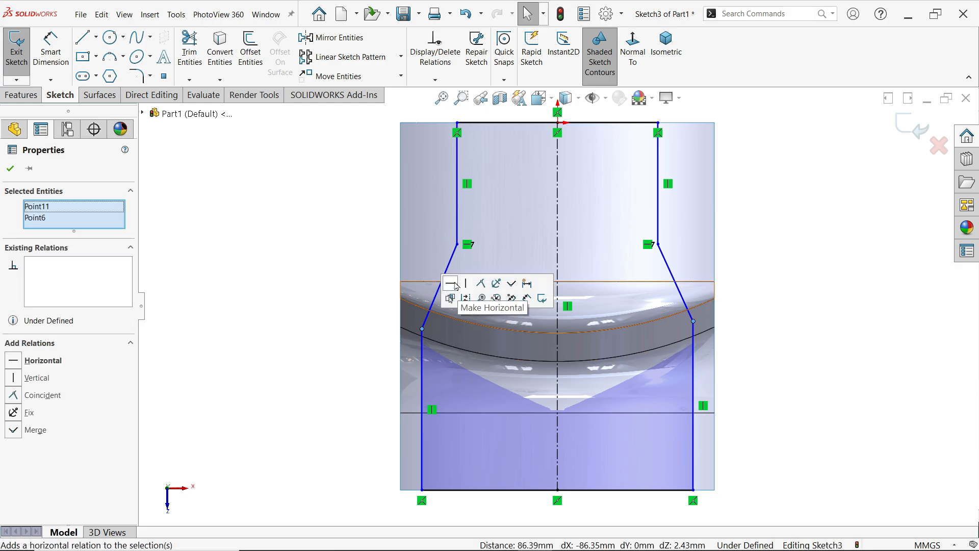
click(449, 283)
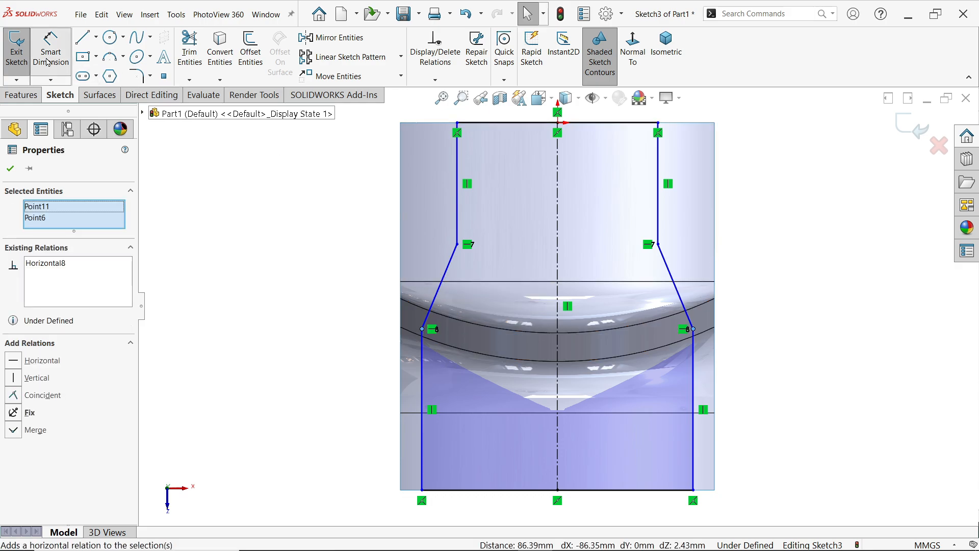
Dimension the 50 mm top width and add a driven 117 mm reference height.
click(50, 49)
text(50)
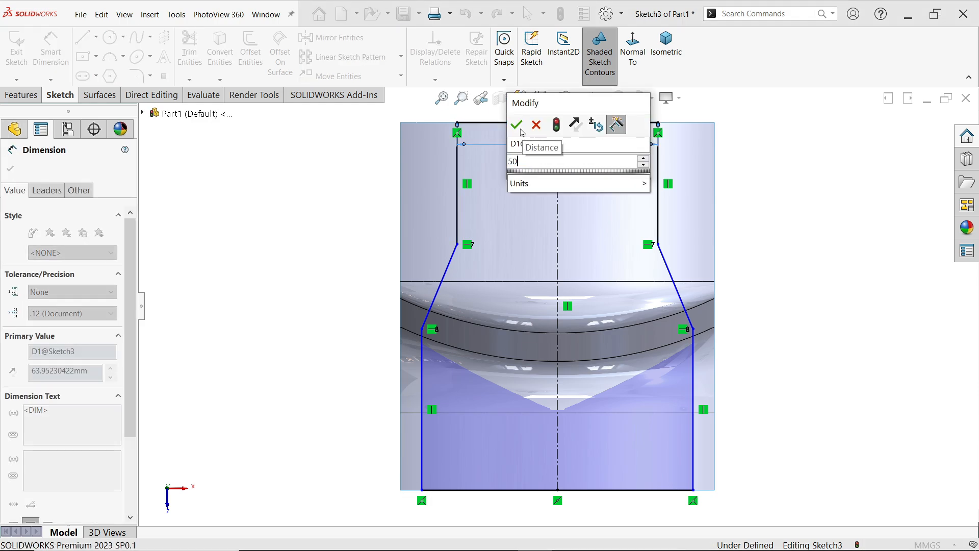
click(517, 125)
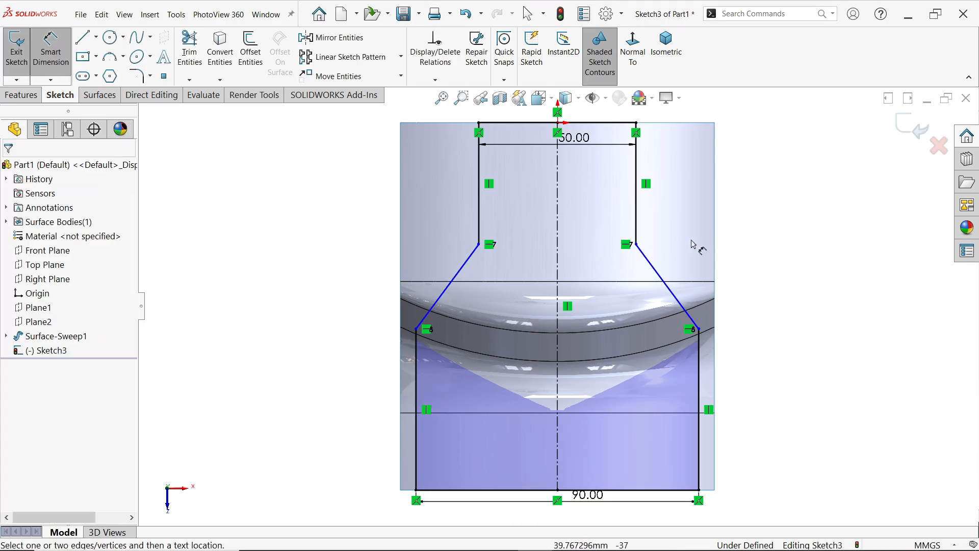
click(624, 492)
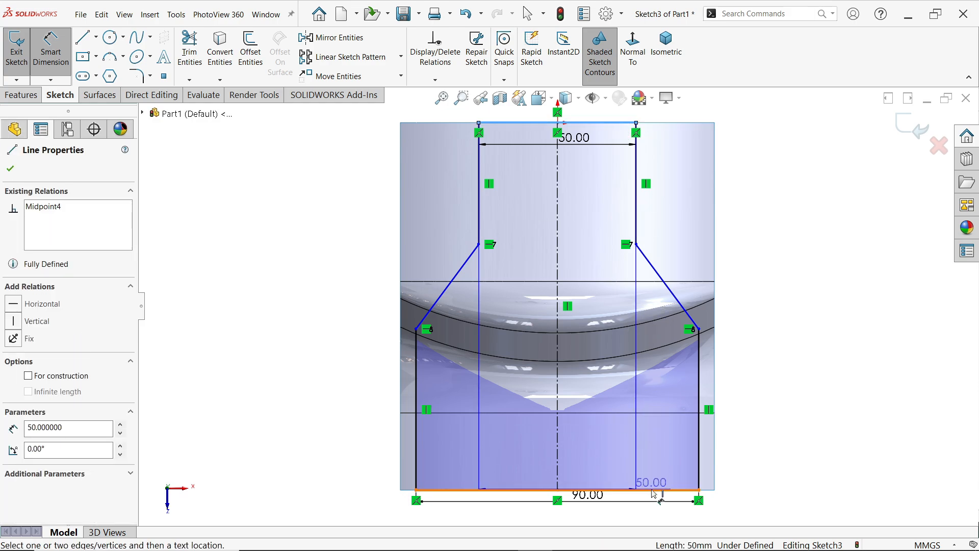
click(651, 482)
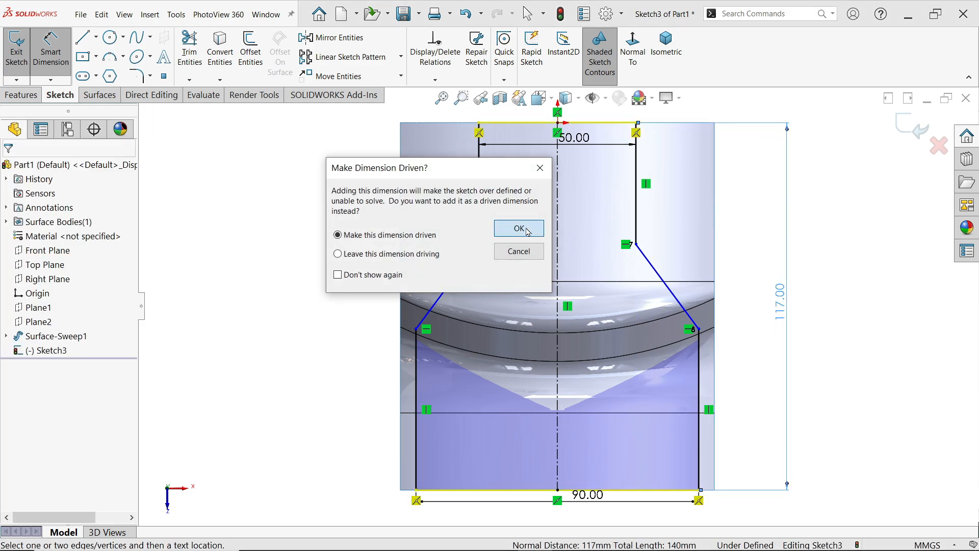
click(518, 228)
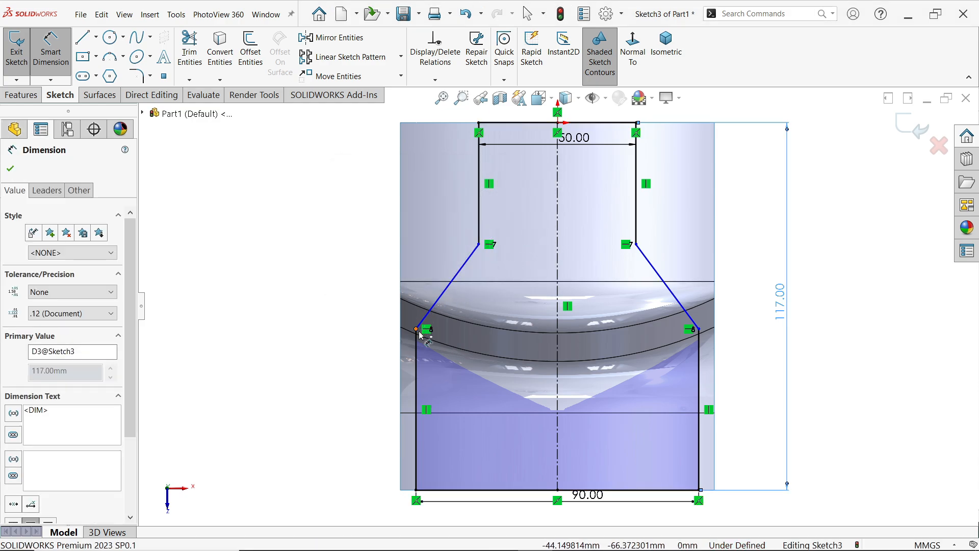
mouse_move(444, 345)
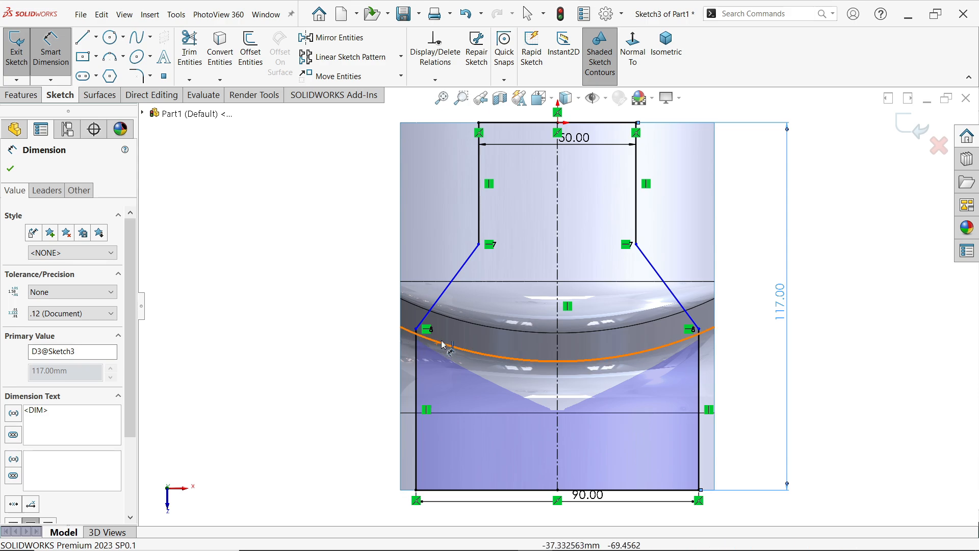
Set the 154.45° side angle and add a reference angle at the lower left bend.
click(478, 181)
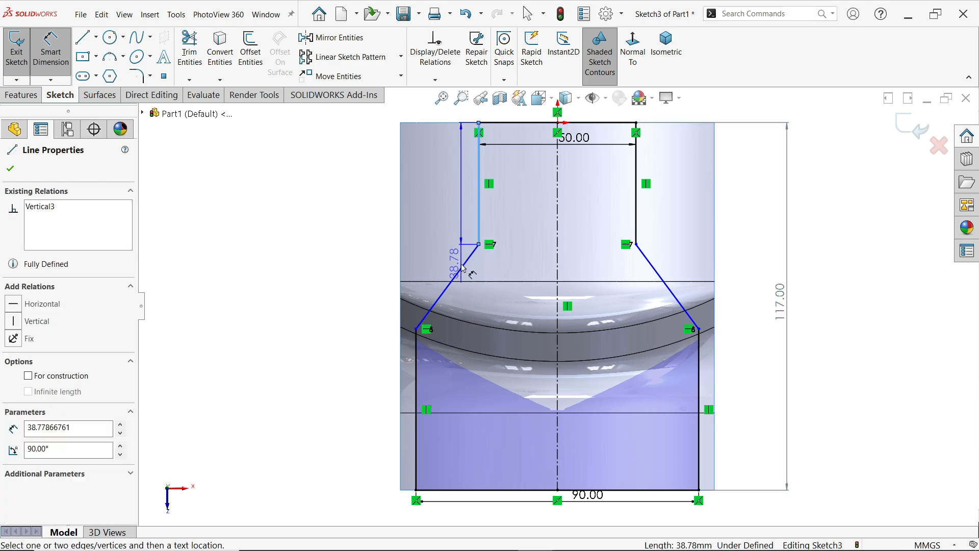
click(449, 256)
text(154.45)
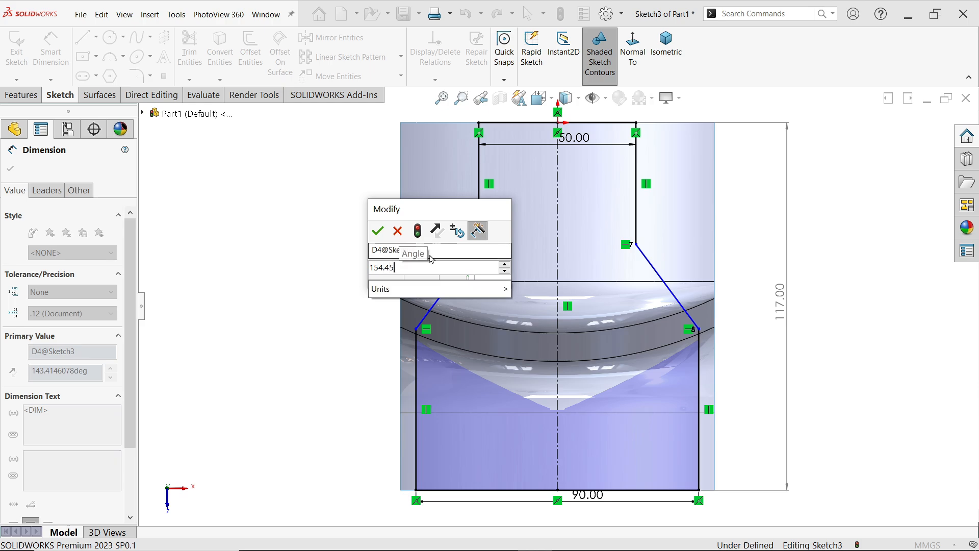
click(377, 231)
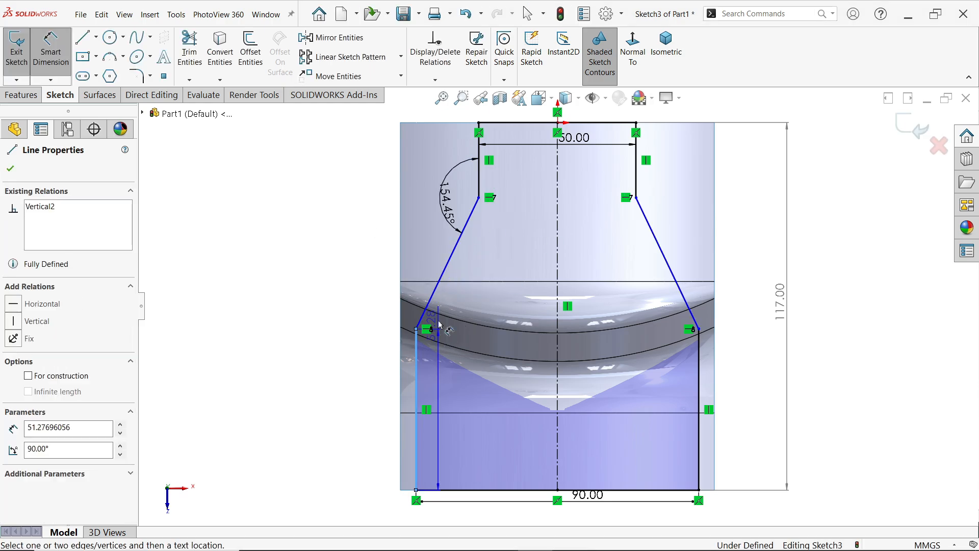
click(454, 339)
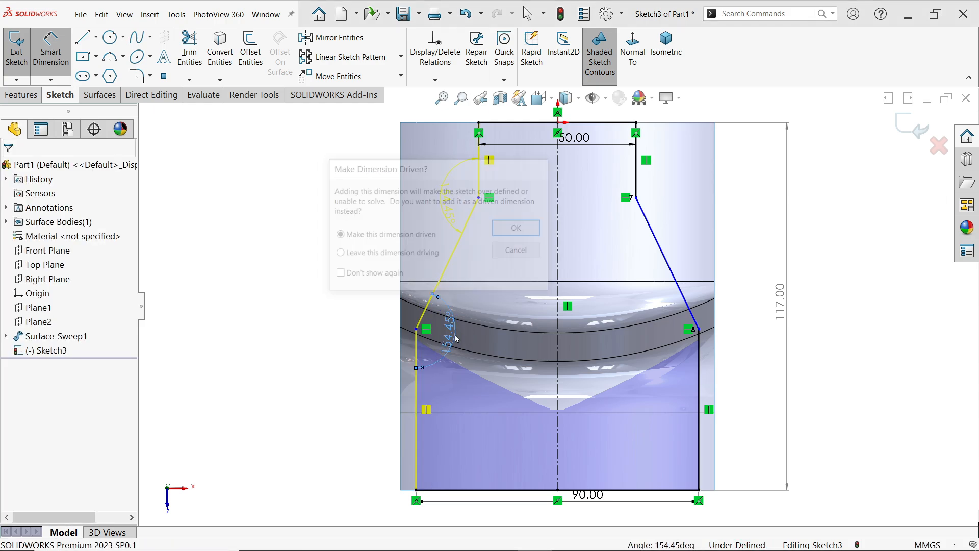
click(515, 227)
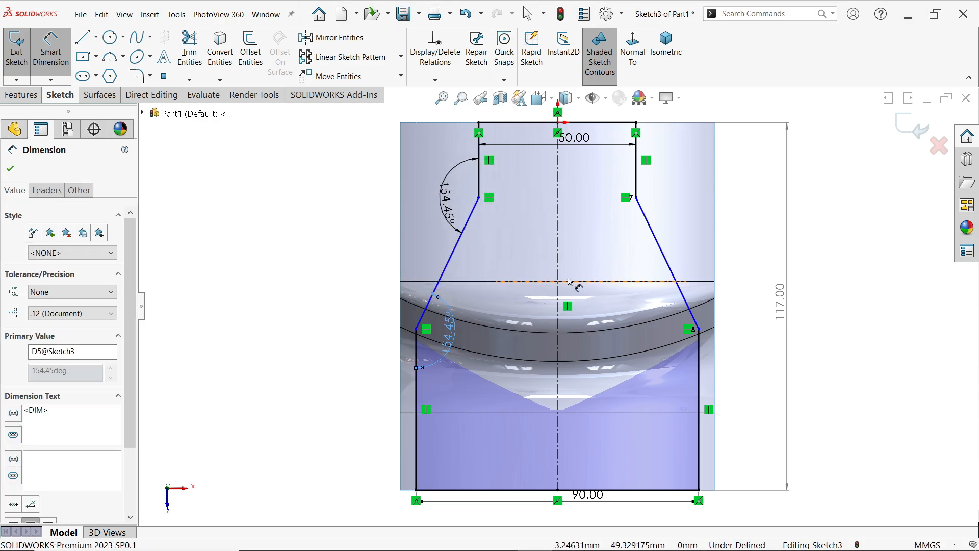
click(9, 169)
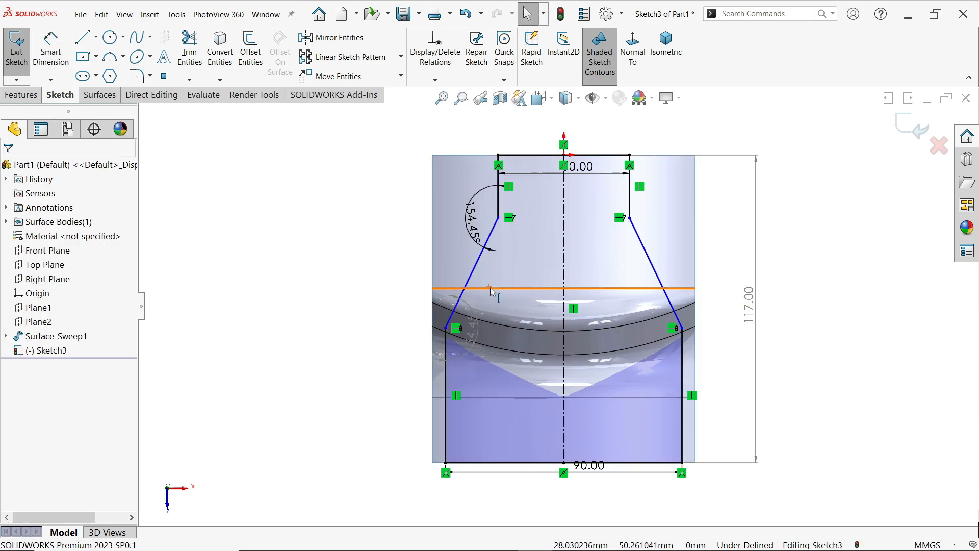
mouse_move(536, 310)
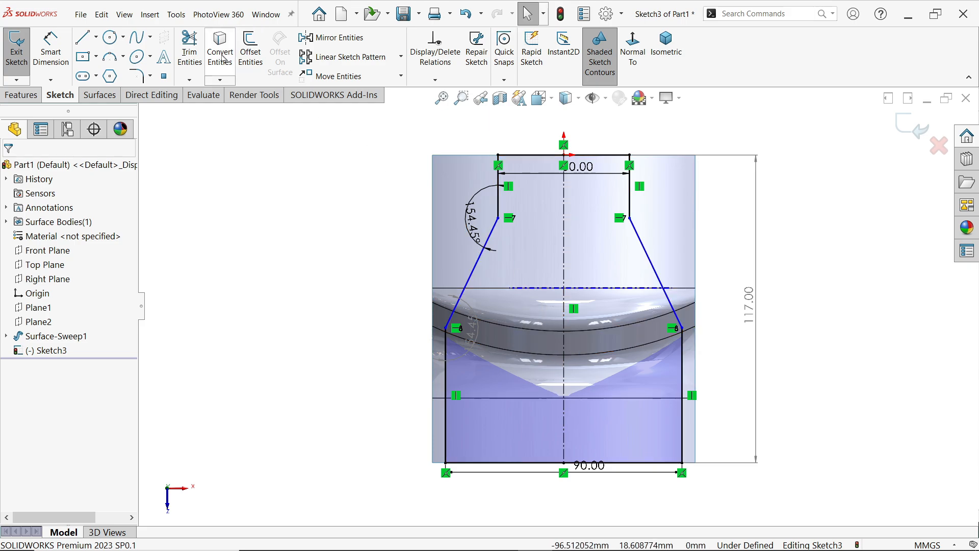
Round the four outer corners of the outline with 10 mm sketch fillets.
click(136, 75)
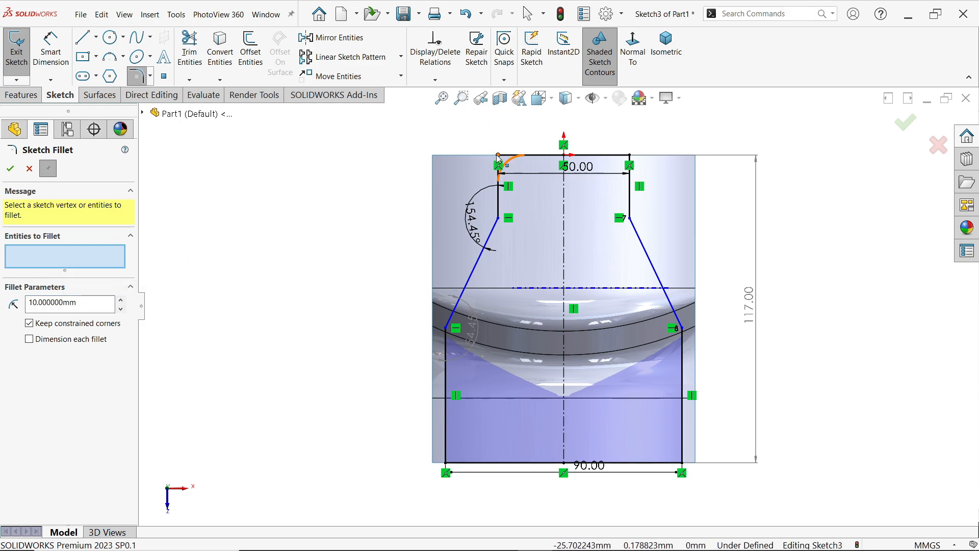
click(498, 164)
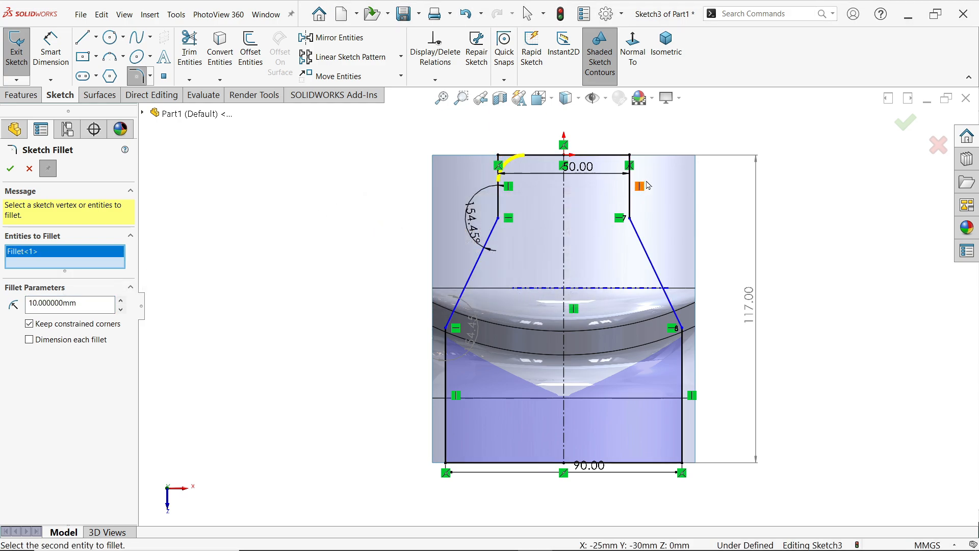
click(637, 186)
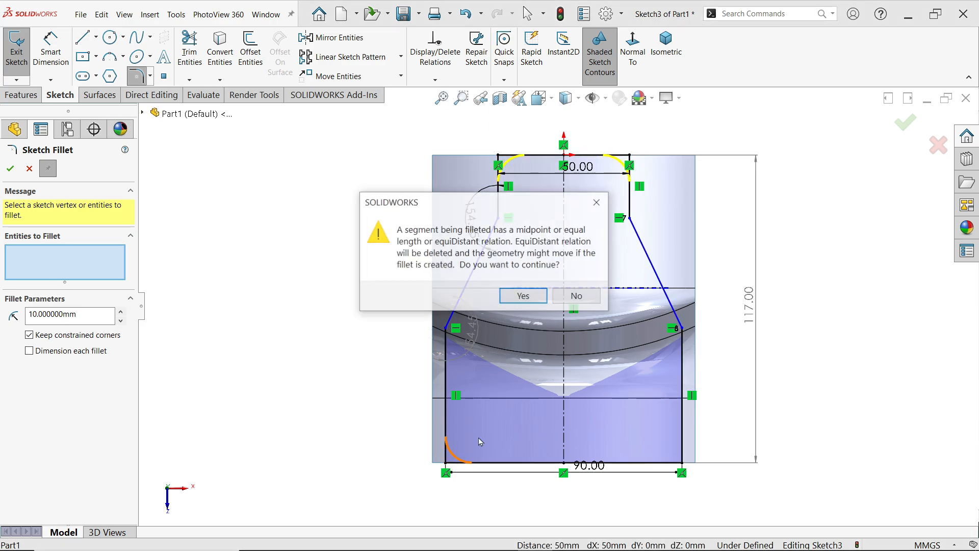
click(523, 296)
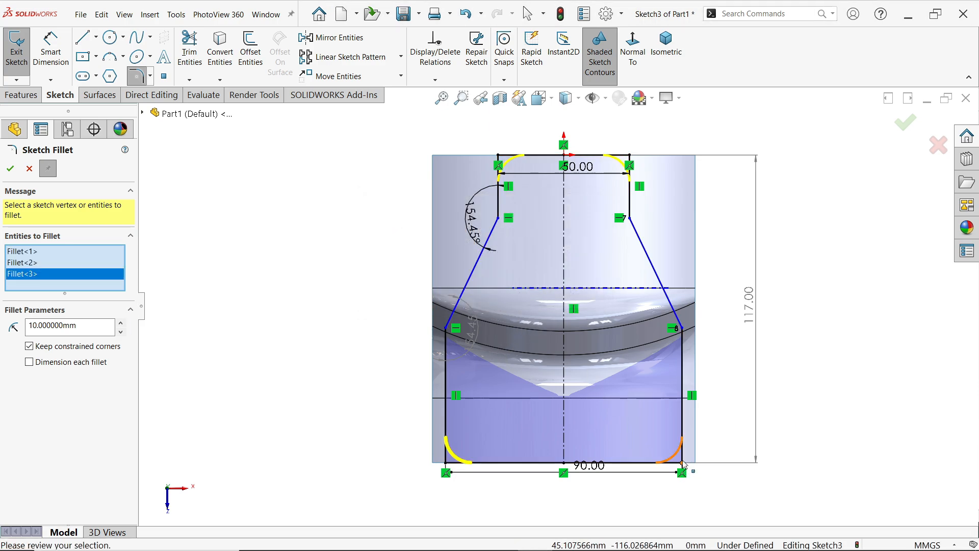
click(682, 465)
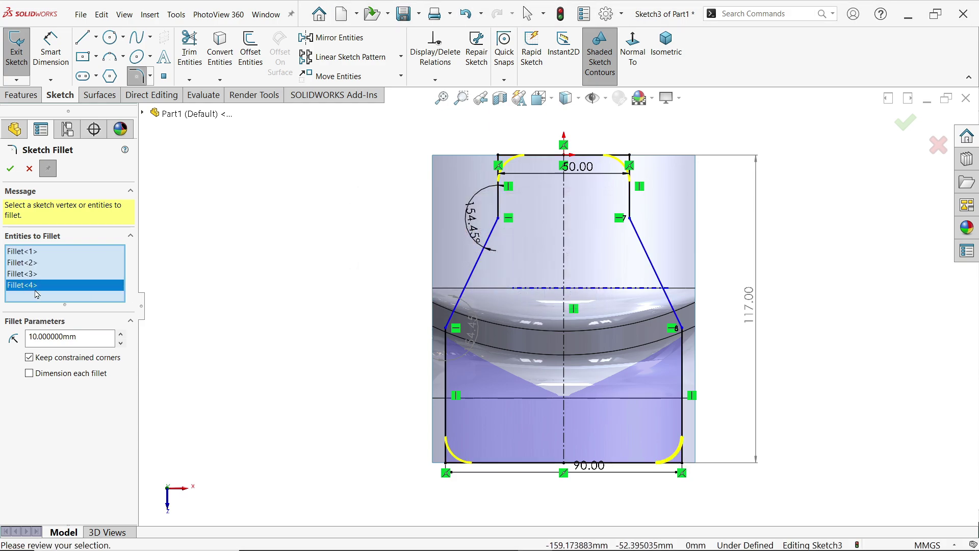
click(10, 167)
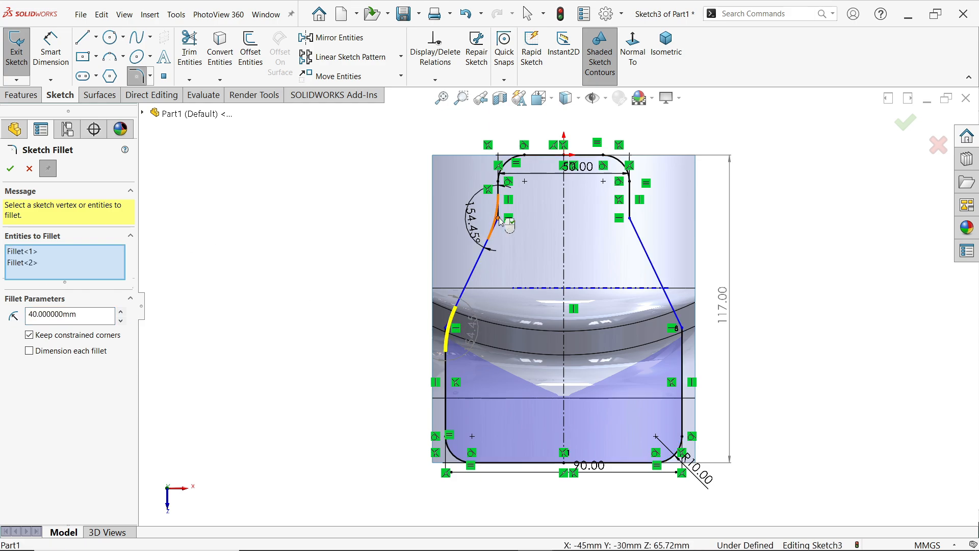
Round the four side bends with 40 mm sketch fillets.
click(684, 390)
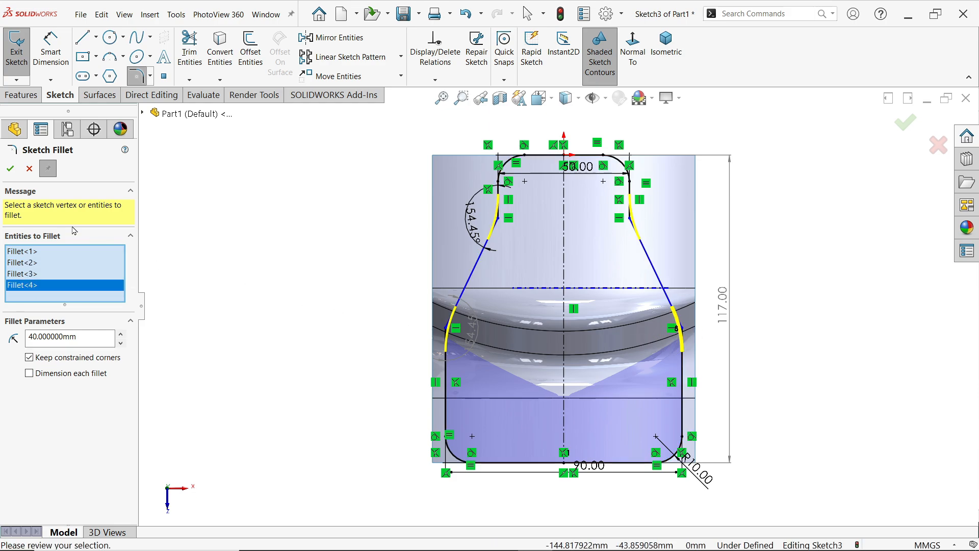
click(10, 167)
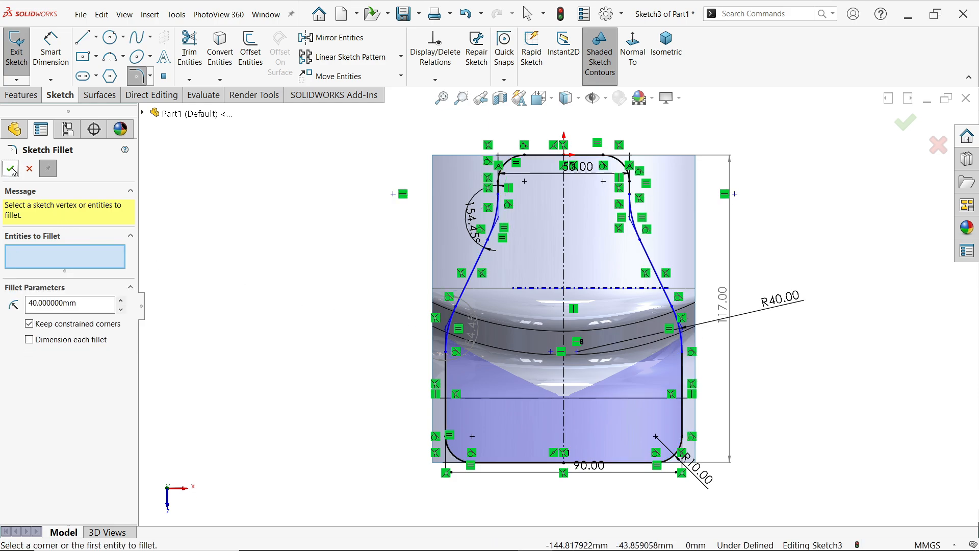
click(10, 169)
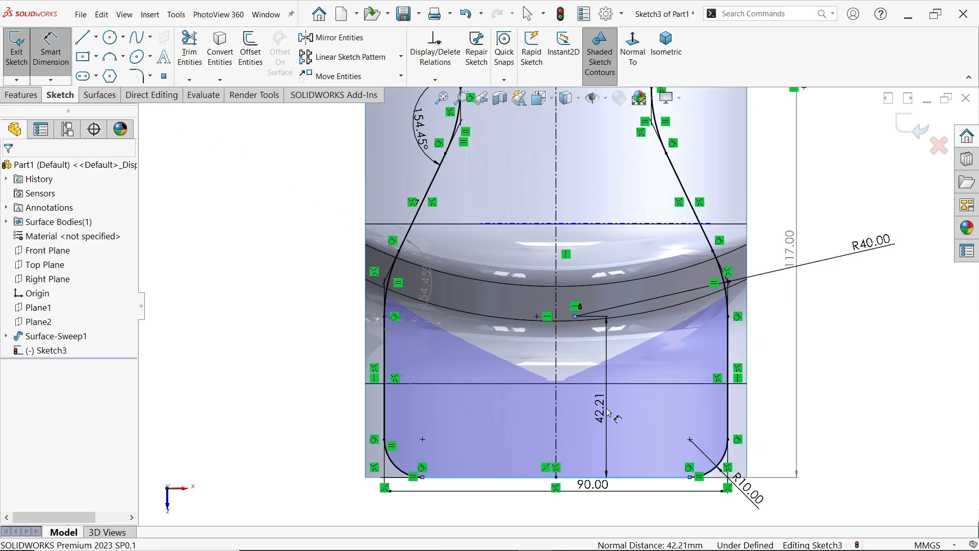
Add a 15 mm dimension locating the large arc centre, then exit Sketch3.
click(606, 412)
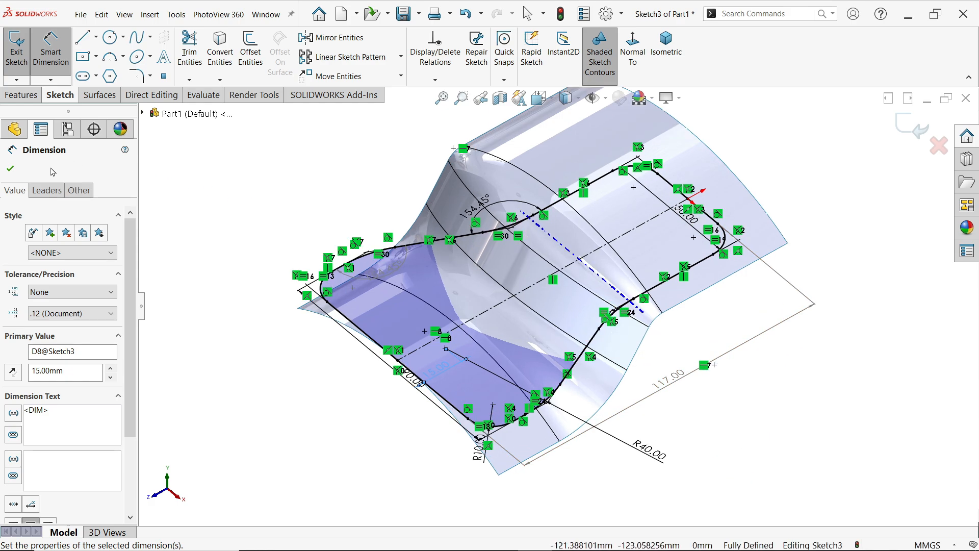
click(9, 170)
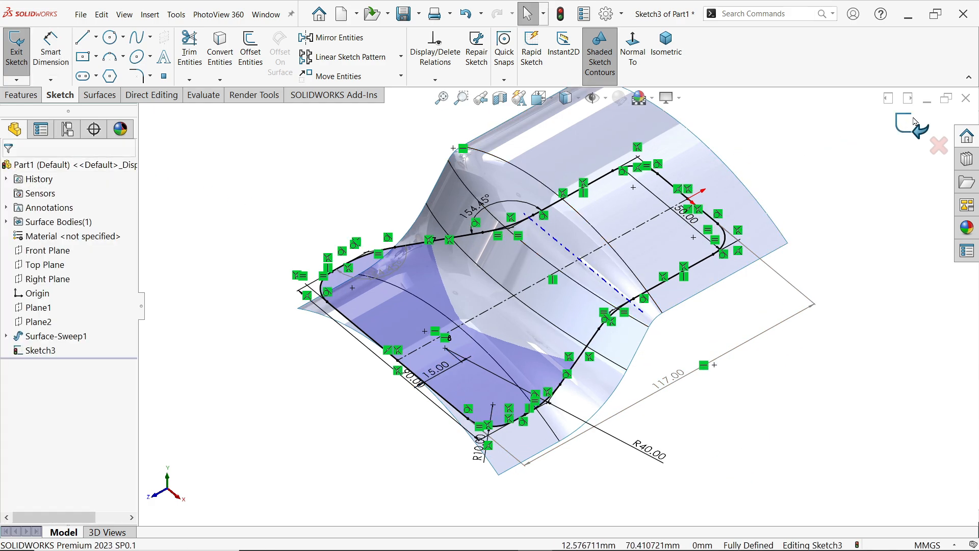
click(16, 47)
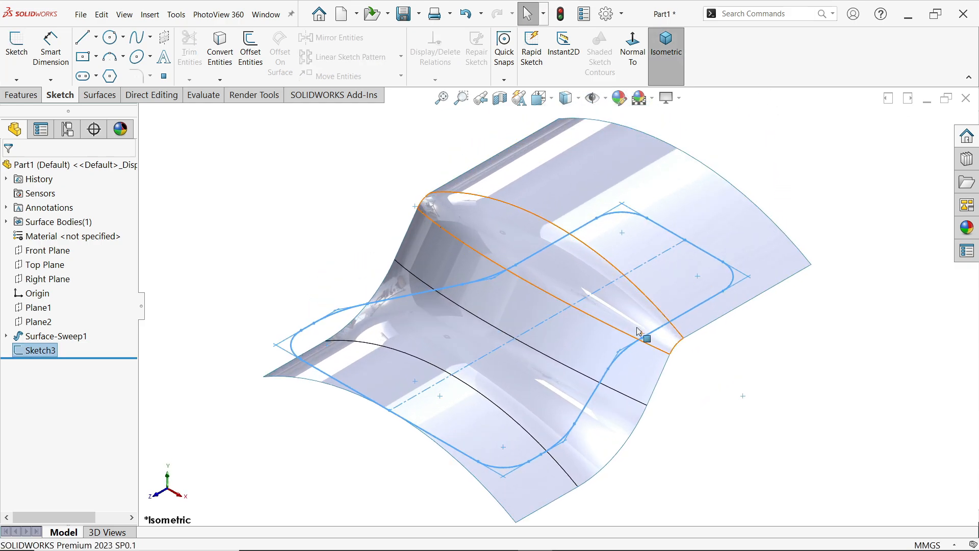
Start a Standard Trim Surface using Sketch3 as the trim tool.
click(98, 94)
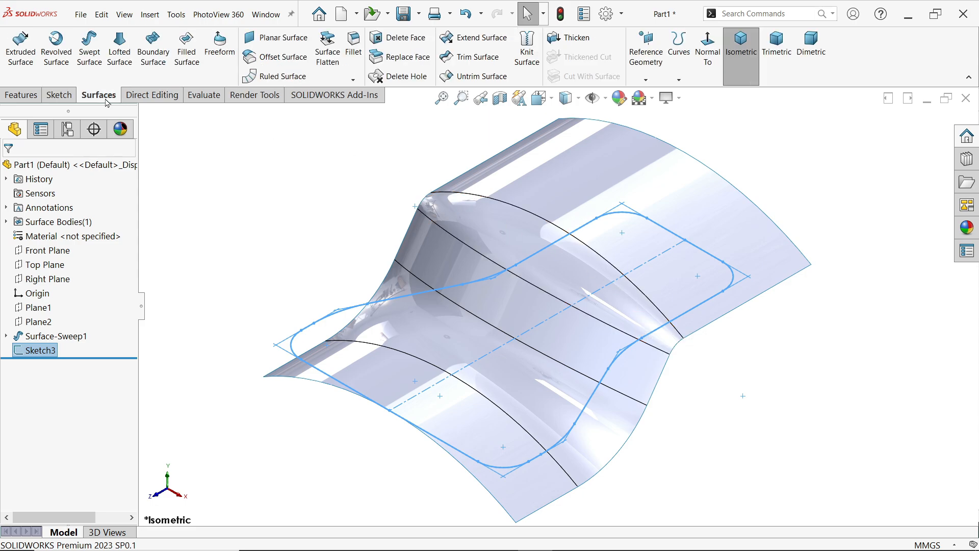
click(476, 56)
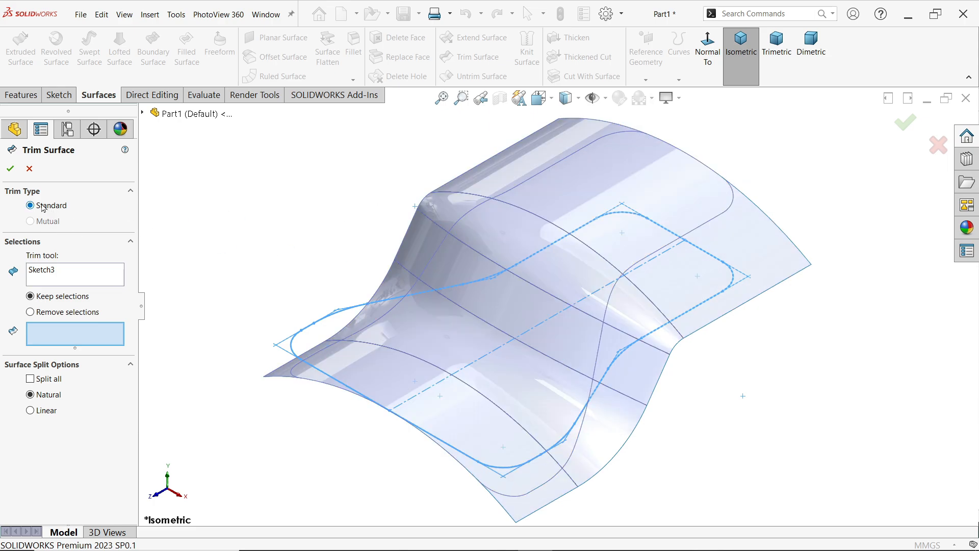
mouse_move(42, 226)
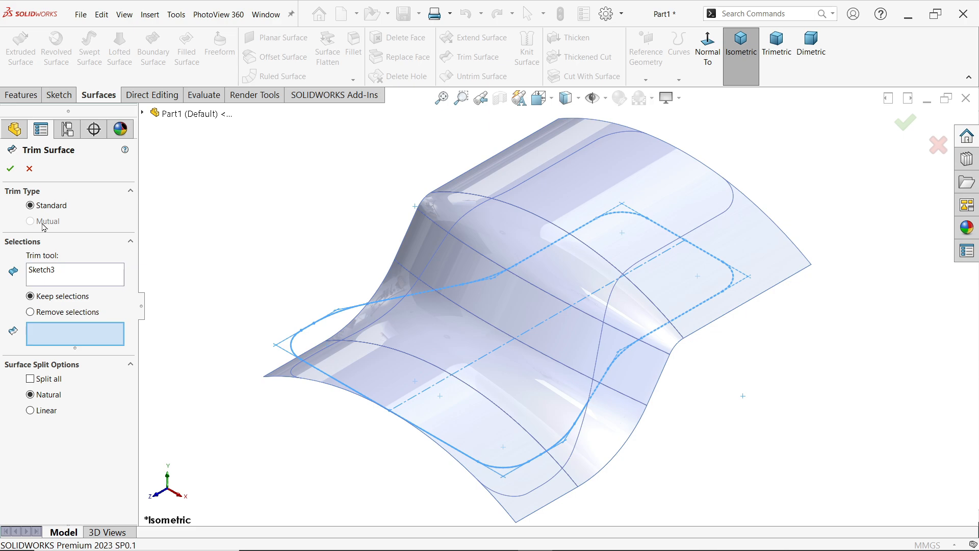
mouse_move(133, 222)
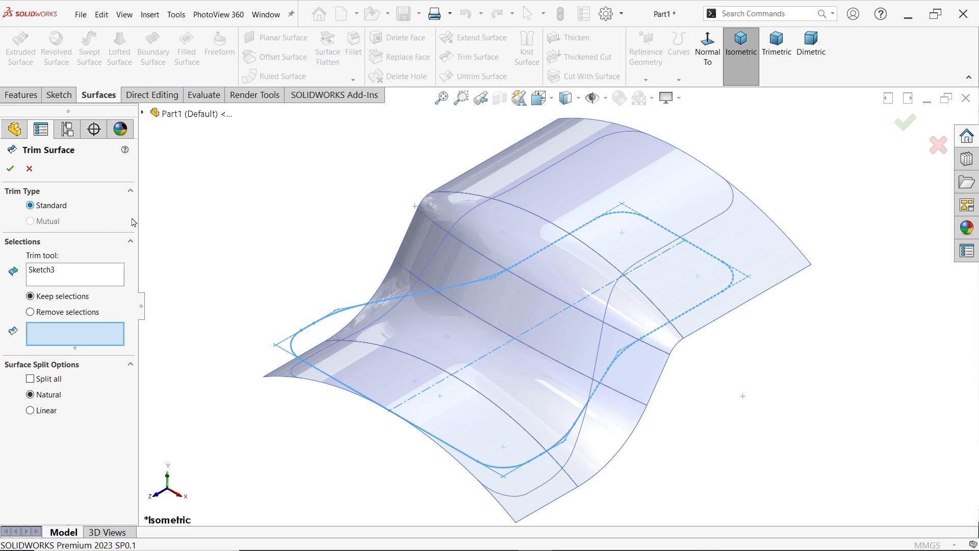
mouse_move(57, 262)
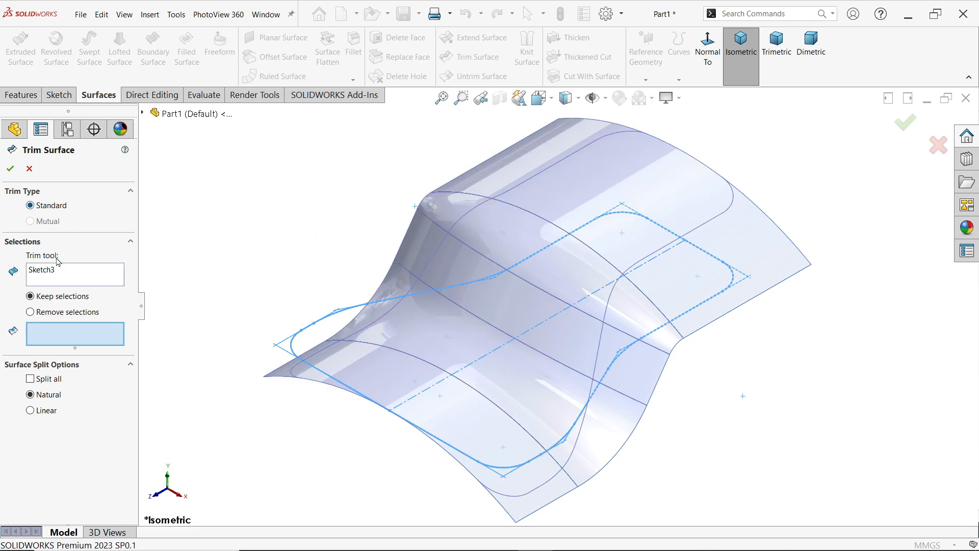
click(465, 260)
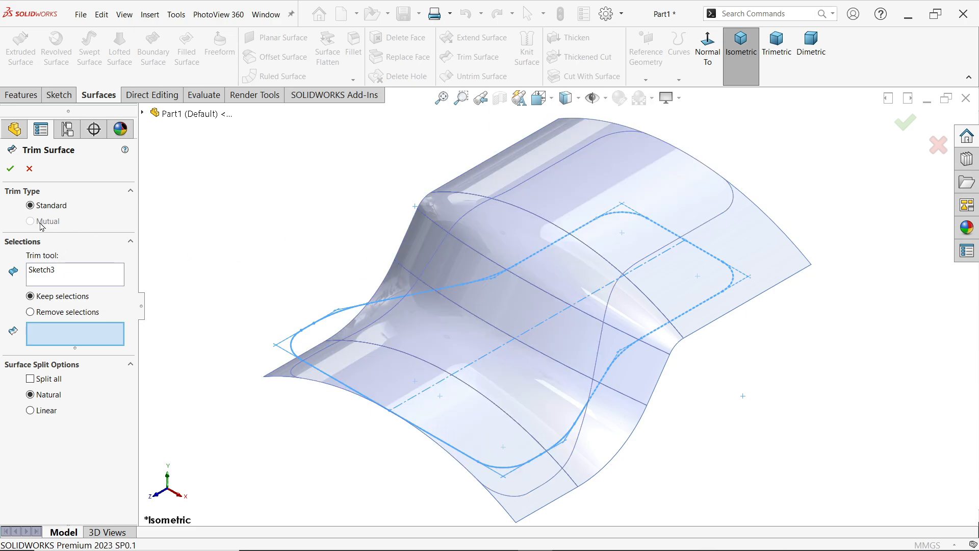
mouse_move(46, 227)
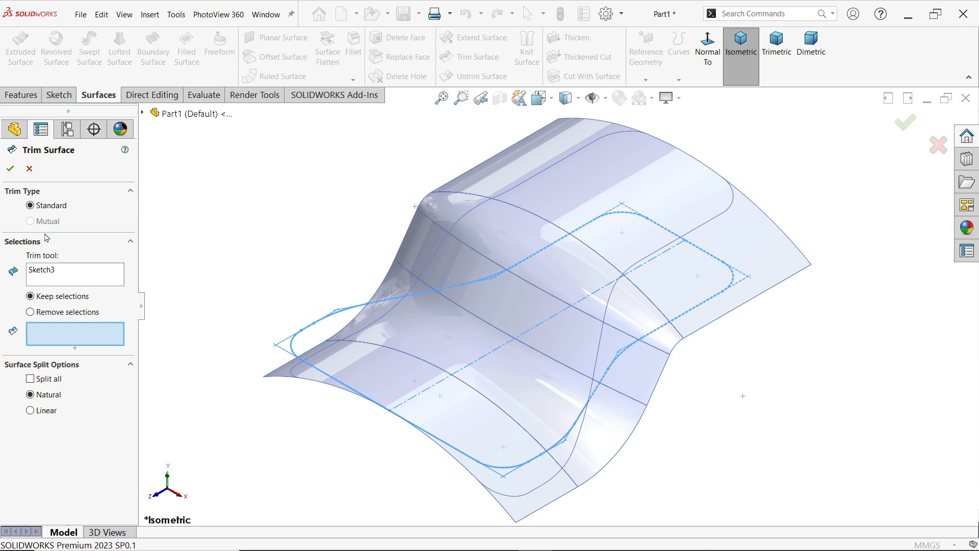
click(75, 270)
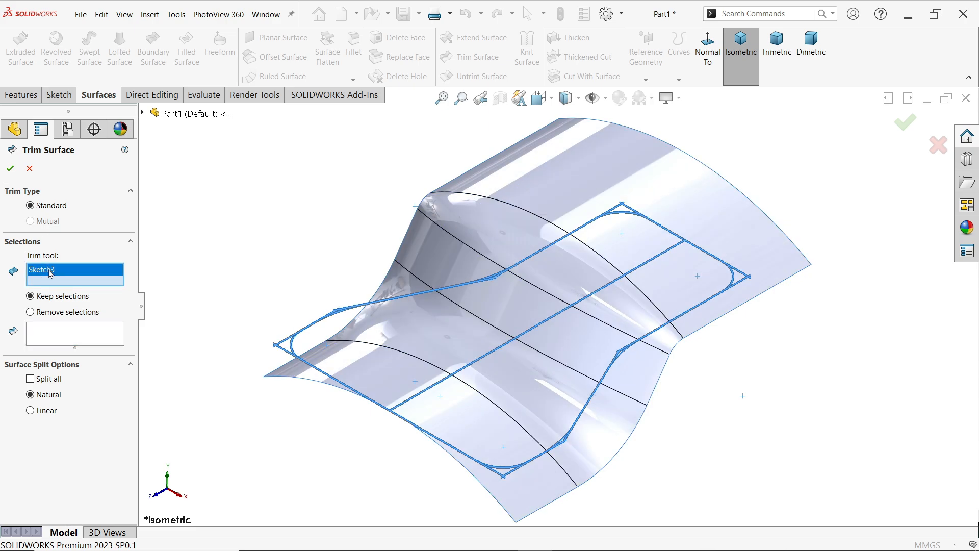
mouse_move(50, 274)
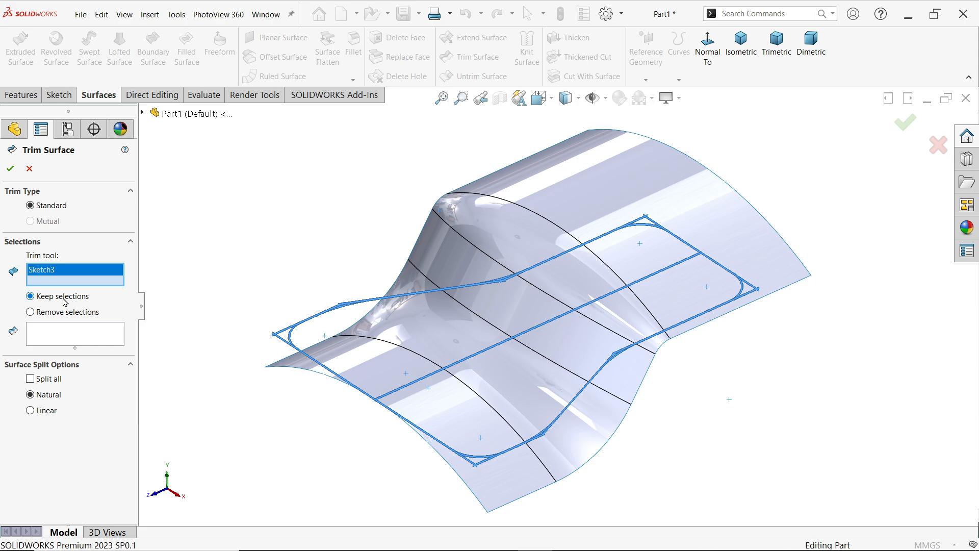
mouse_move(64, 318)
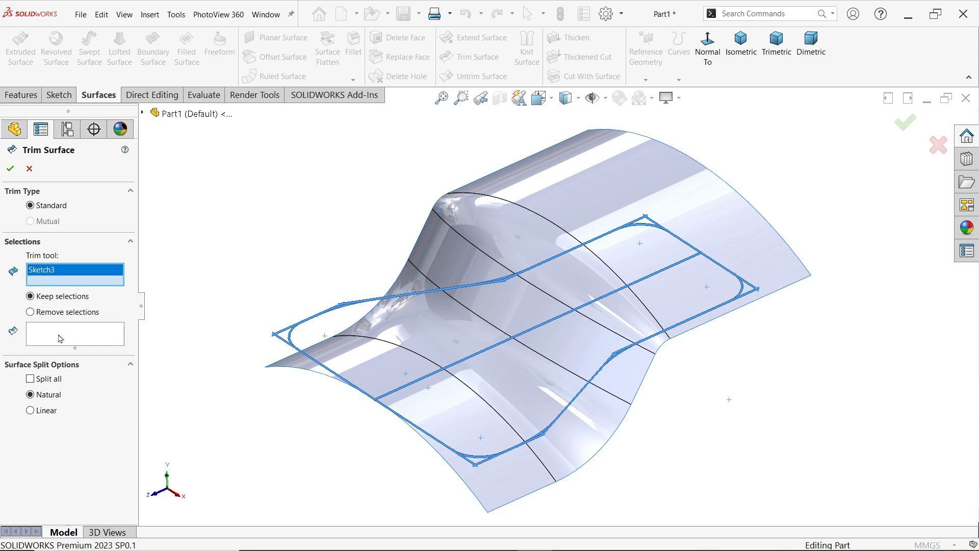
Keep the surface region inside the Sketch3 outline, creating Surface-Trim1.
click(412, 327)
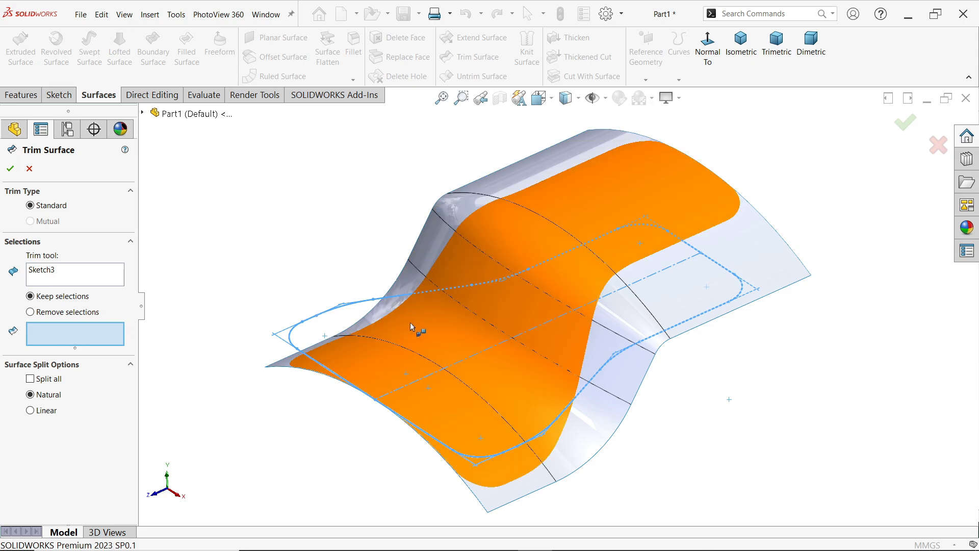
mouse_move(473, 326)
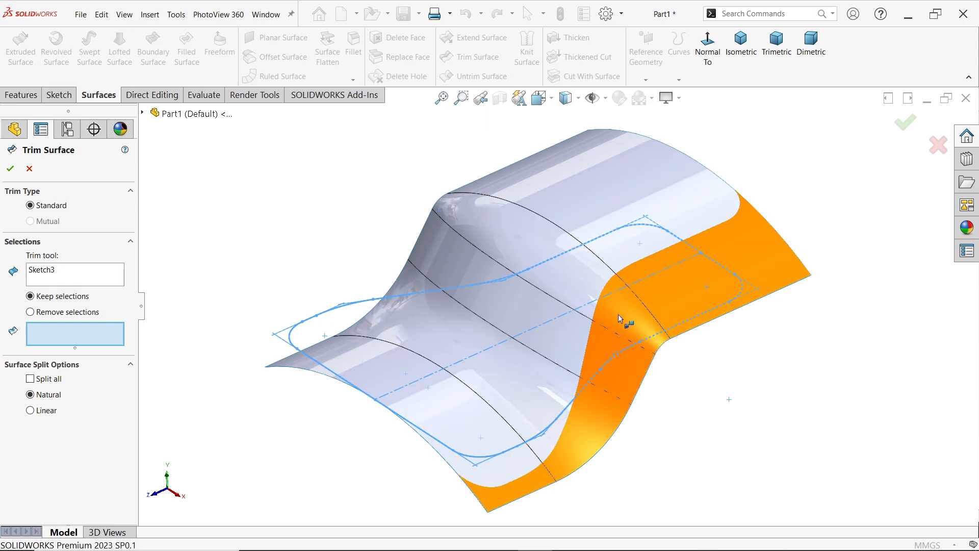
click(534, 252)
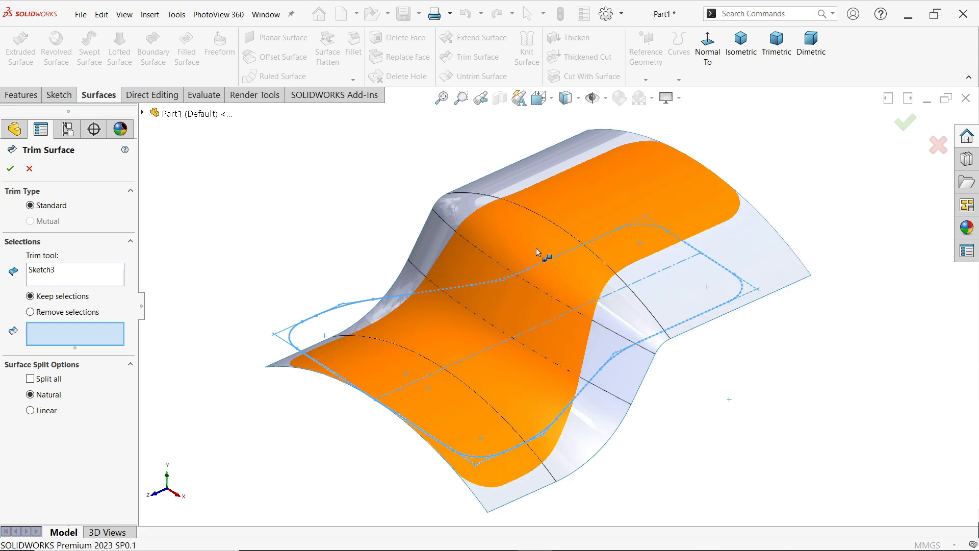
mouse_move(555, 286)
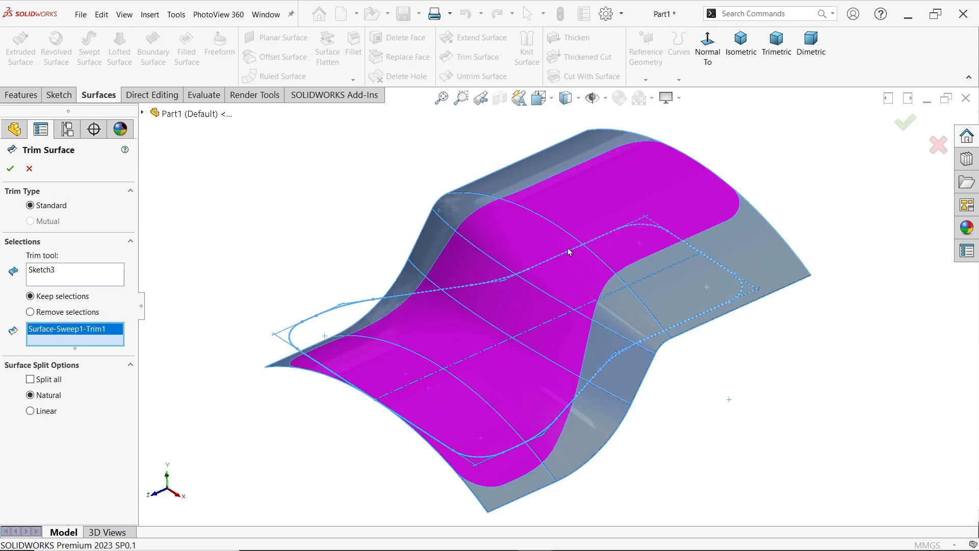
mouse_move(498, 258)
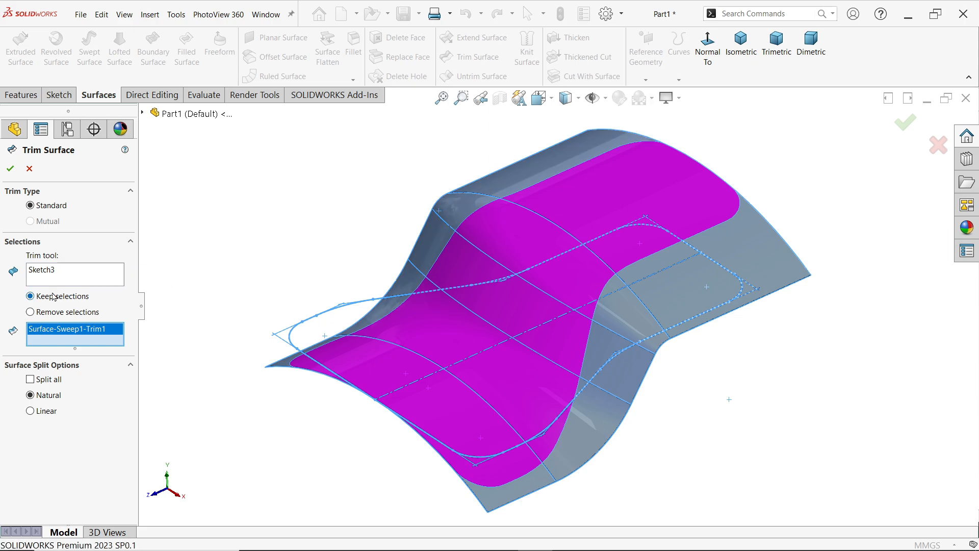
mouse_move(515, 263)
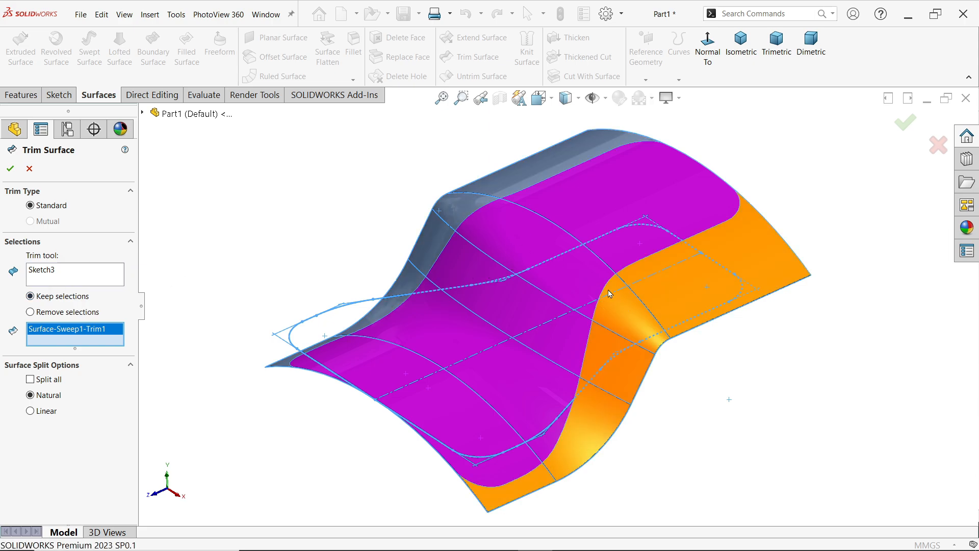
click(705, 287)
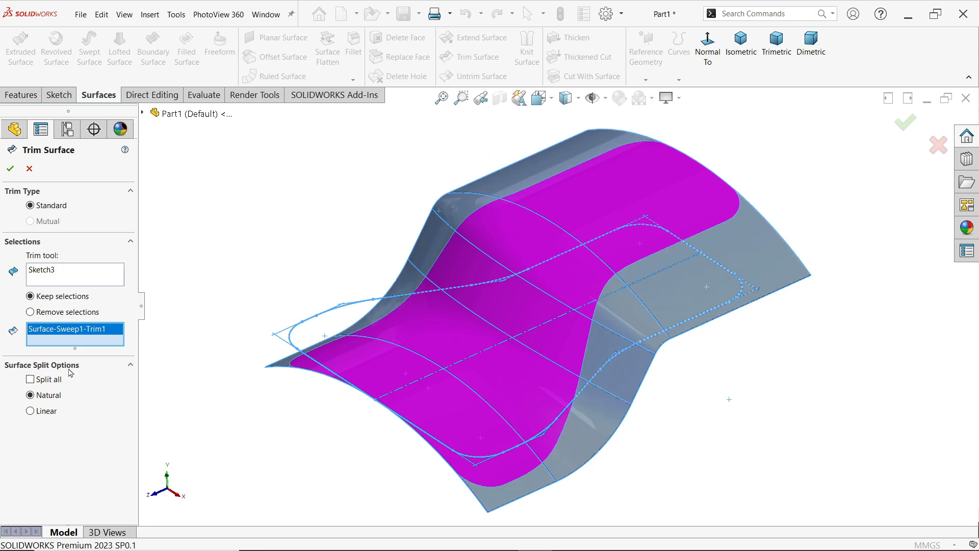
mouse_move(562, 208)
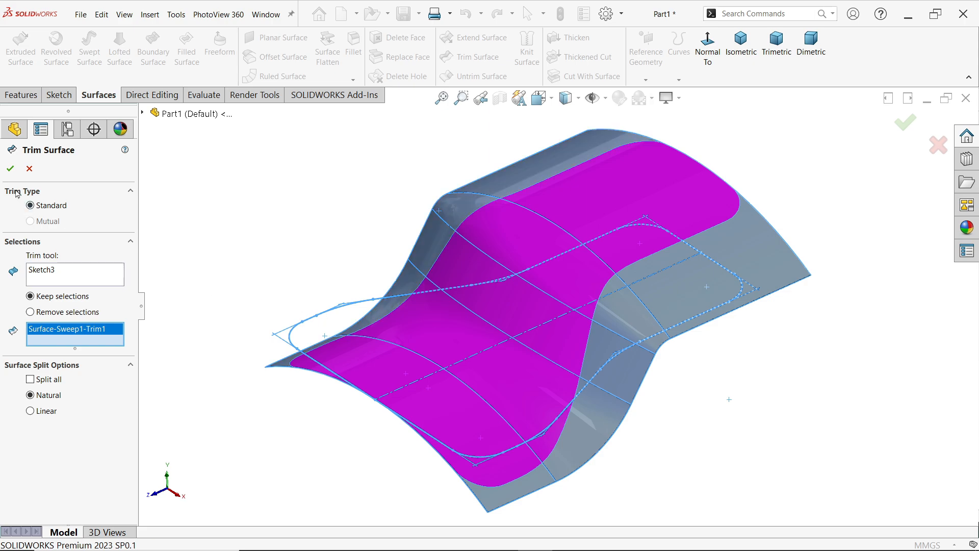
click(9, 168)
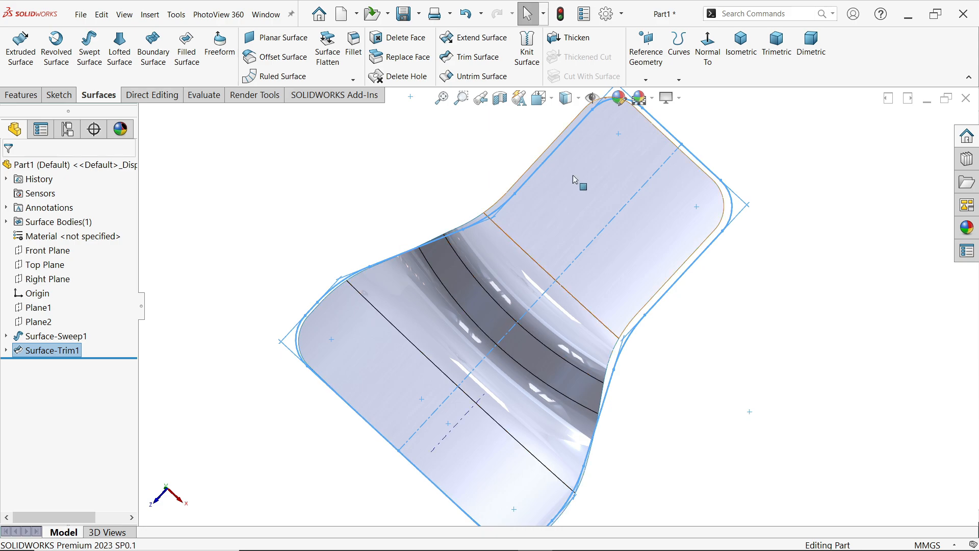
View the trimmed surface normal to the Top Plane, then switch to isometric.
click(707, 47)
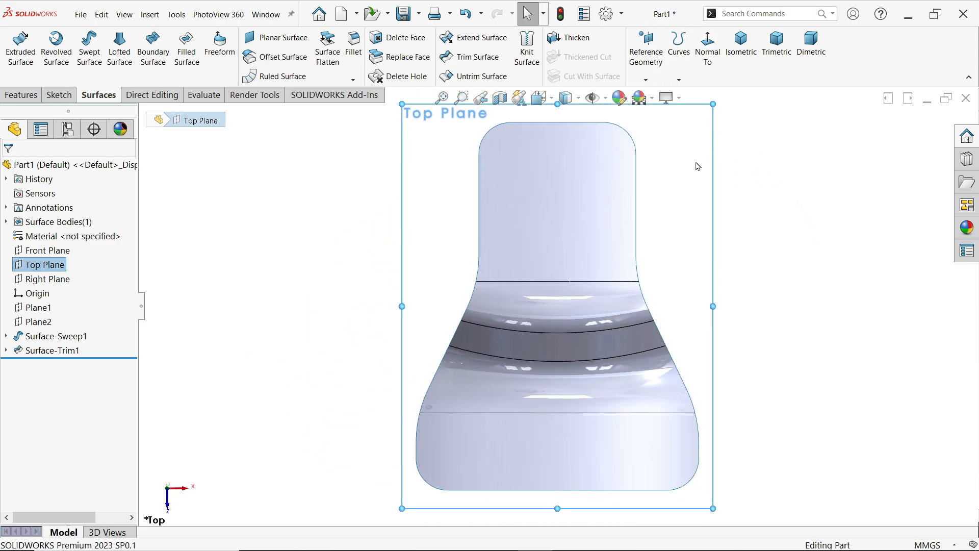
mouse_move(740, 47)
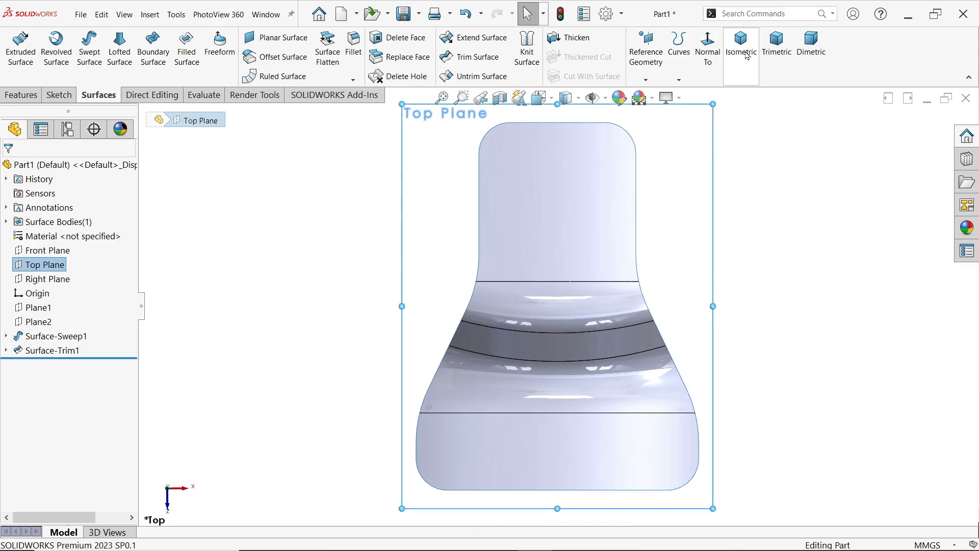
click(740, 44)
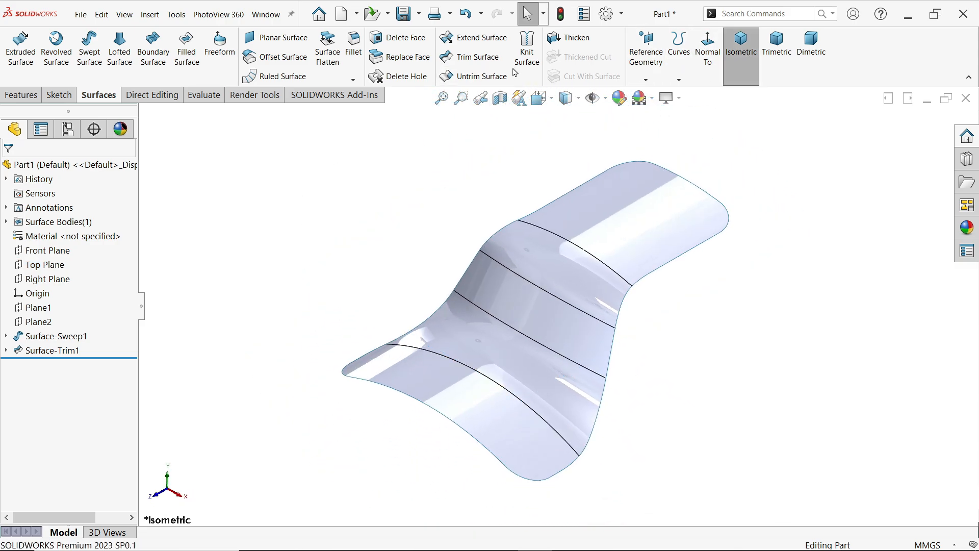
mouse_move(574, 37)
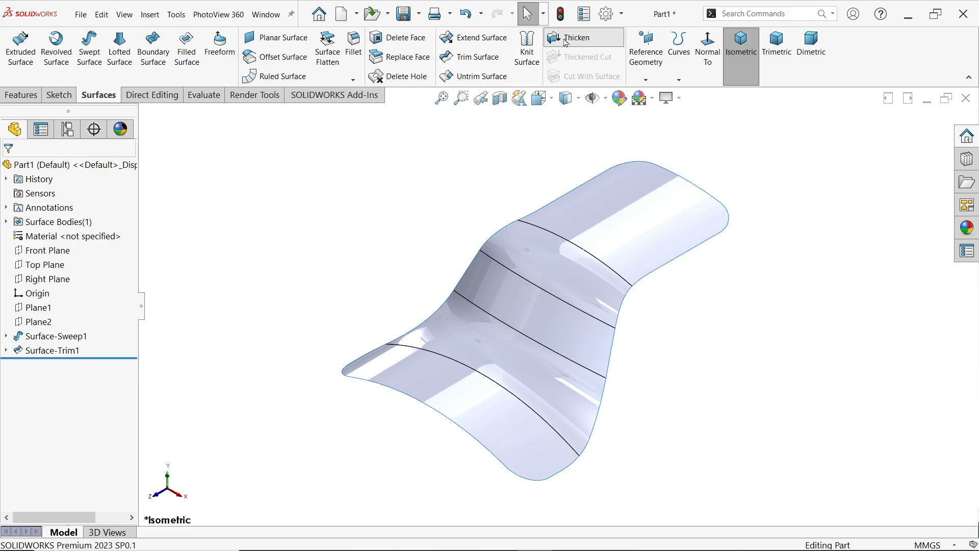
Thicken Surface-Trim1 by 2 mm into a solid.
click(583, 37)
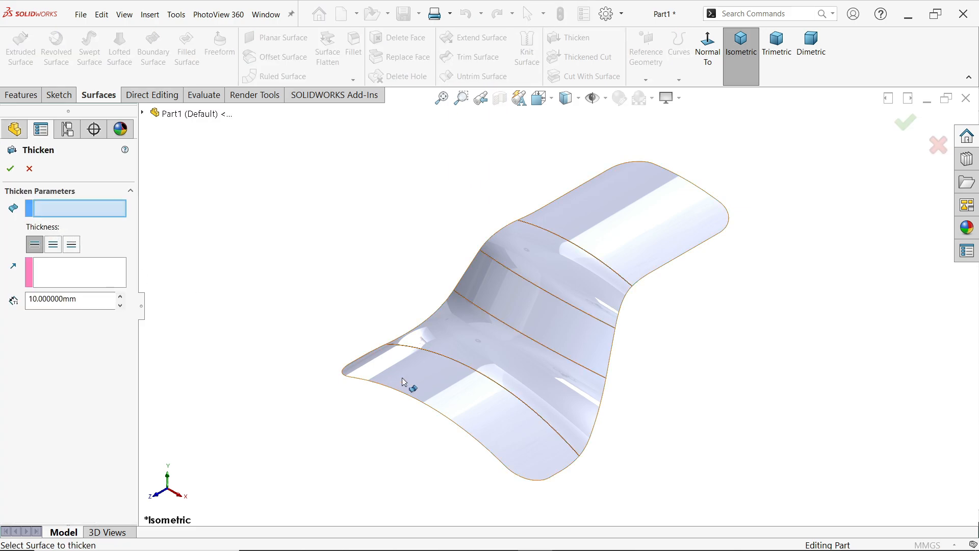
click(531, 281)
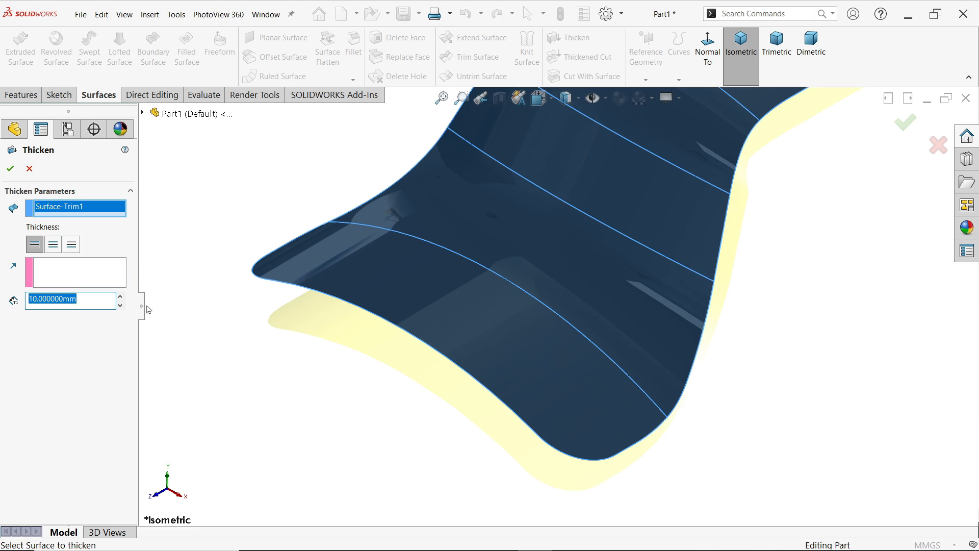
click(33, 244)
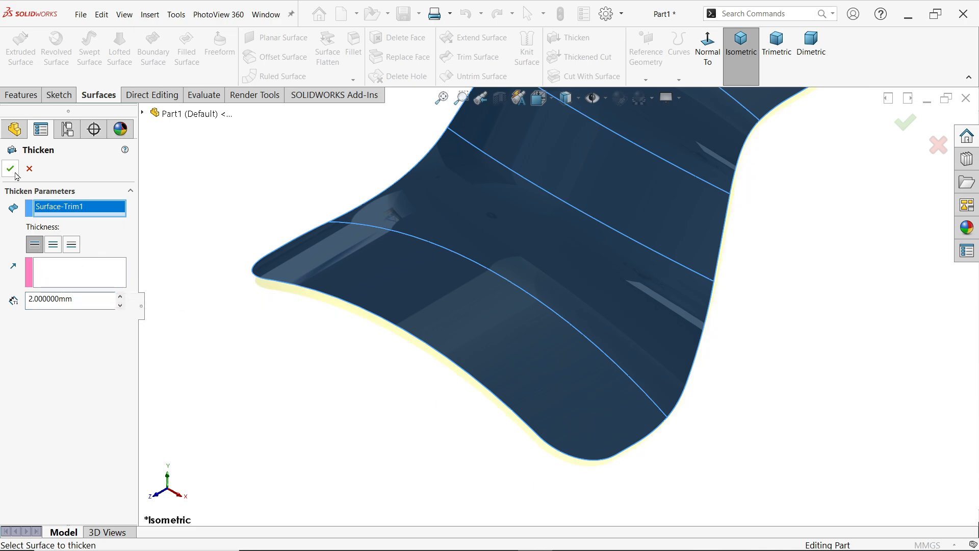
click(10, 169)
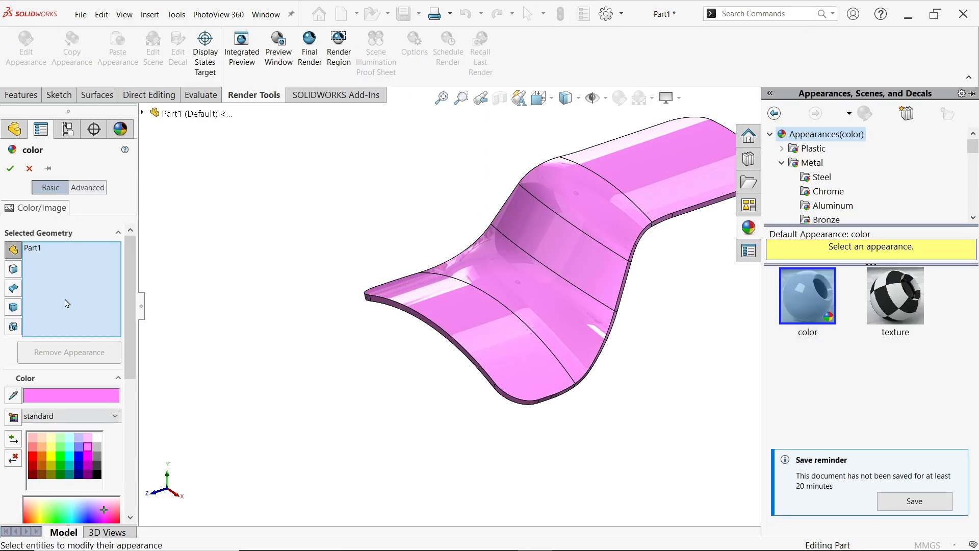
Confirm the pink colour and apply a brushed steel appearance to the part.
click(10, 168)
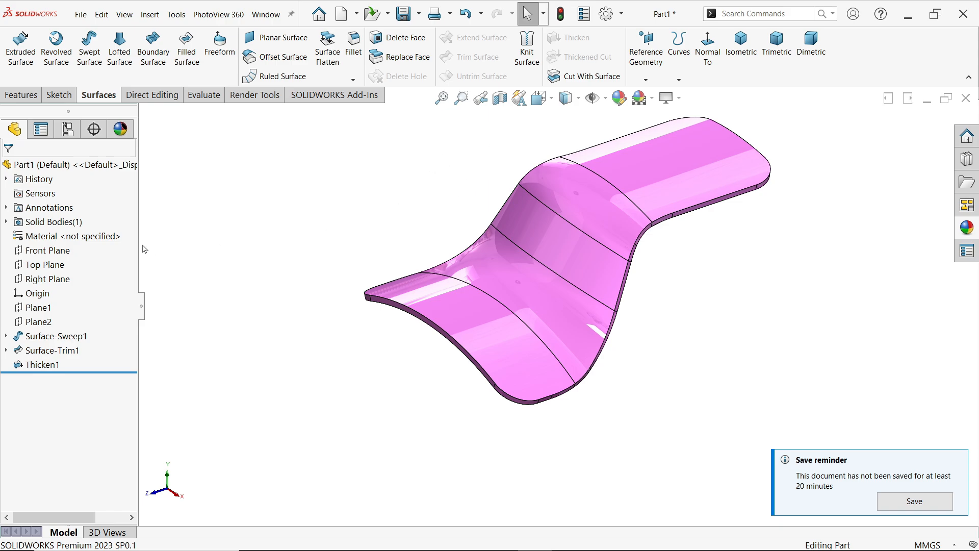
right_click(69, 237)
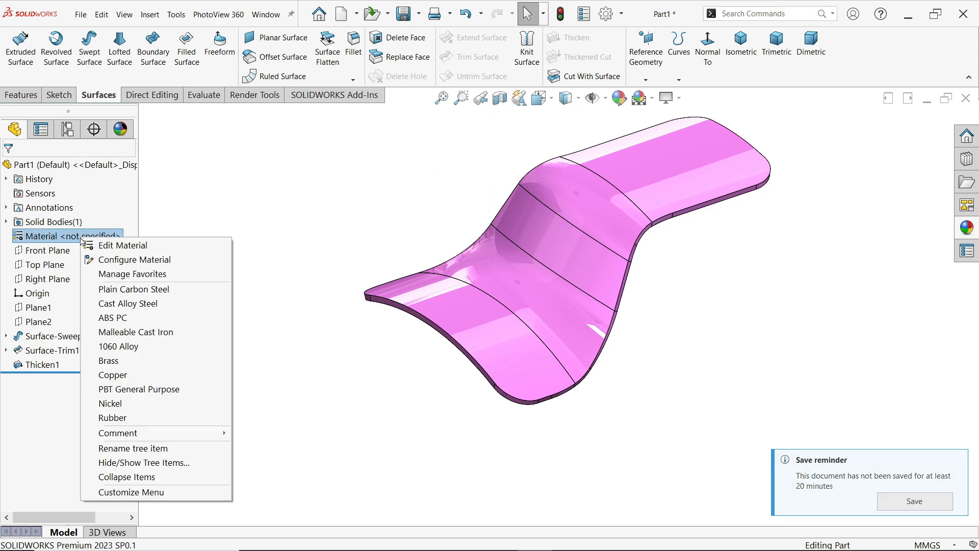
mouse_move(580, 226)
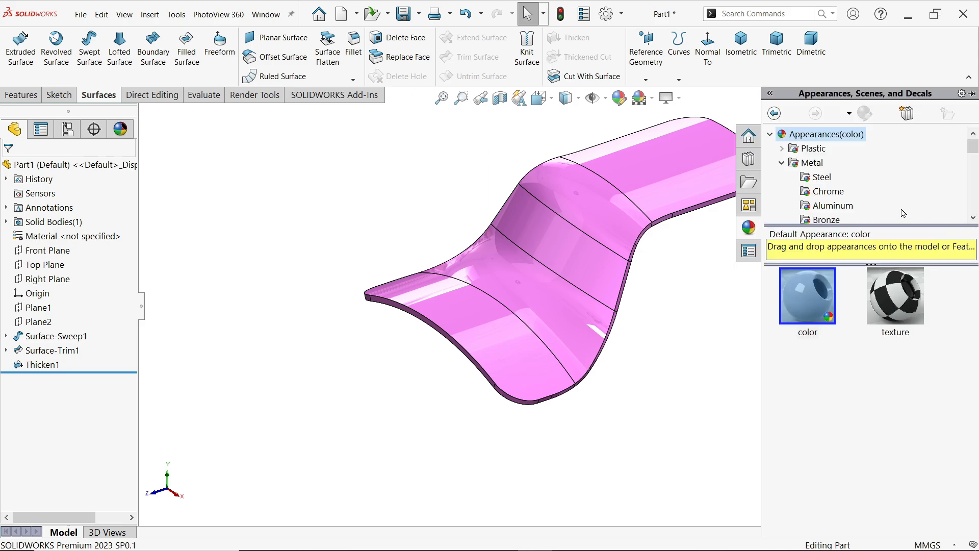
click(821, 176)
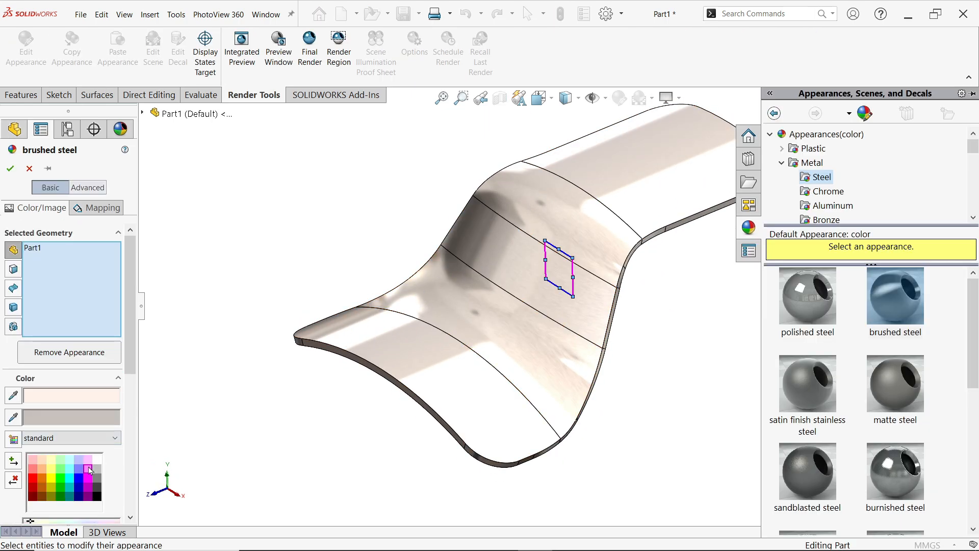
click(9, 169)
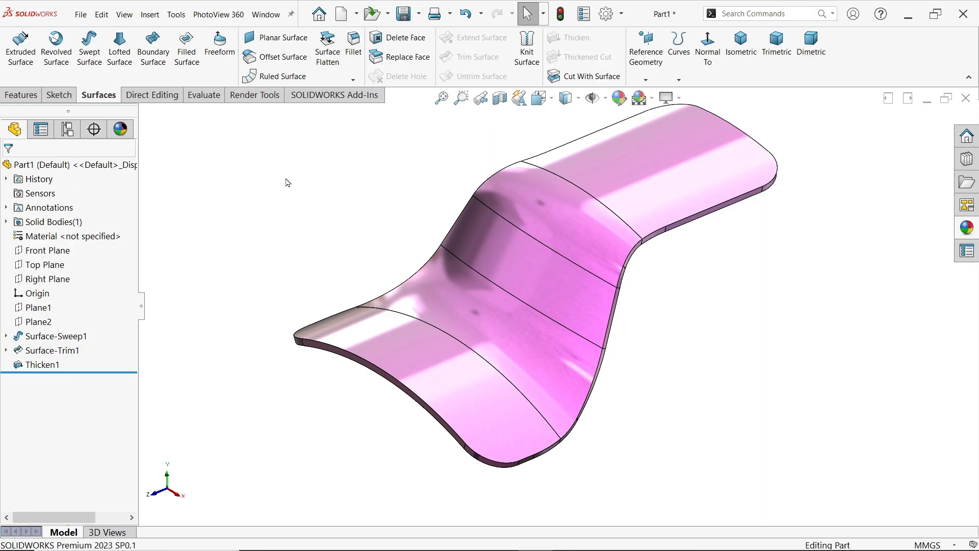